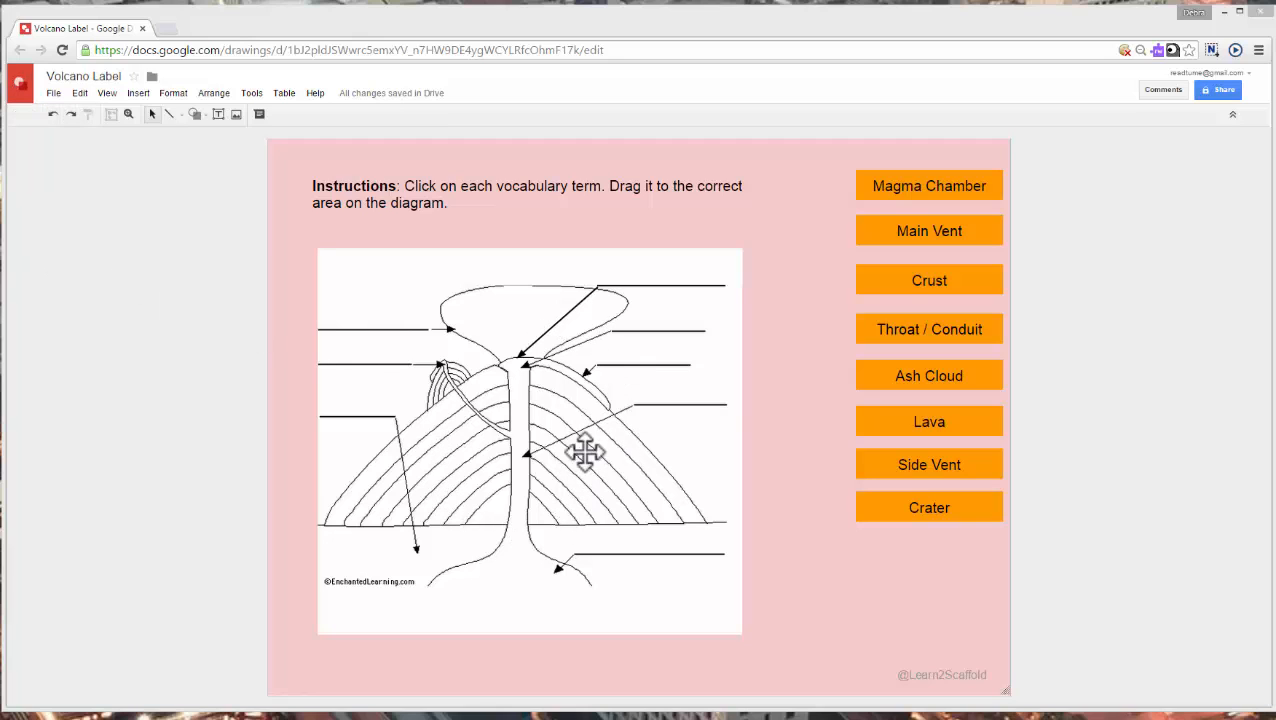
mouse_move(568, 452)
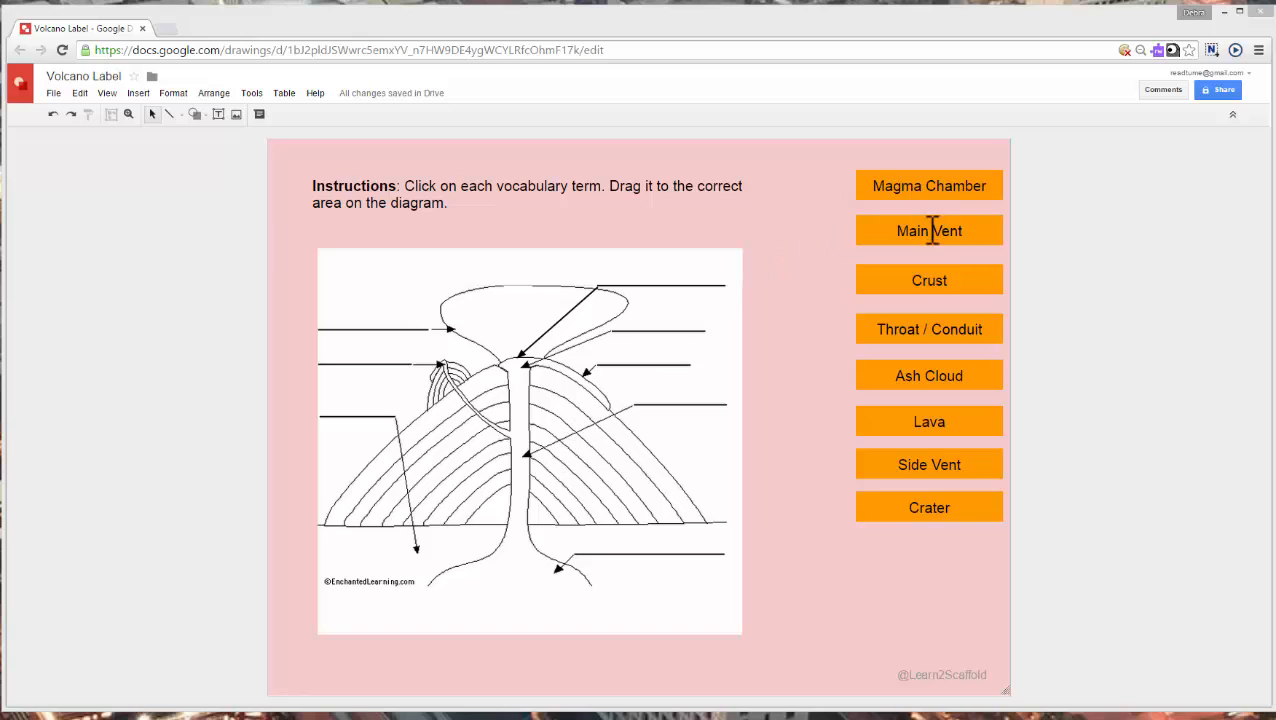
mouse_move(878, 228)
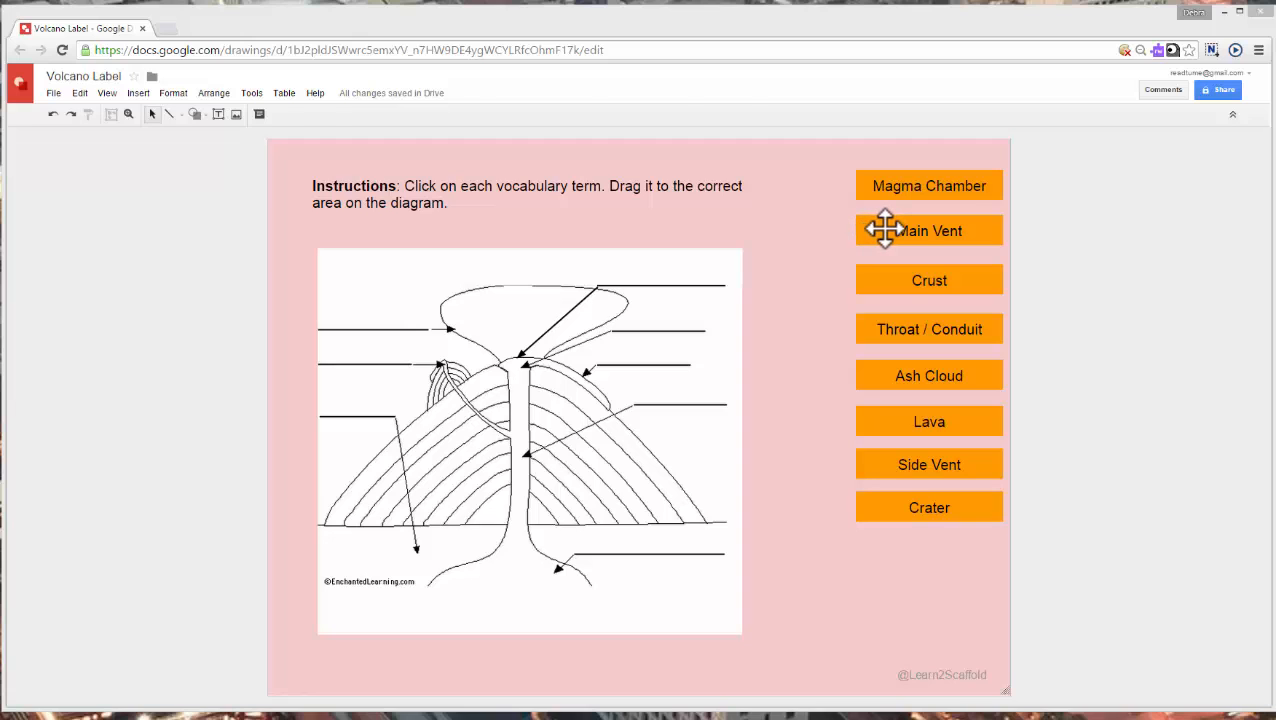
- Drag Main Vent to the diagram top and Ash Cloud to its upper left
left_click(928, 230)
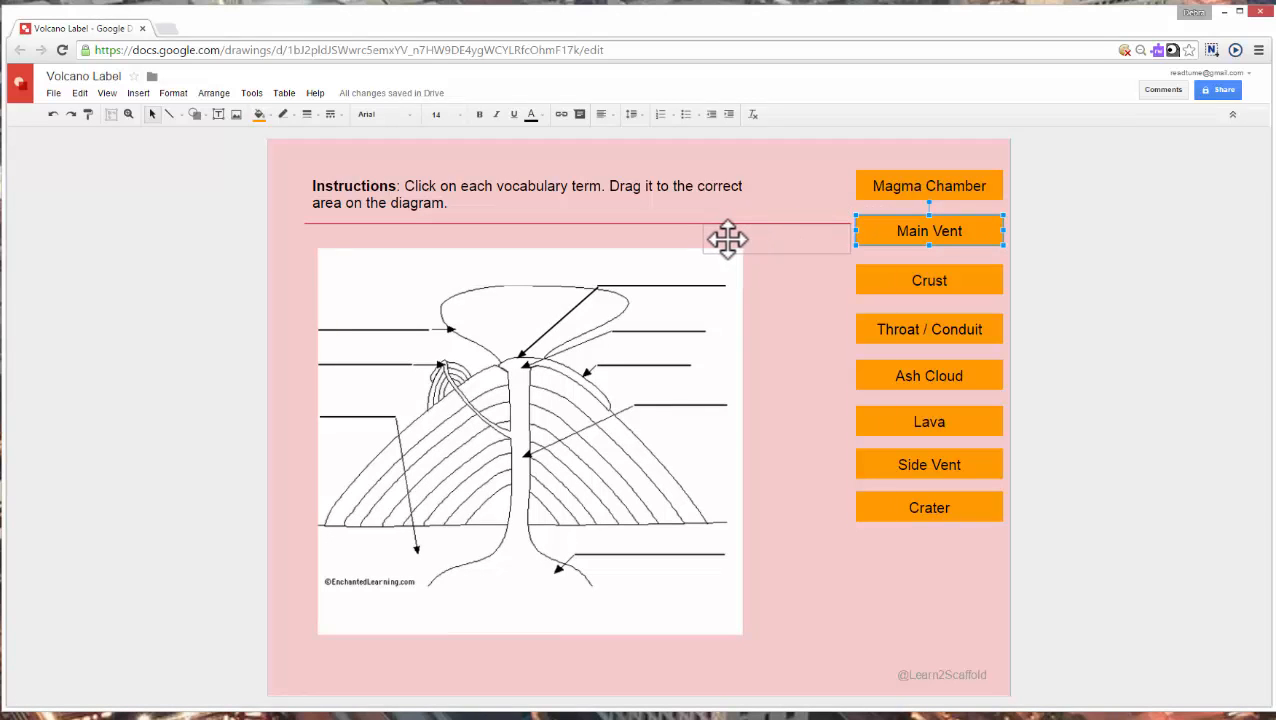
left_click_drag(728, 240, 610, 256)
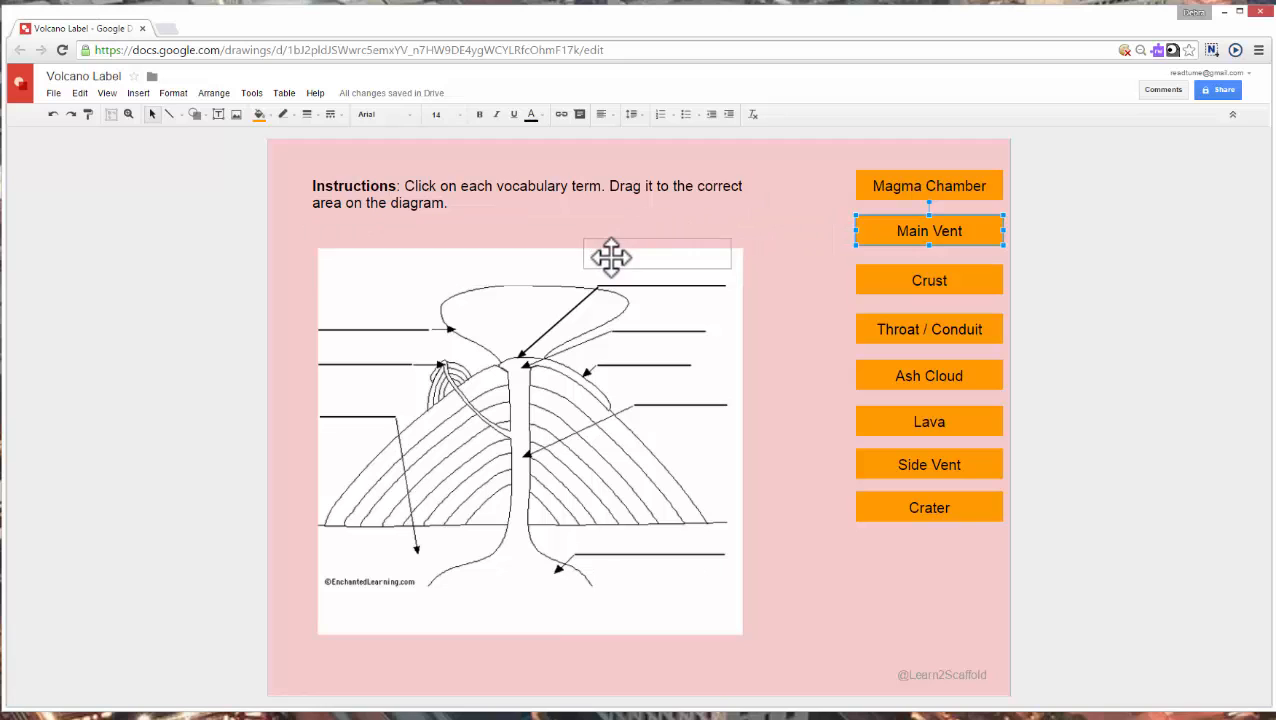
left_click_drag(610, 256, 616, 272)
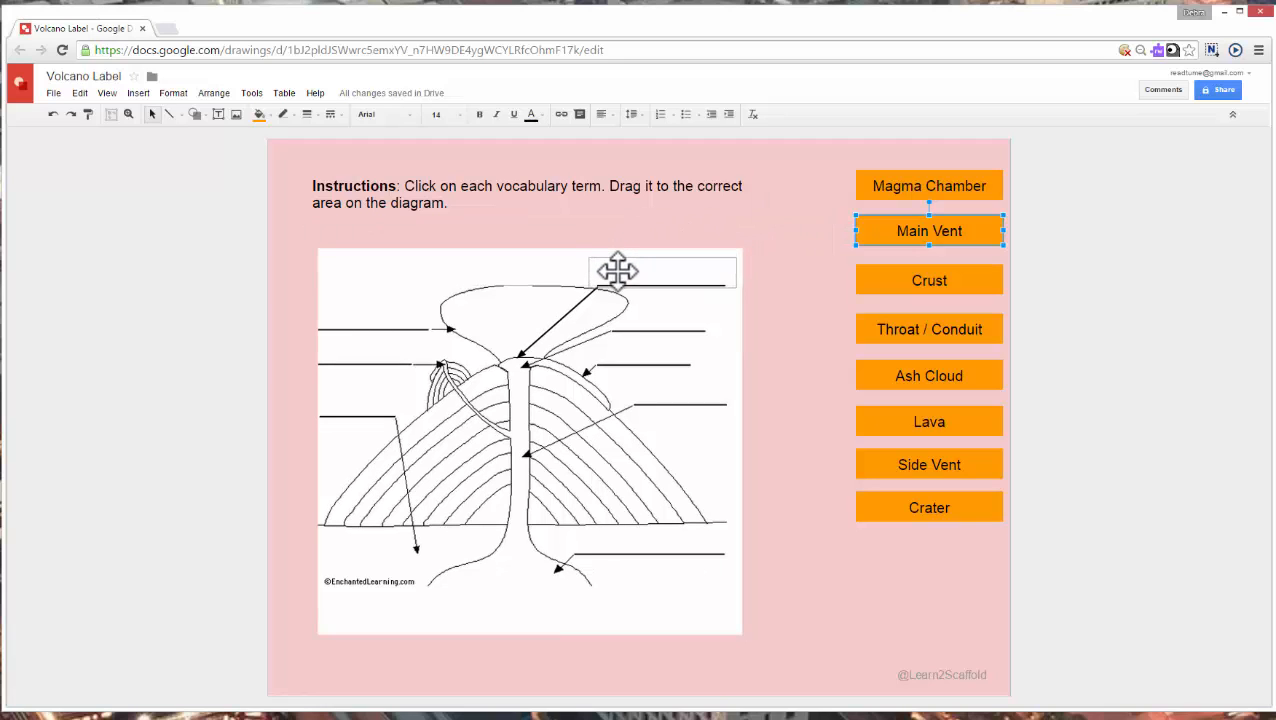
left_click_drag(928, 230, 662, 272)
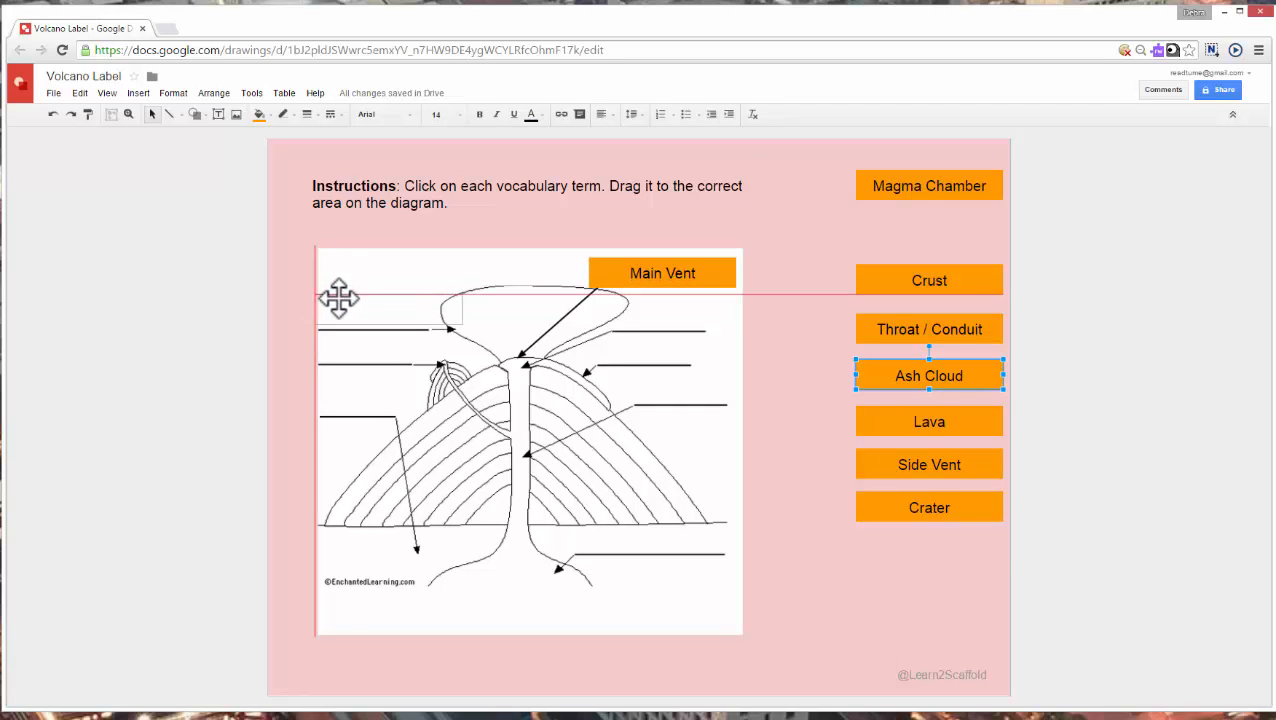
left_click_drag(928, 376, 388, 316)
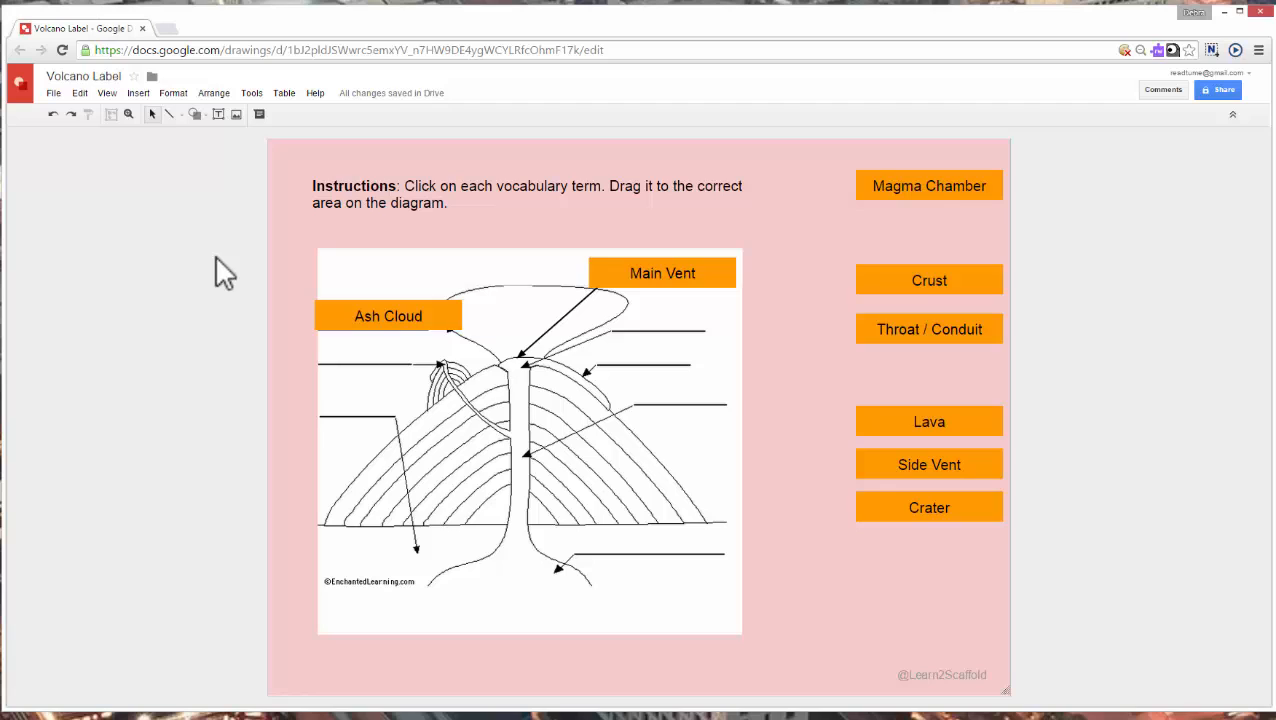
mouse_move(218, 258)
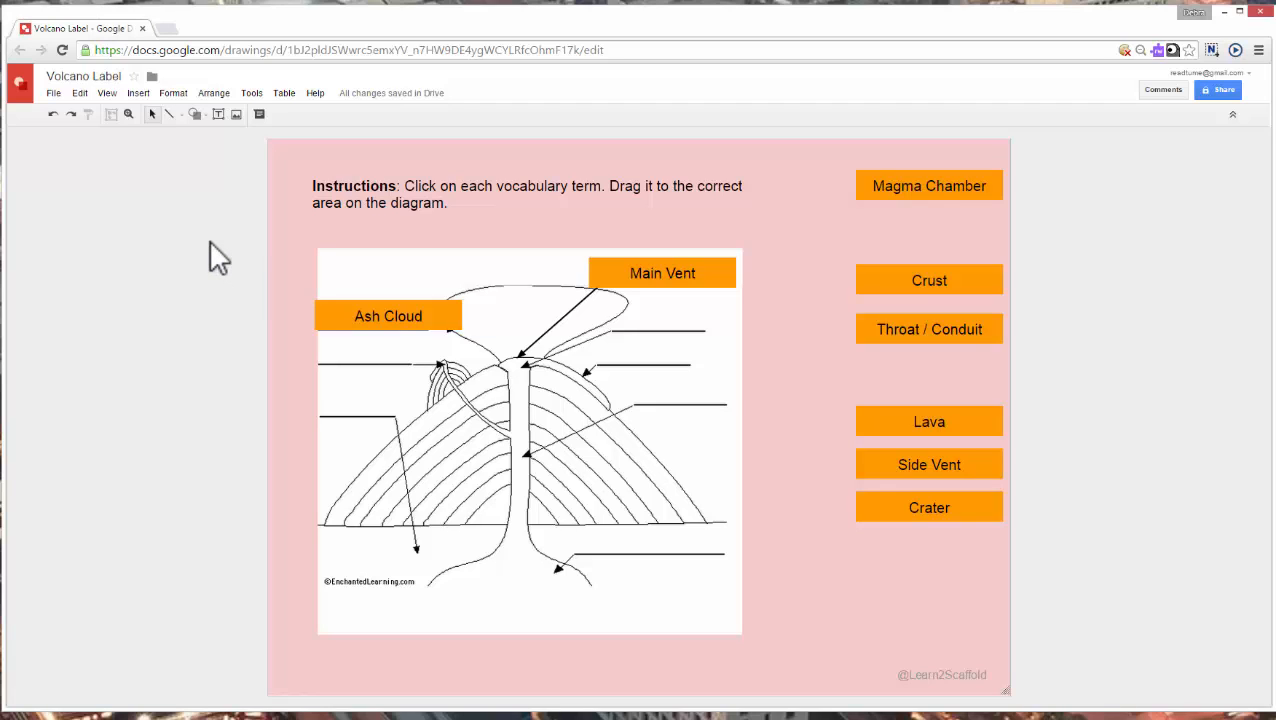
mouse_move(204, 236)
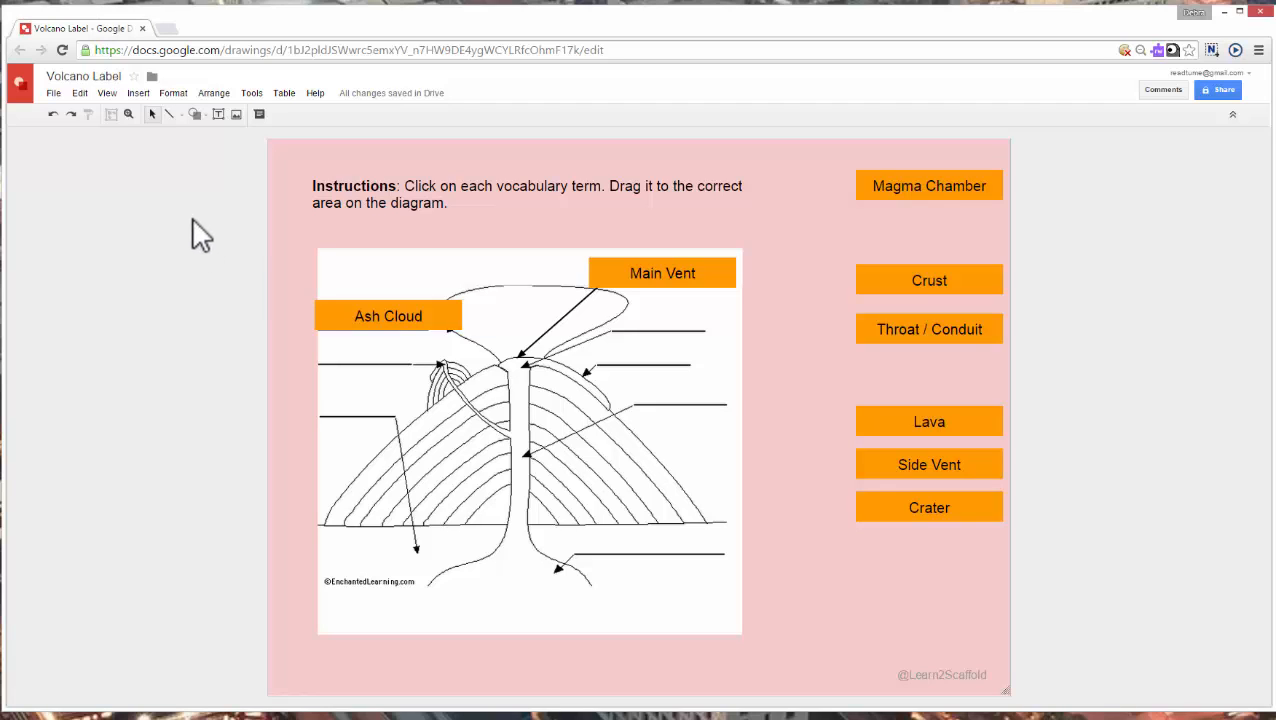
mouse_move(108, 78)
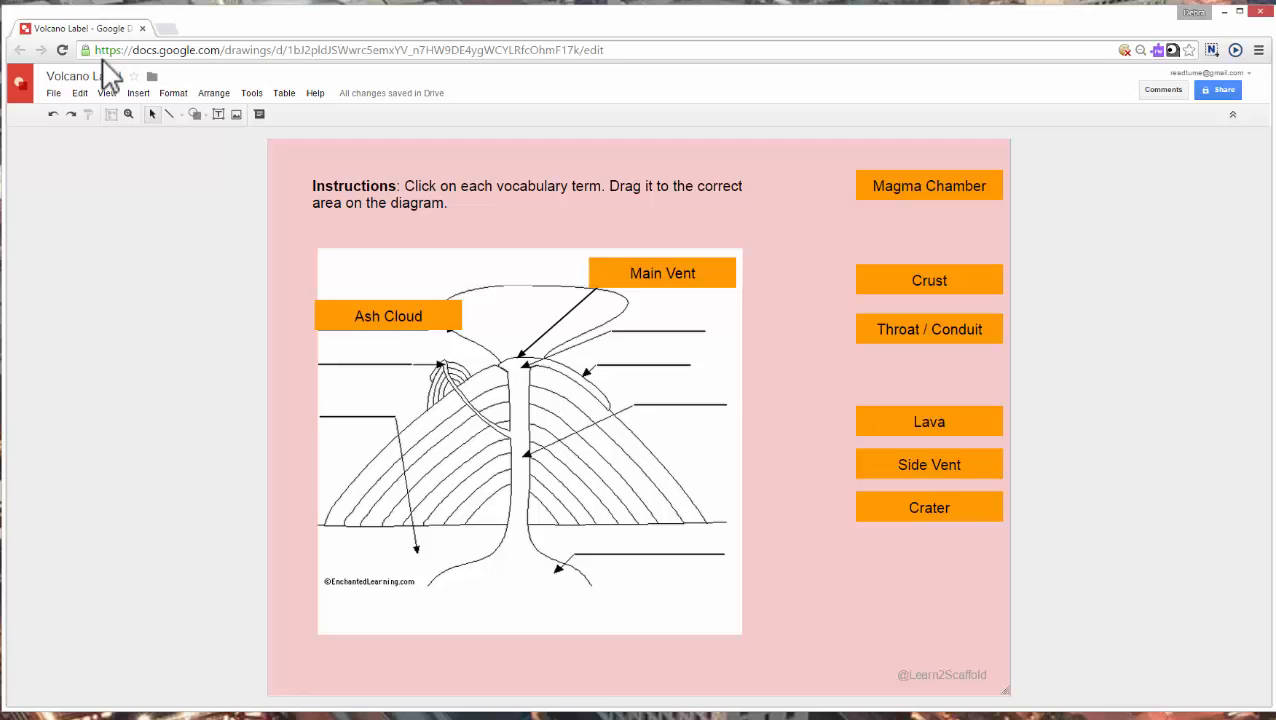
- Create a new blank drawing via File > New and rename it 'Test Label'
left_click(52, 92)
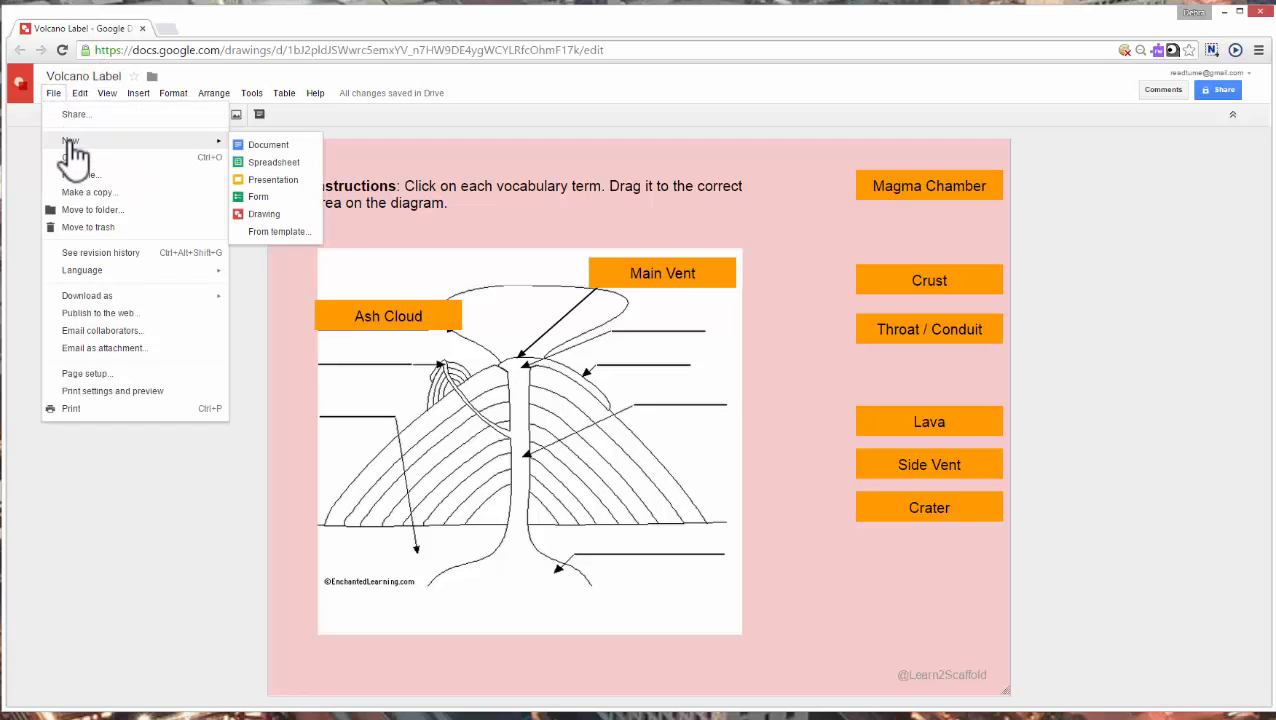
left_click(264, 214)
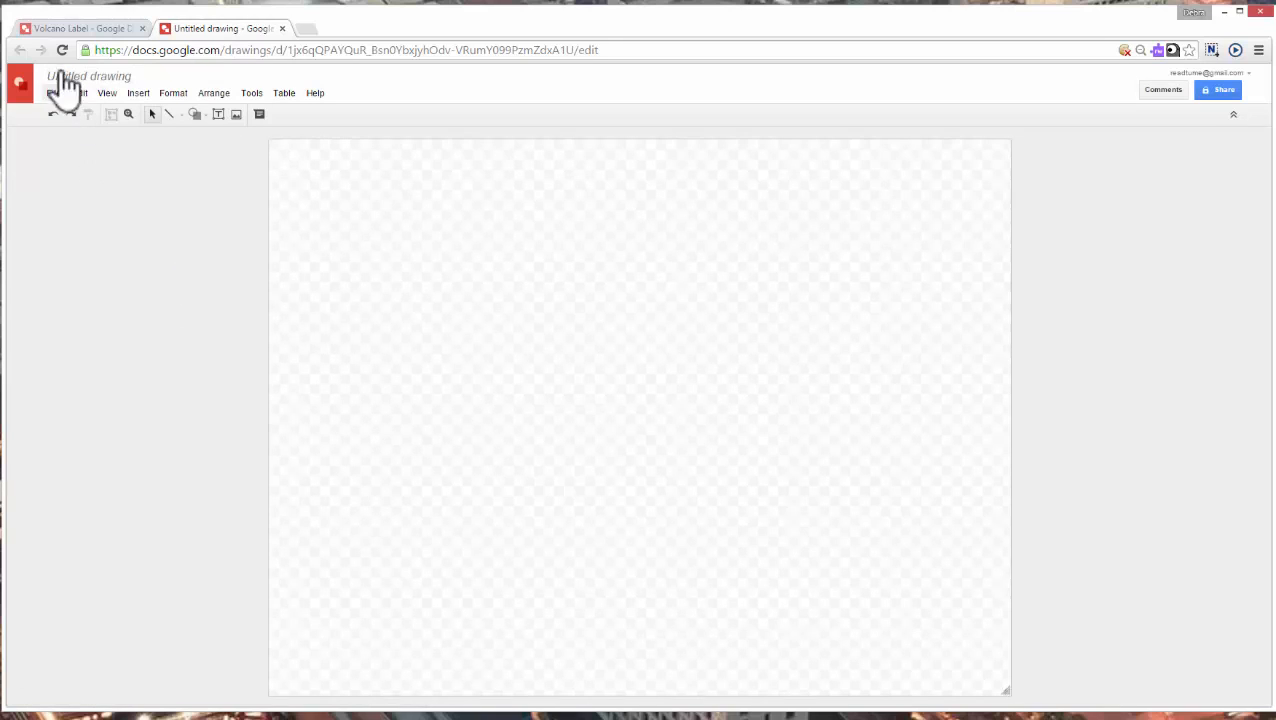
left_click(88, 76)
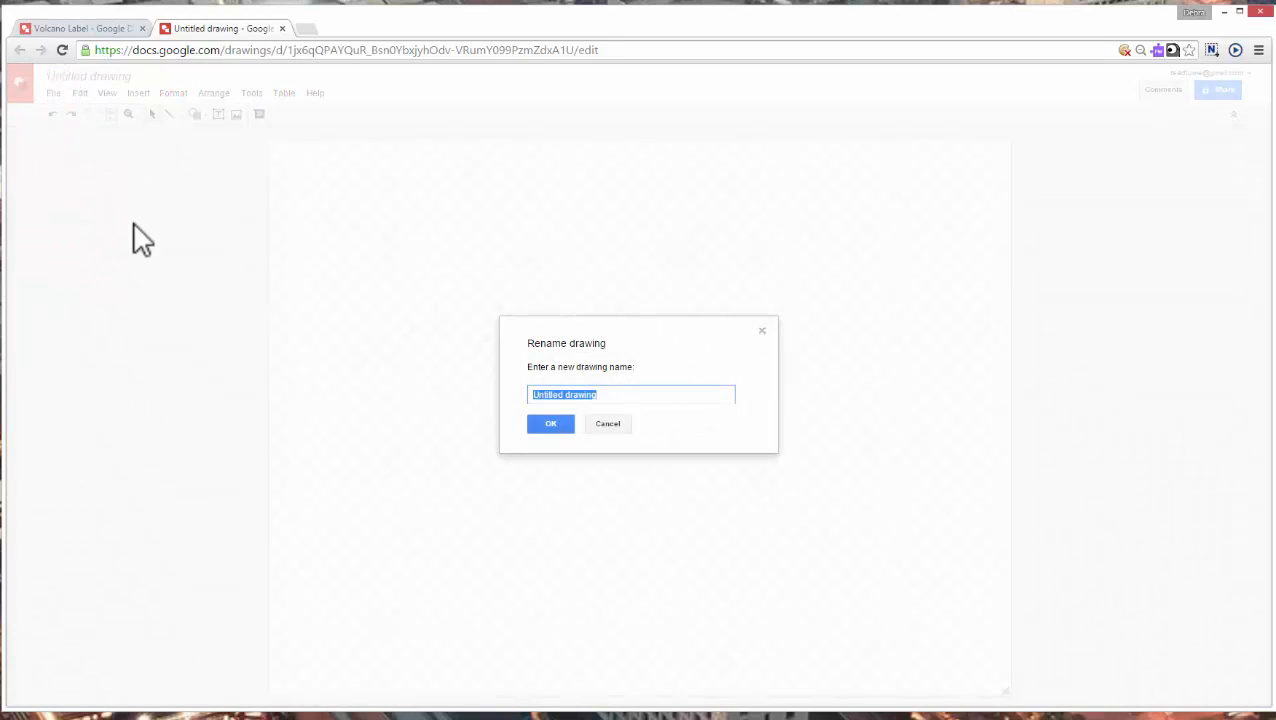
type("Test")
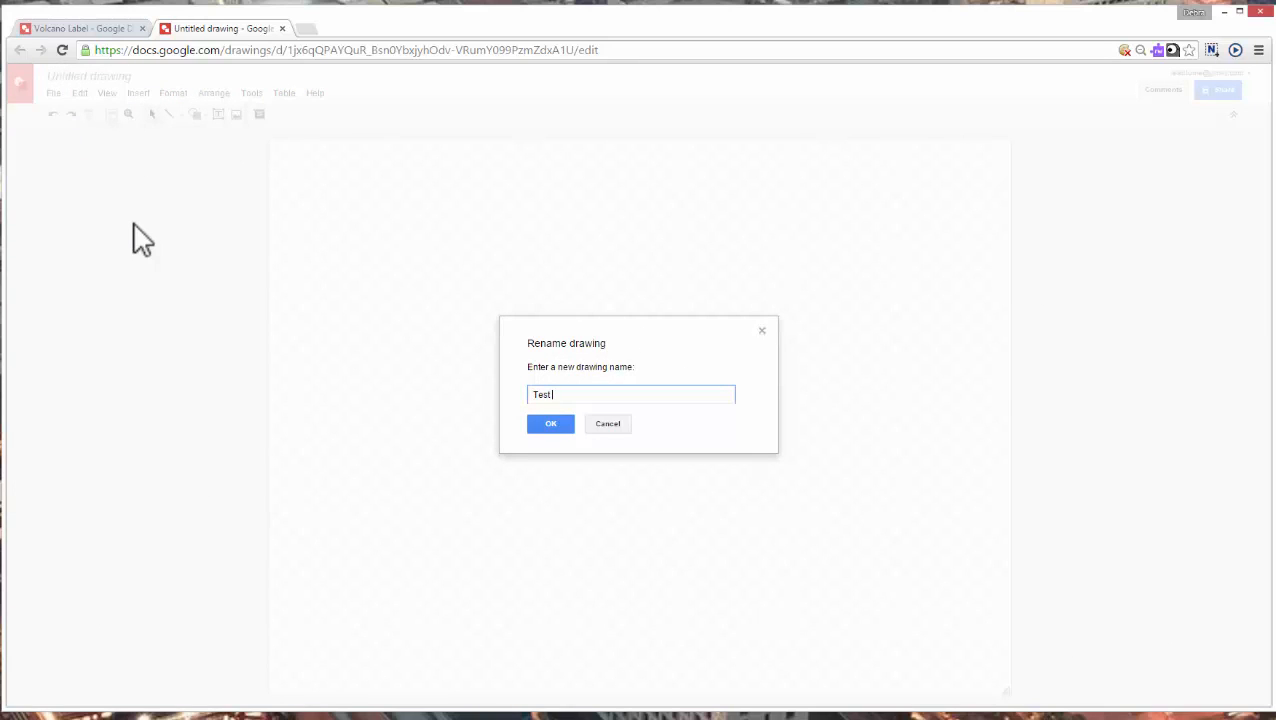
type("Label")
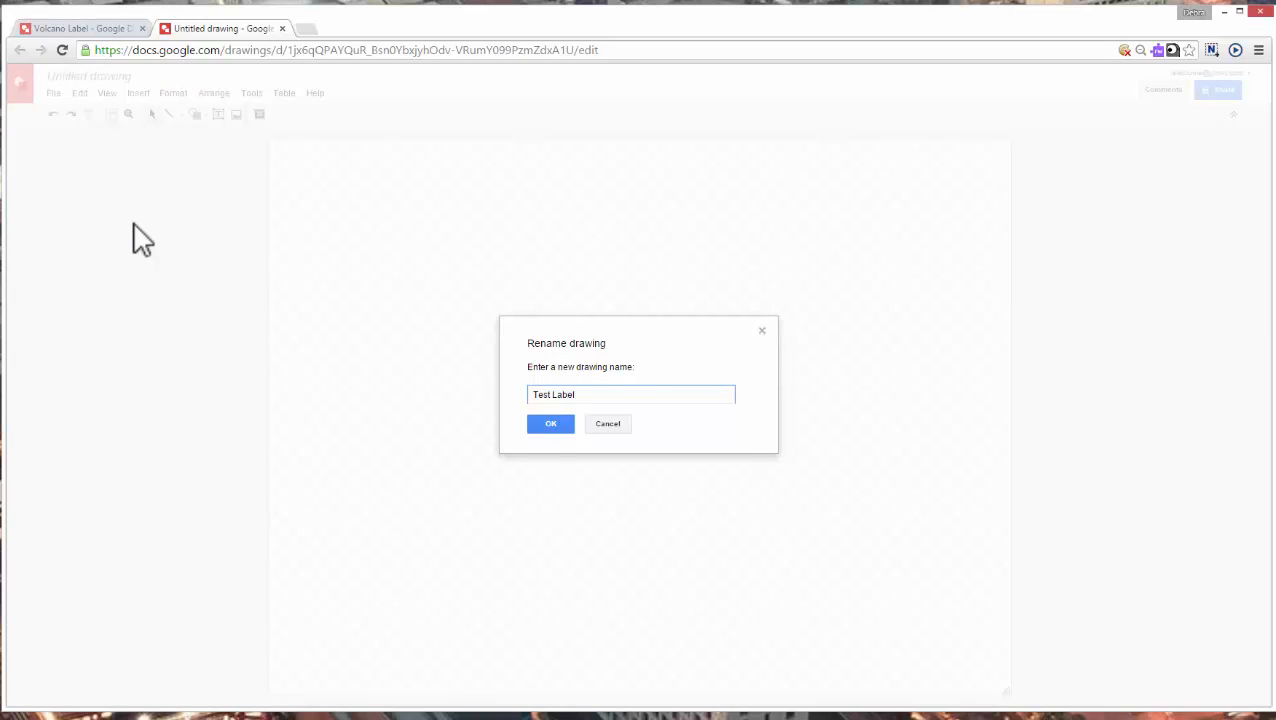
left_click(550, 424)
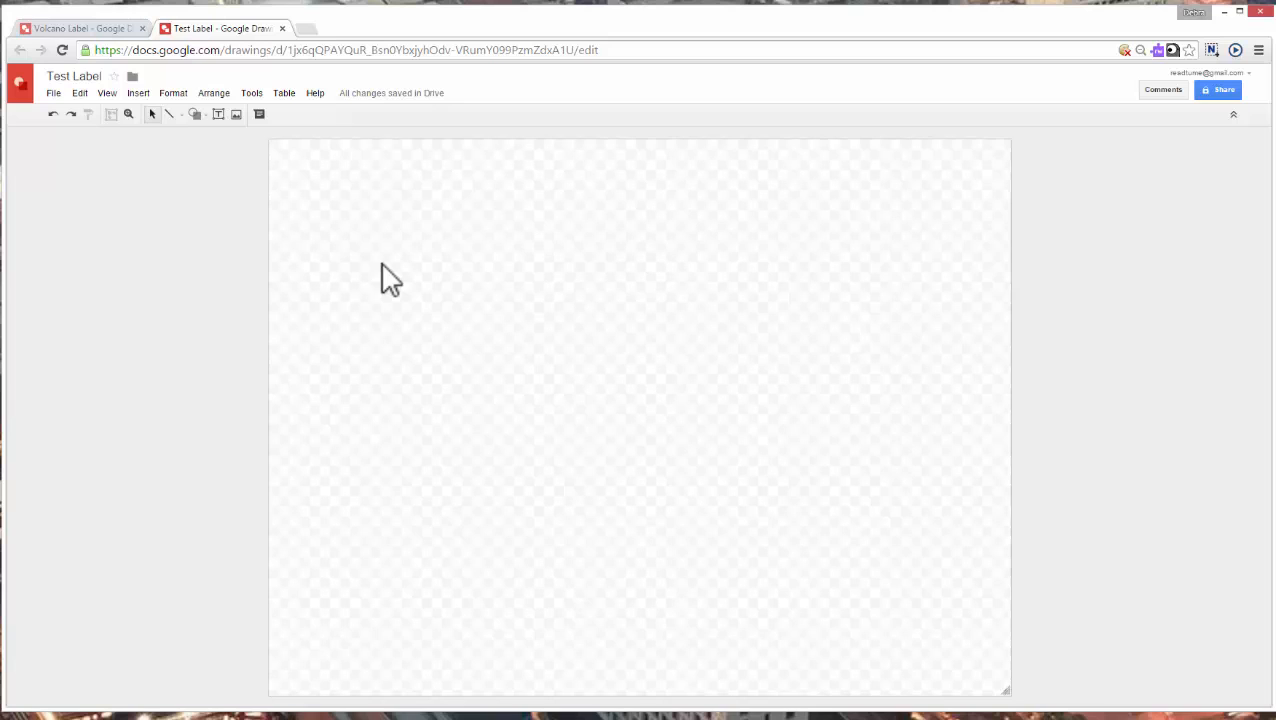
mouse_move(608, 348)
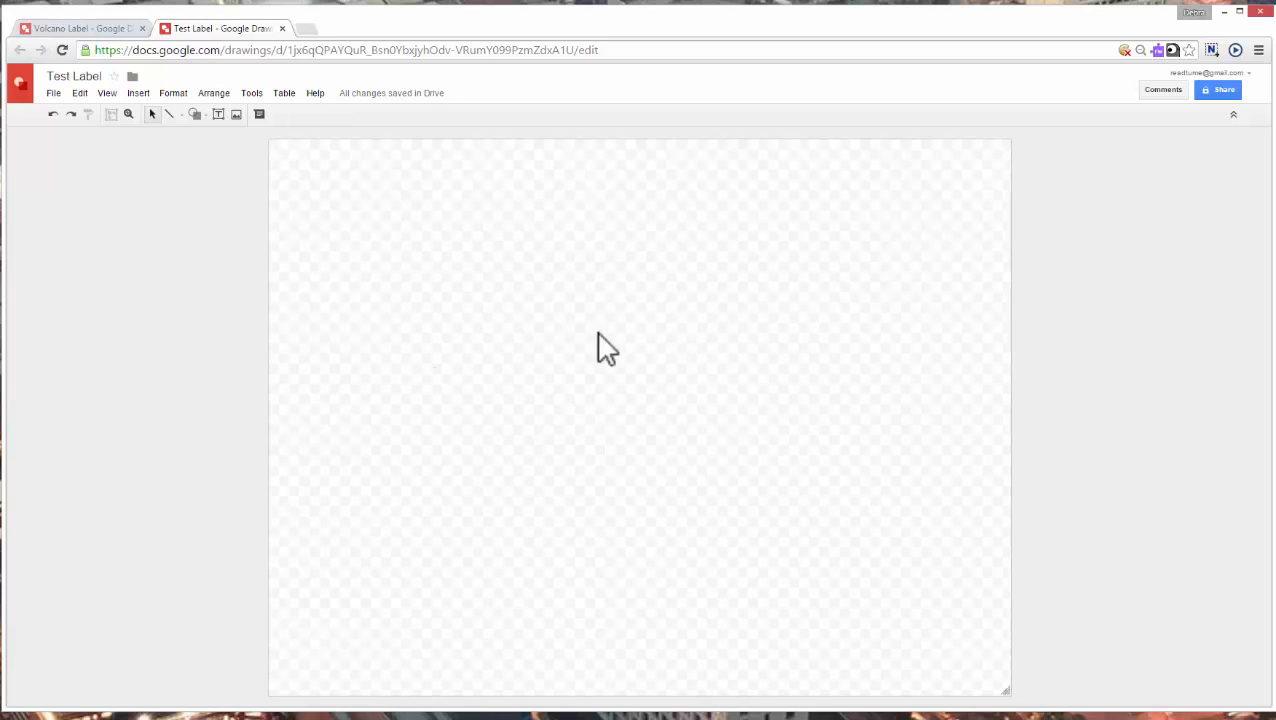
mouse_move(552, 380)
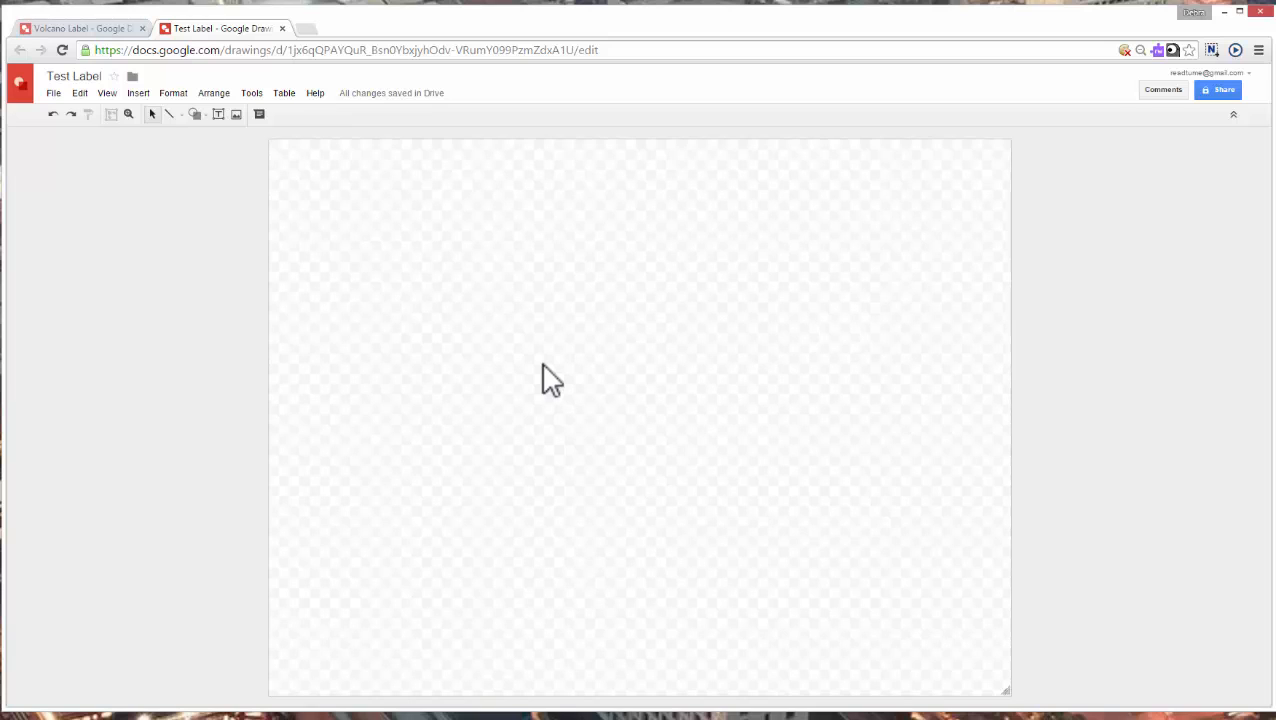
- Change the canvas background from transparent to a light lilac swatch
right_click(550, 378)
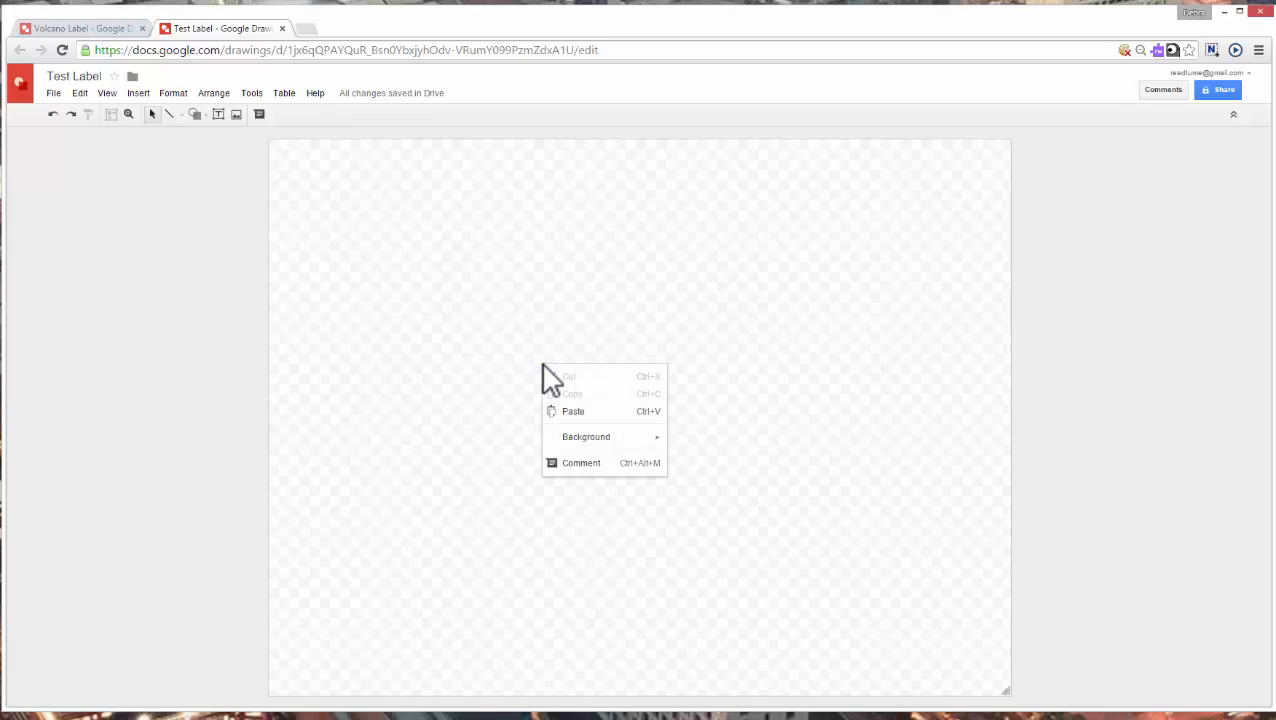
left_click(586, 436)
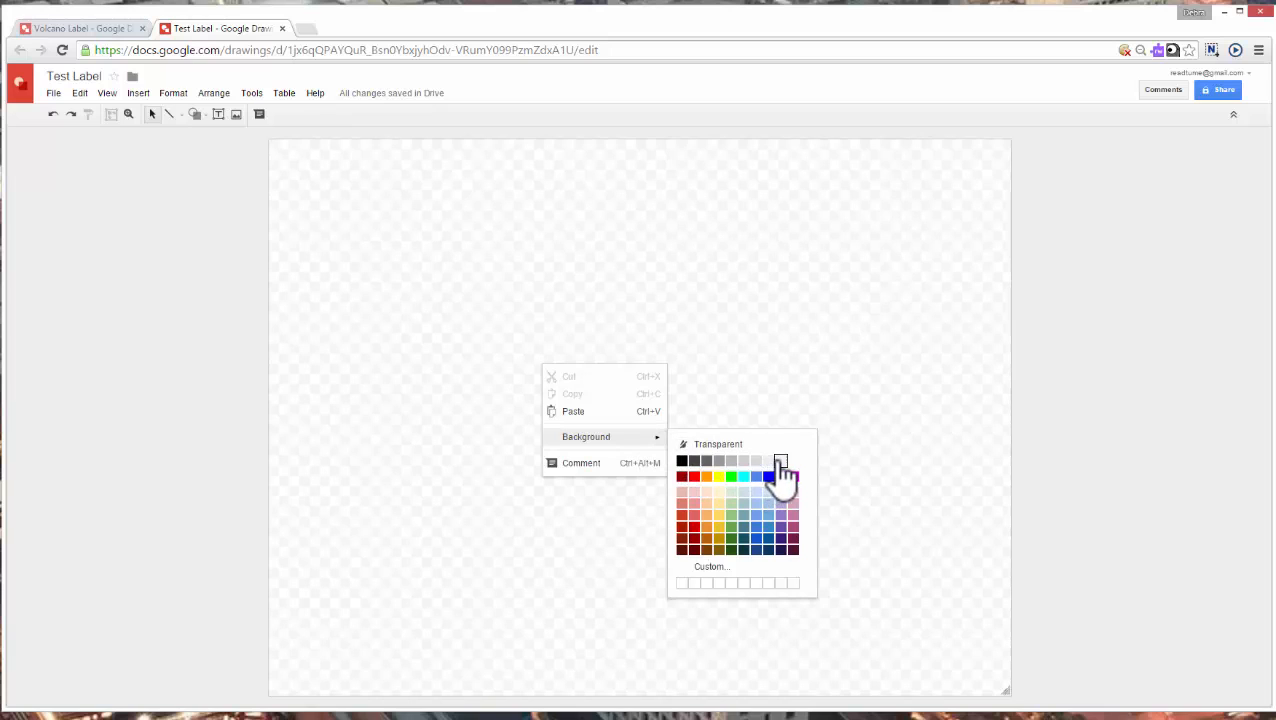
left_click(780, 460)
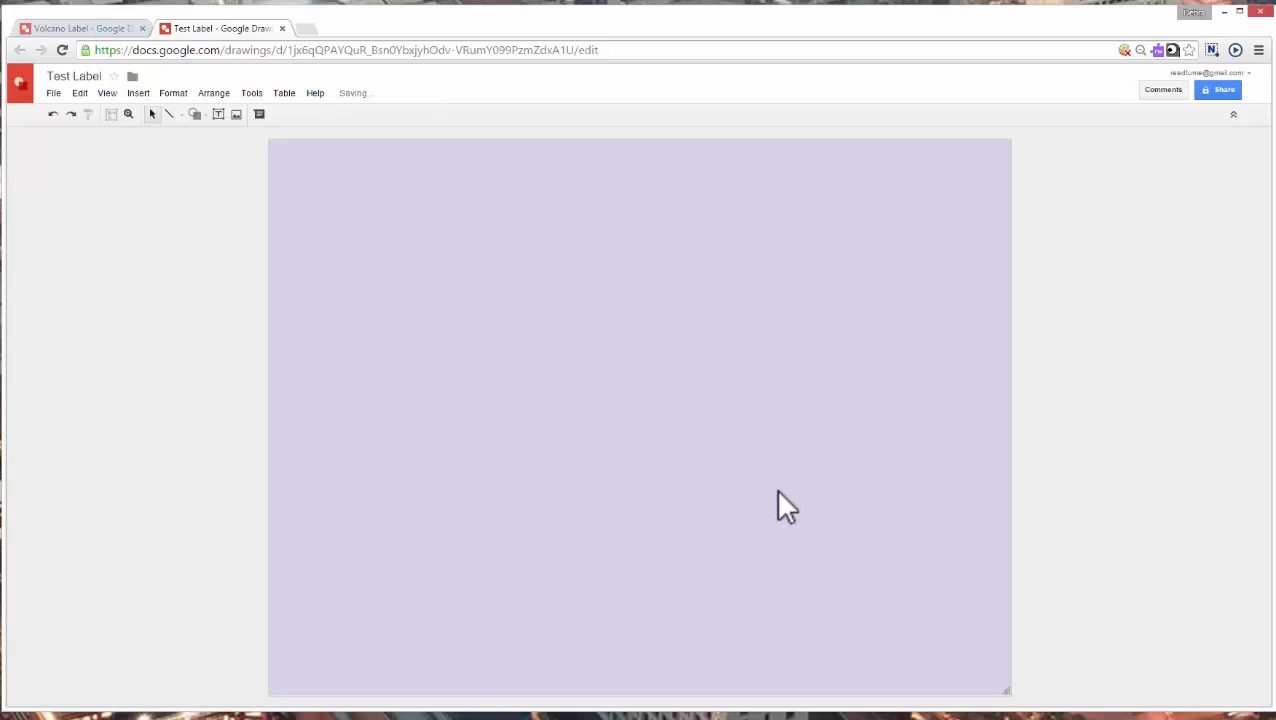
mouse_move(432, 420)
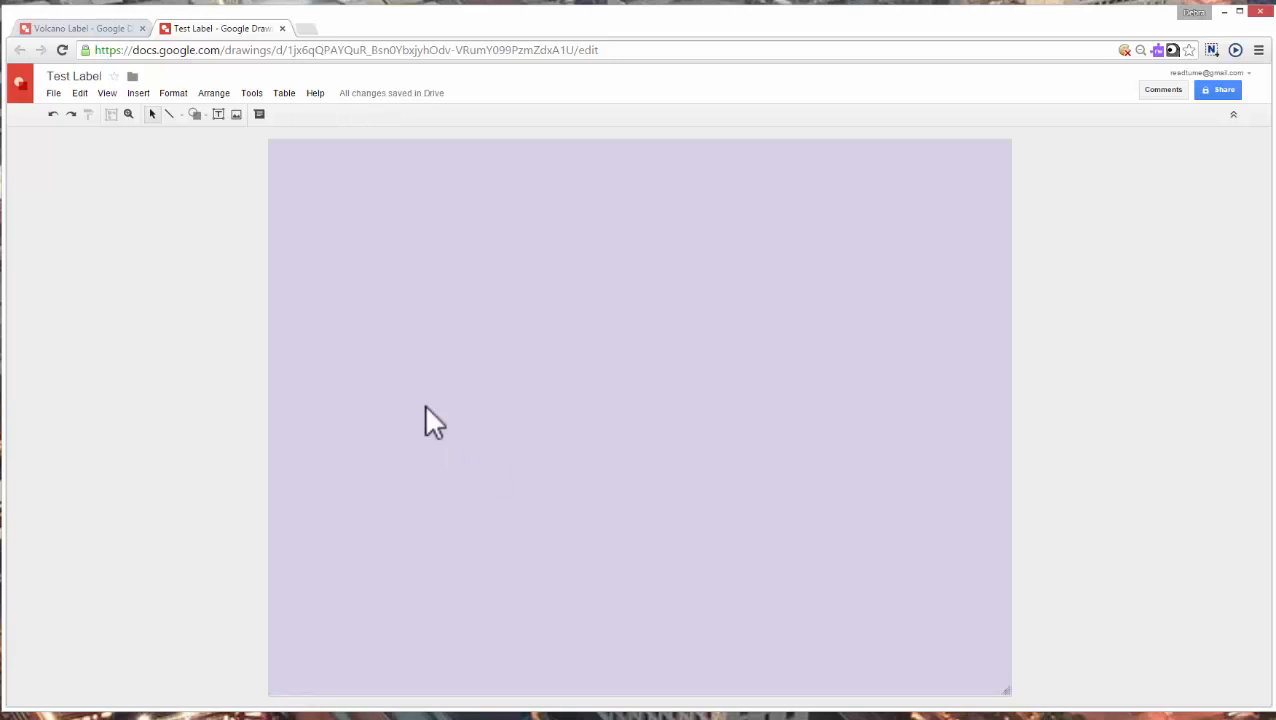
mouse_move(80, 28)
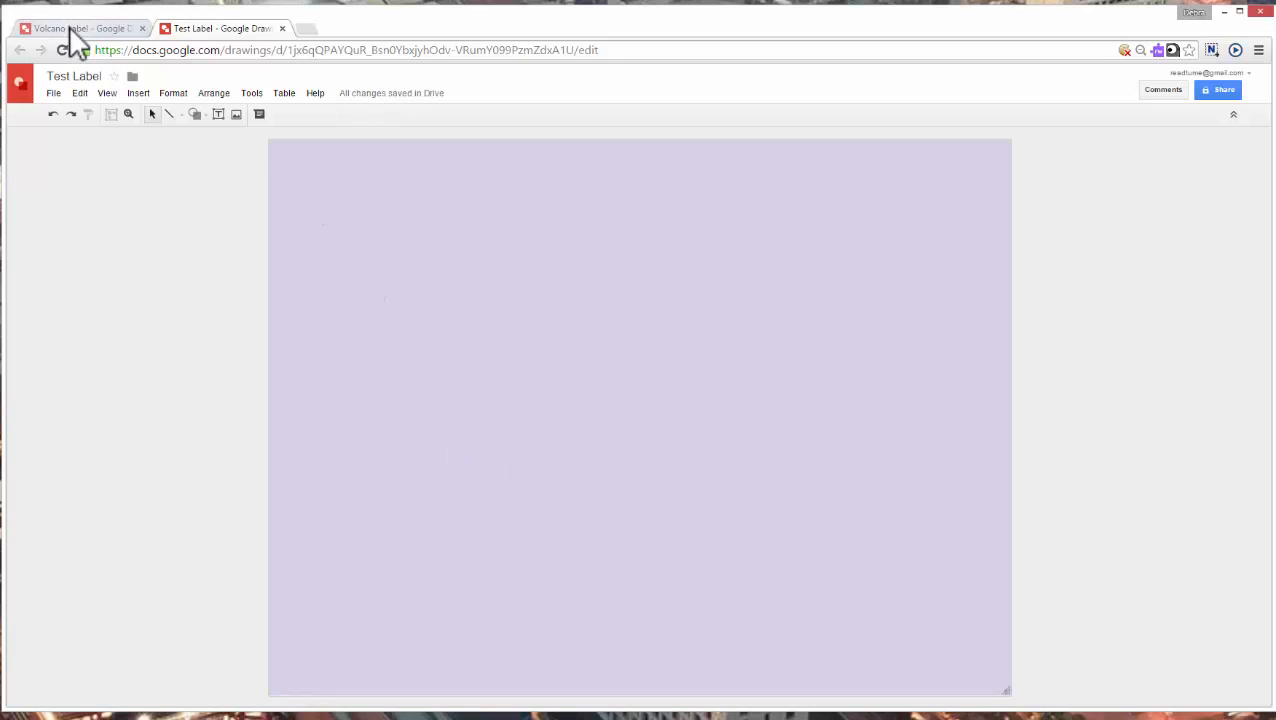
- Add a top-left text box reading 'Instructions: Click on each vocabulary term. Drag it to the correct area on the diagram.'
left_click(142, 28)
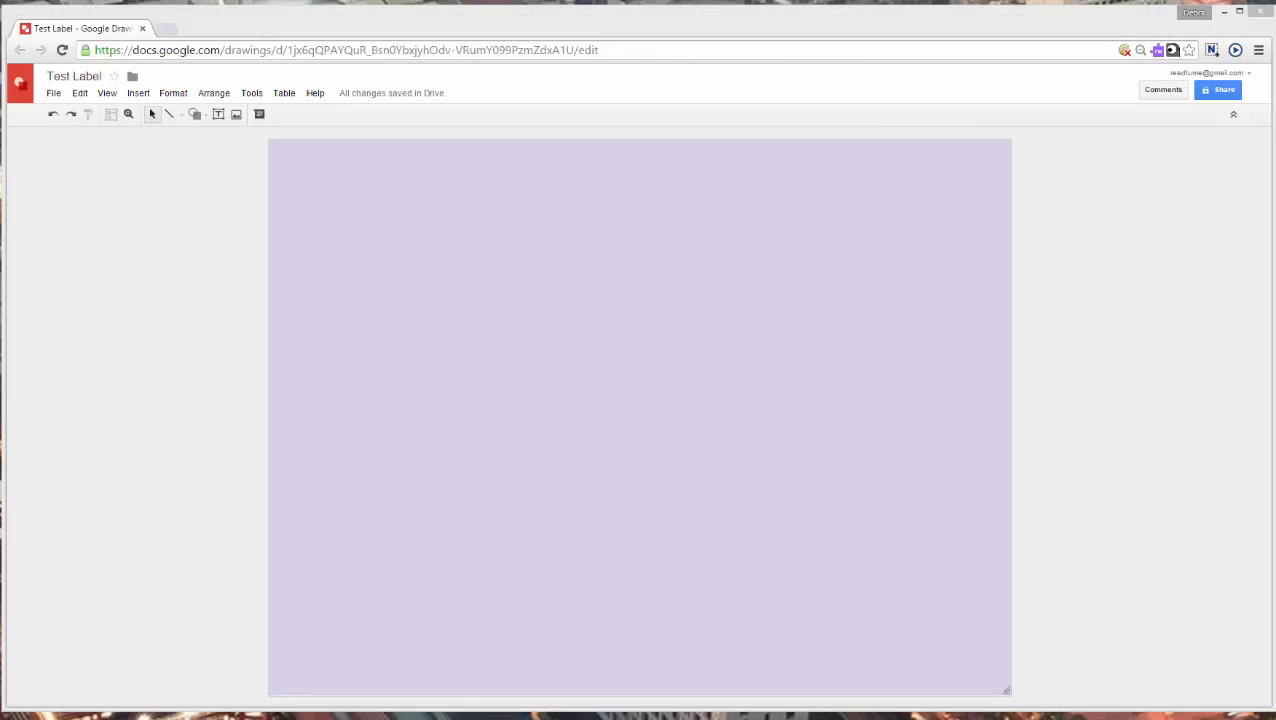
mouse_move(378, 218)
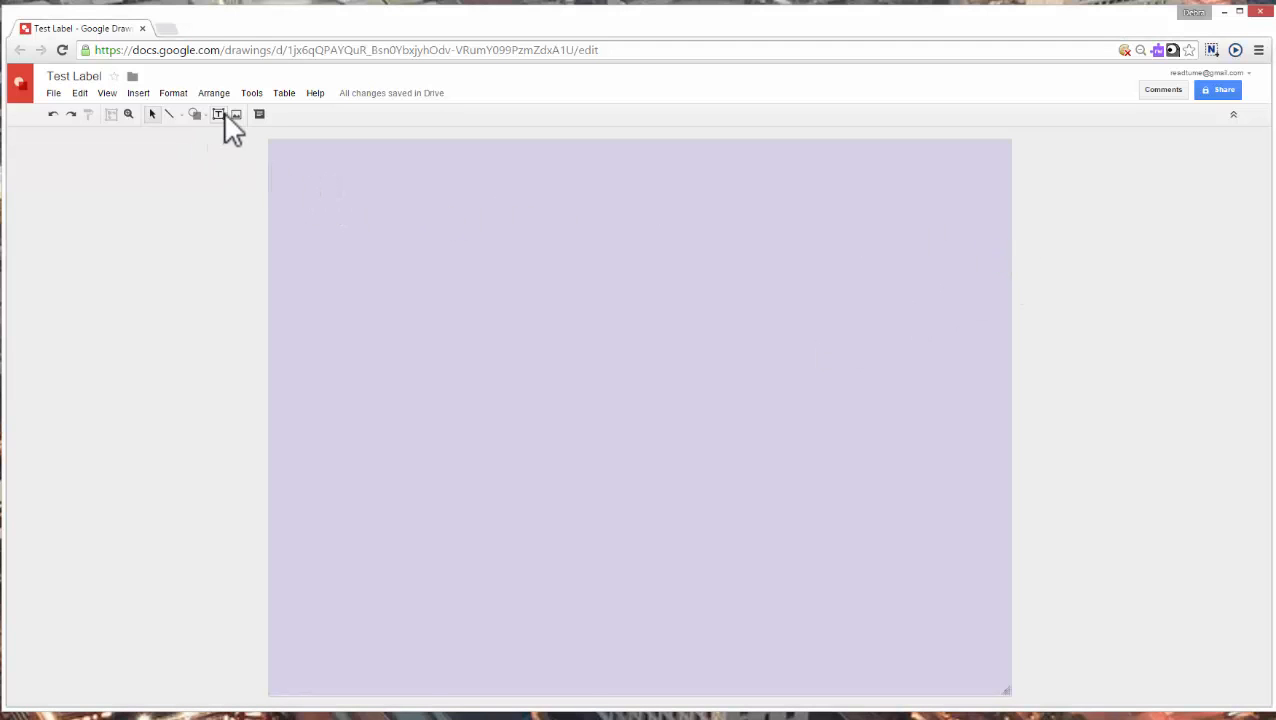
mouse_move(220, 114)
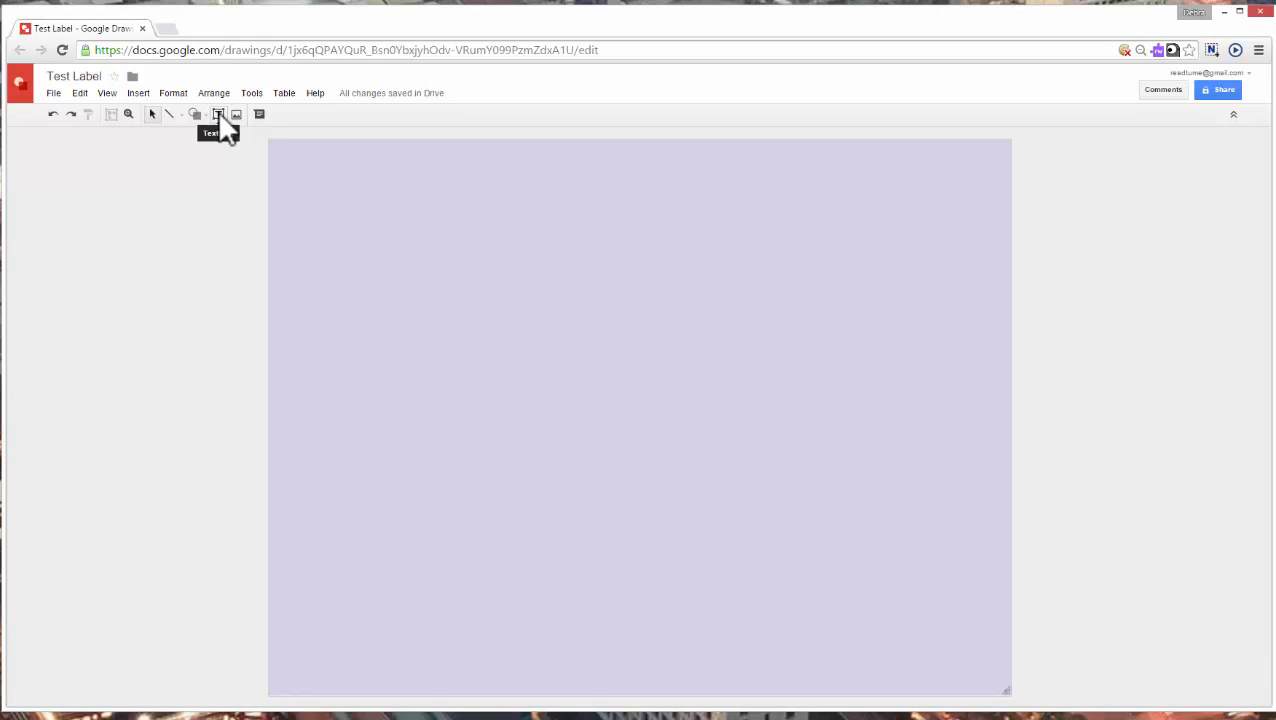
left_click(218, 114)
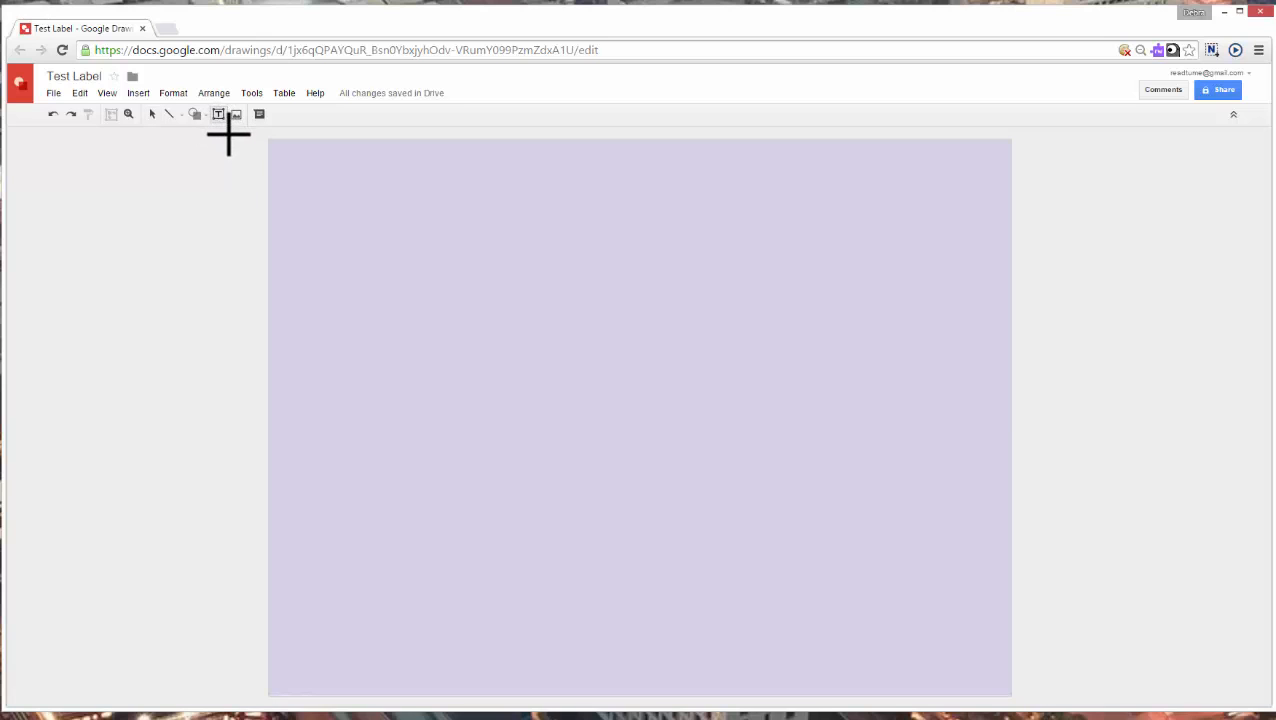
mouse_move(300, 176)
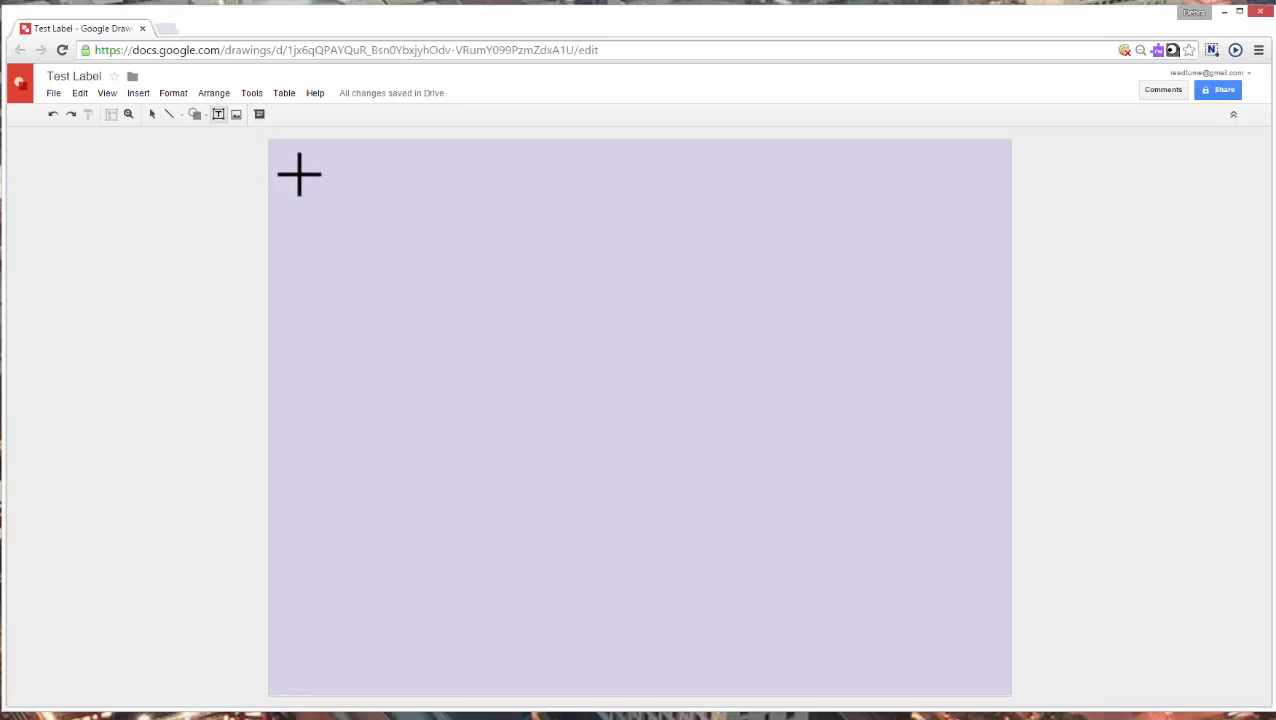
left_click_drag(298, 172, 612, 224)
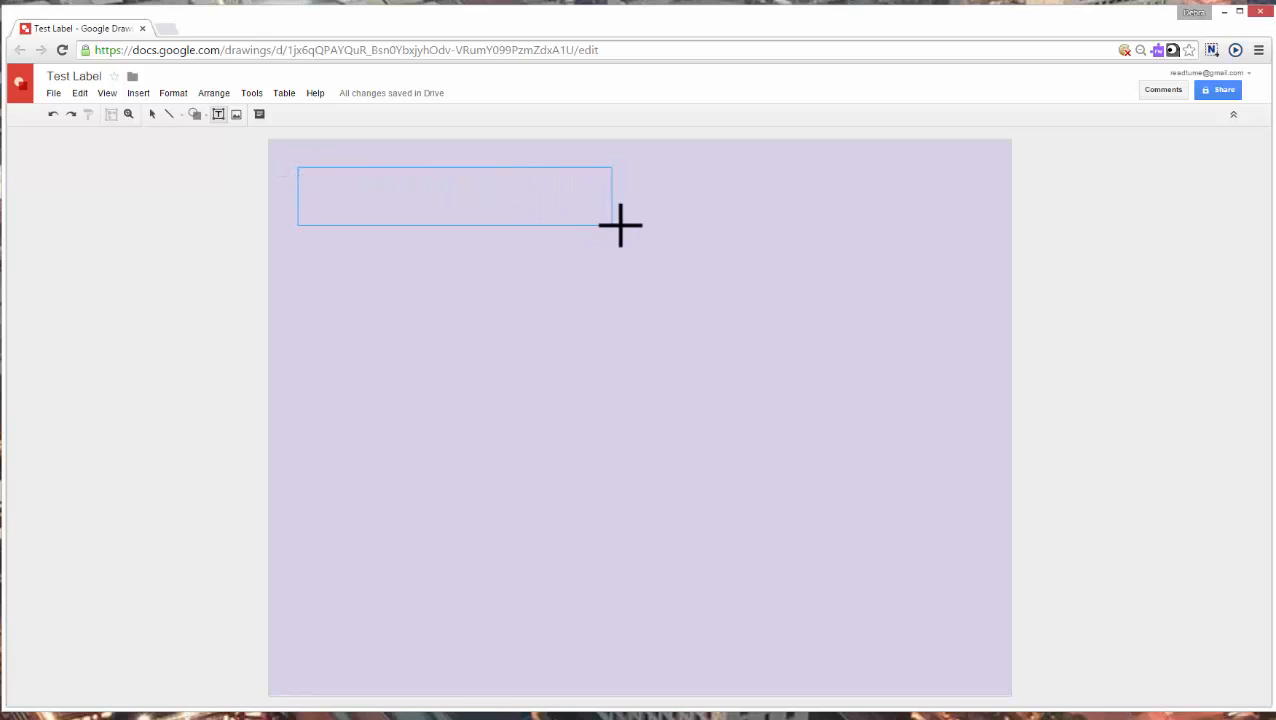
left_click_drag(298, 164, 718, 228)
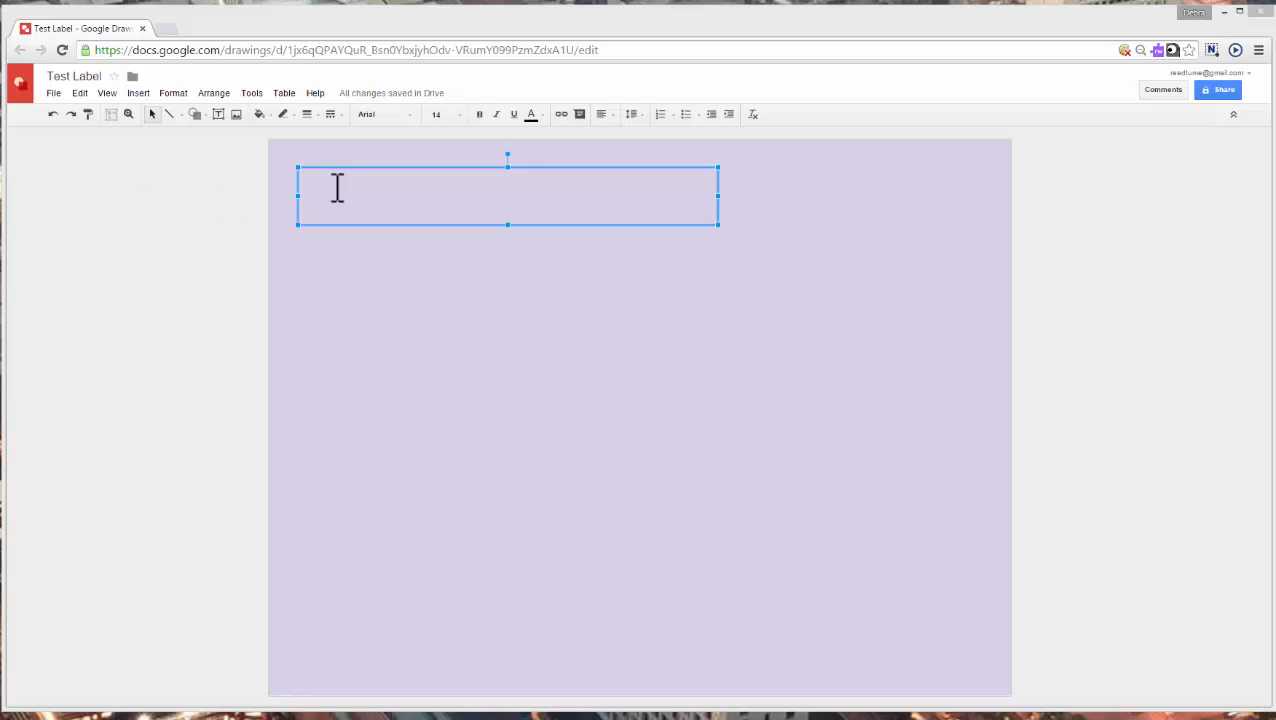
type("Instructions: Click on each vocabulary term. Drag it to the correct area on the diagram.")
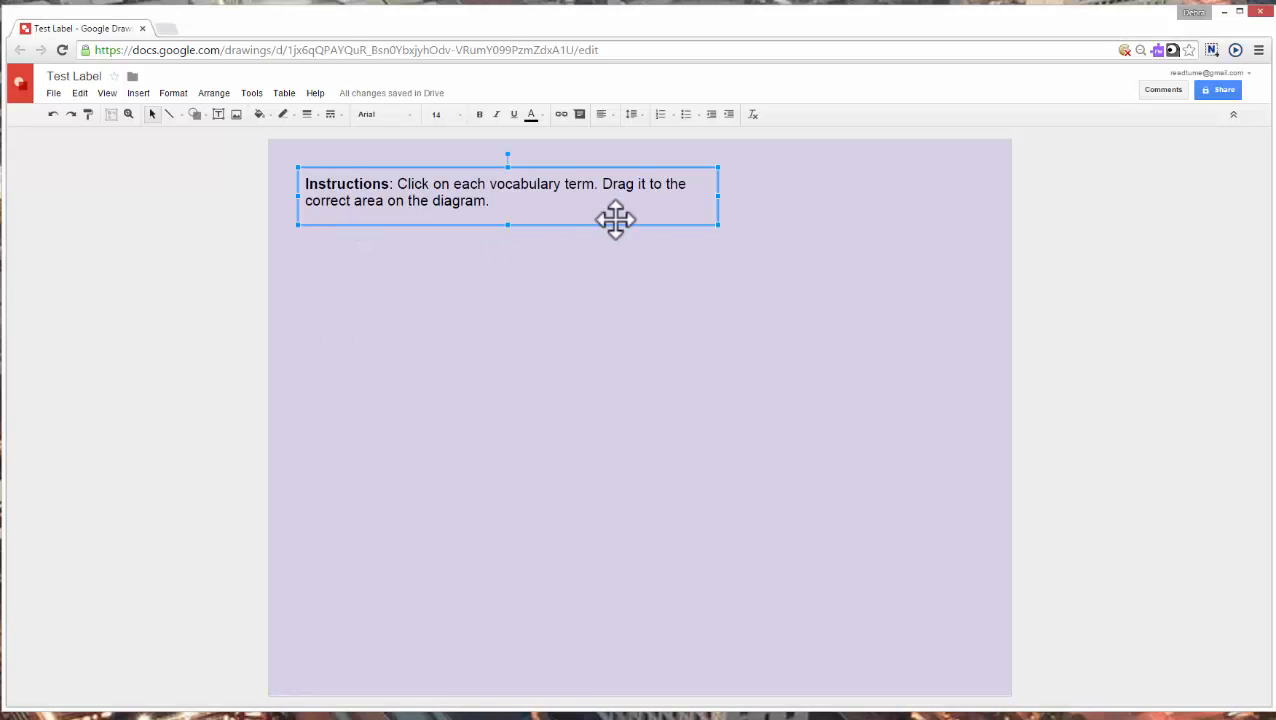
mouse_move(508, 248)
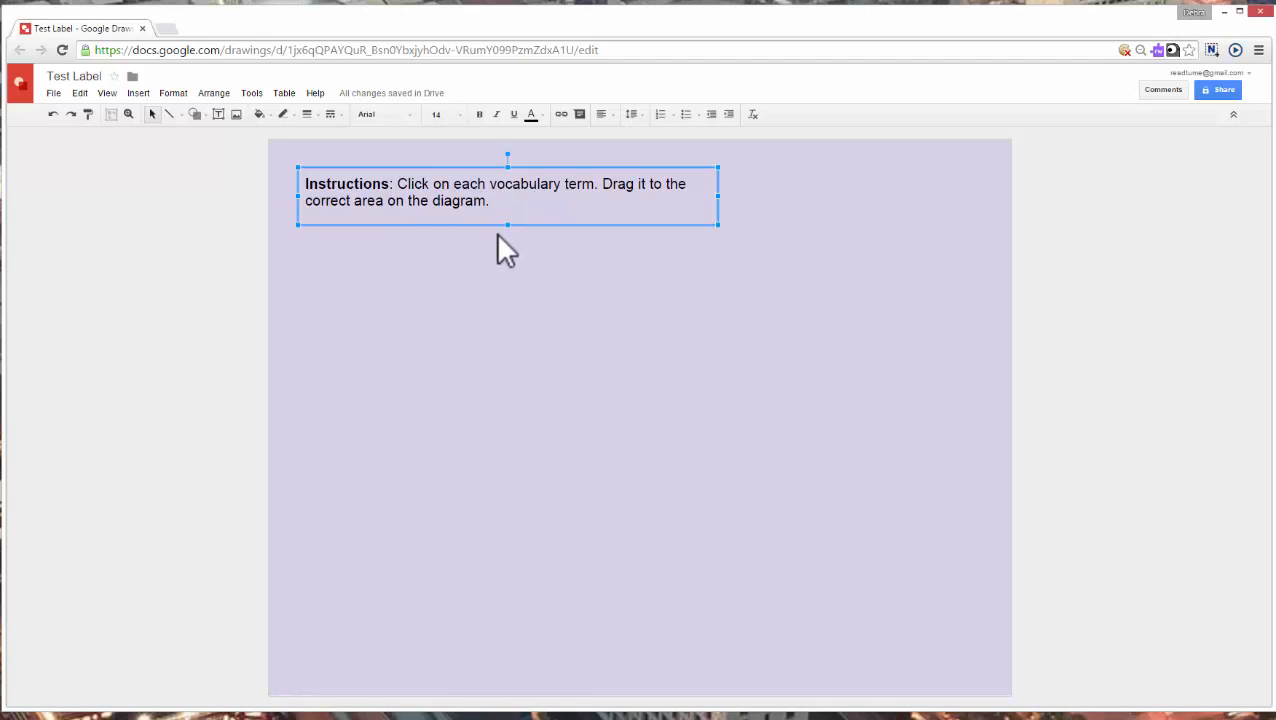
mouse_move(500, 258)
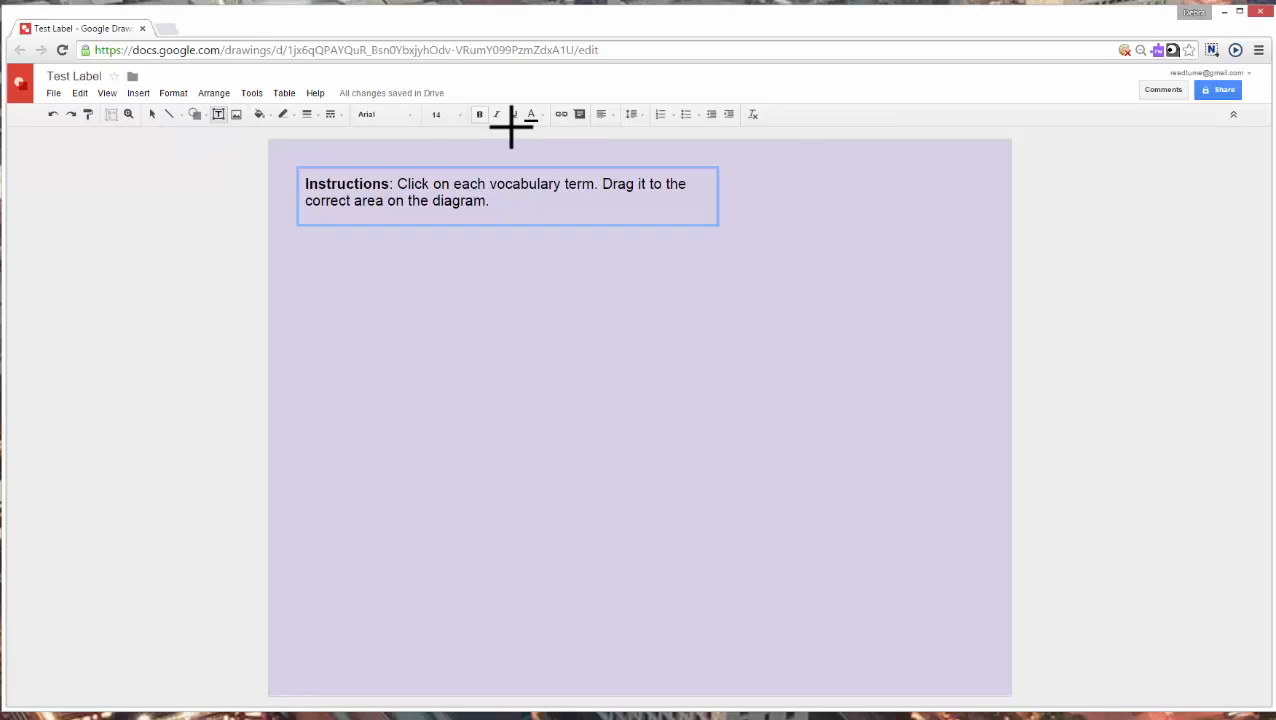
- Add a small text box at the top right containing the word 'Crust'
left_click_drag(830, 204, 916, 240)
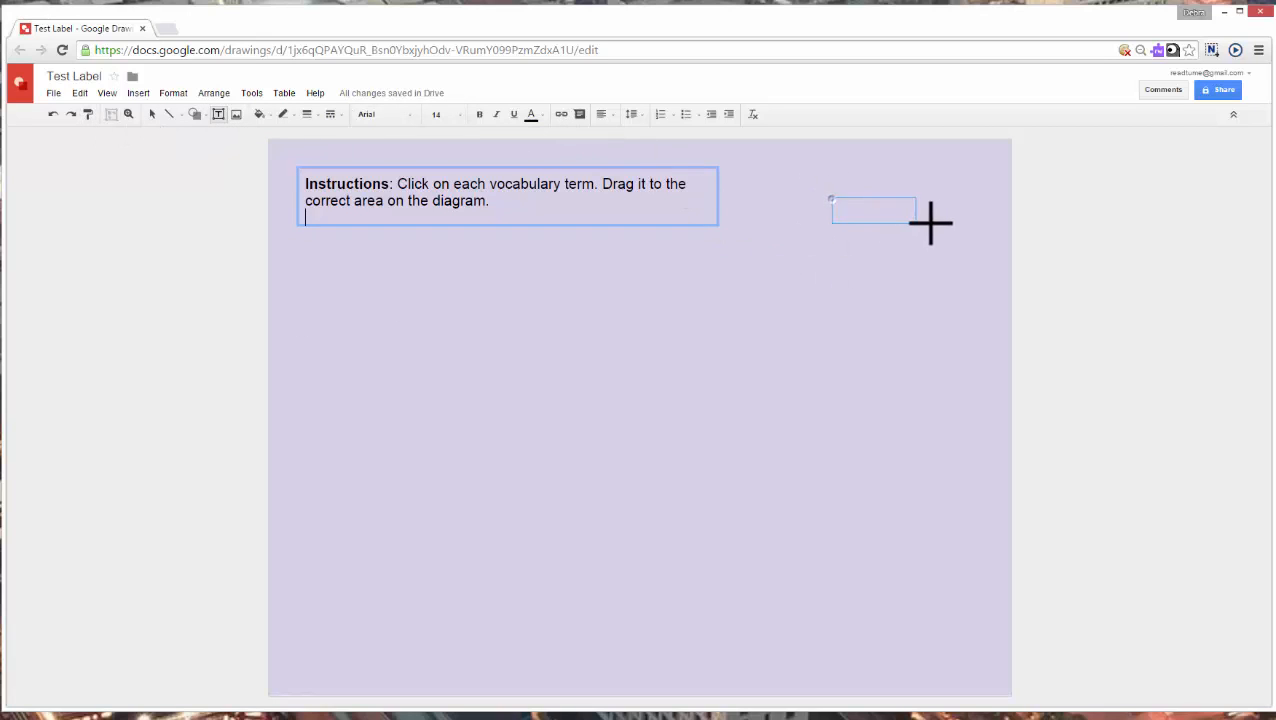
left_click_drag(832, 200, 988, 240)
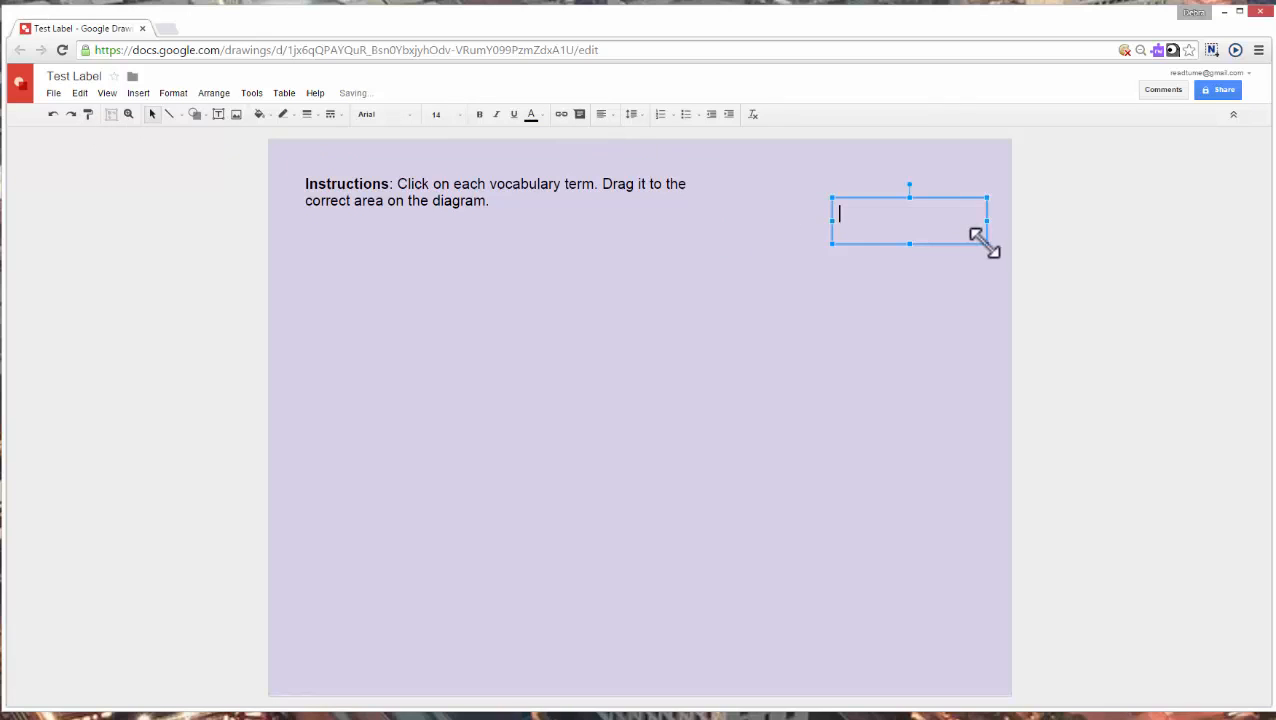
mouse_move(726, 510)
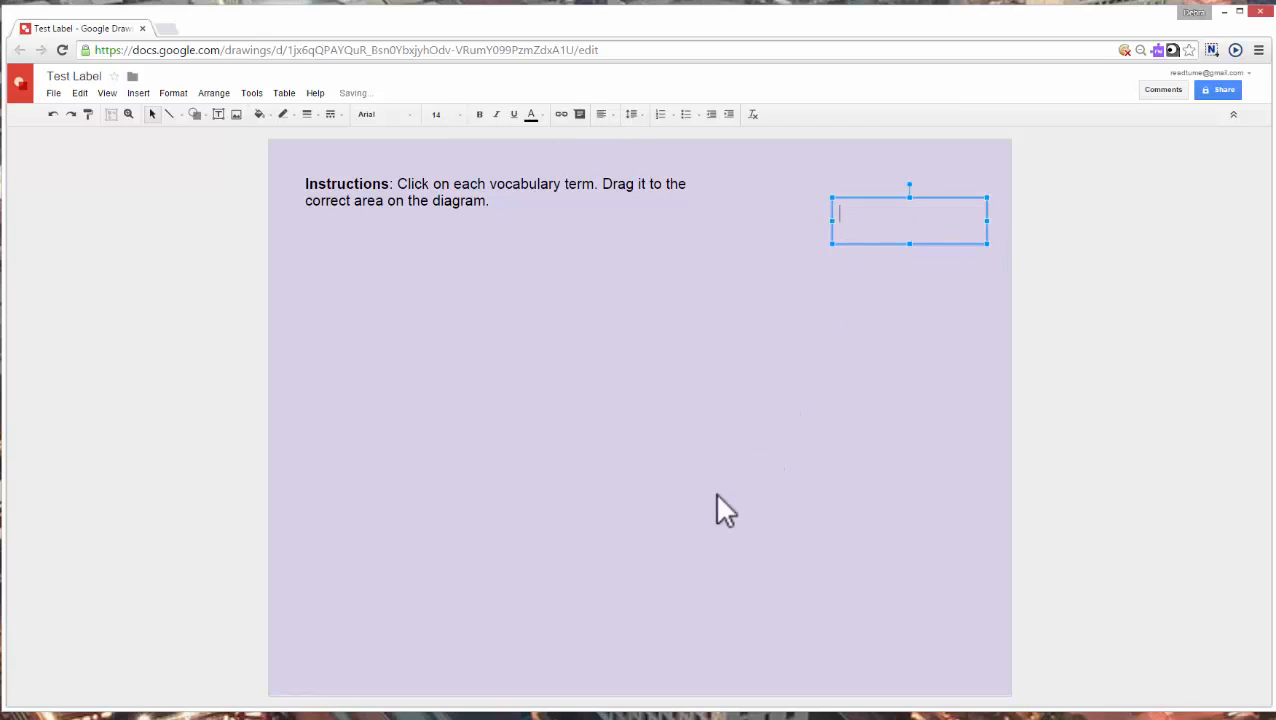
type("Crust")
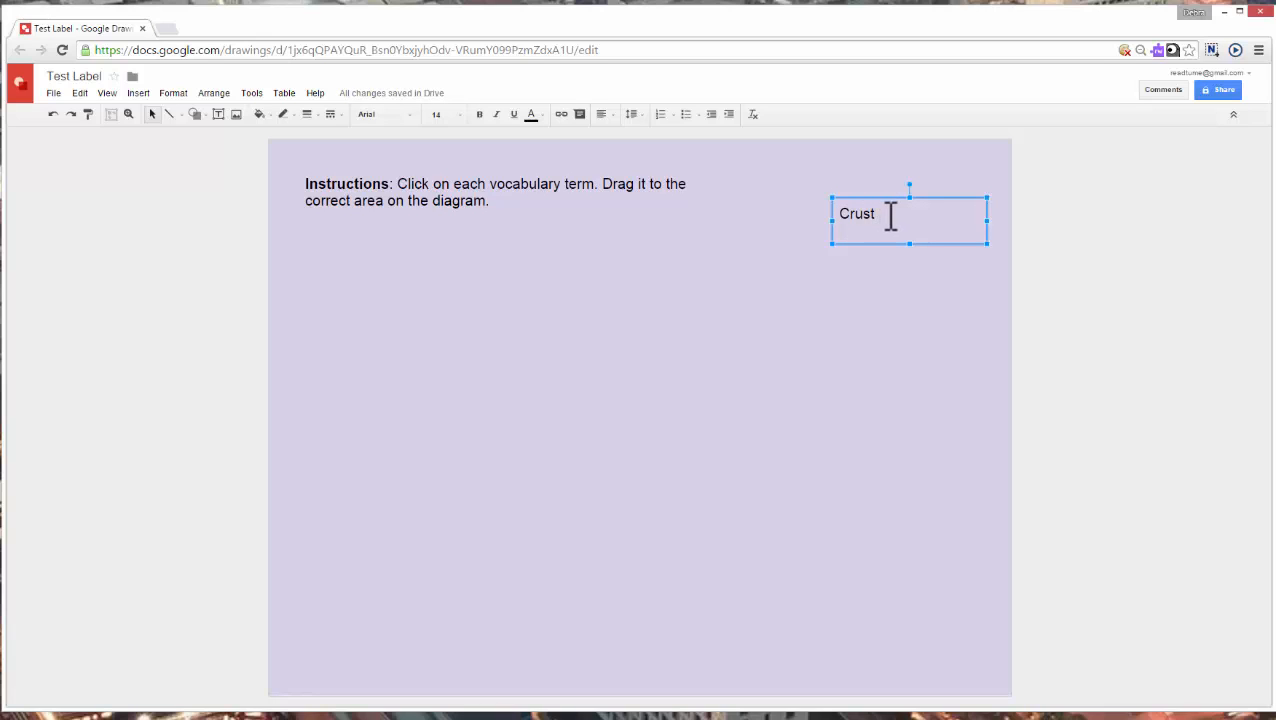
mouse_move(910, 236)
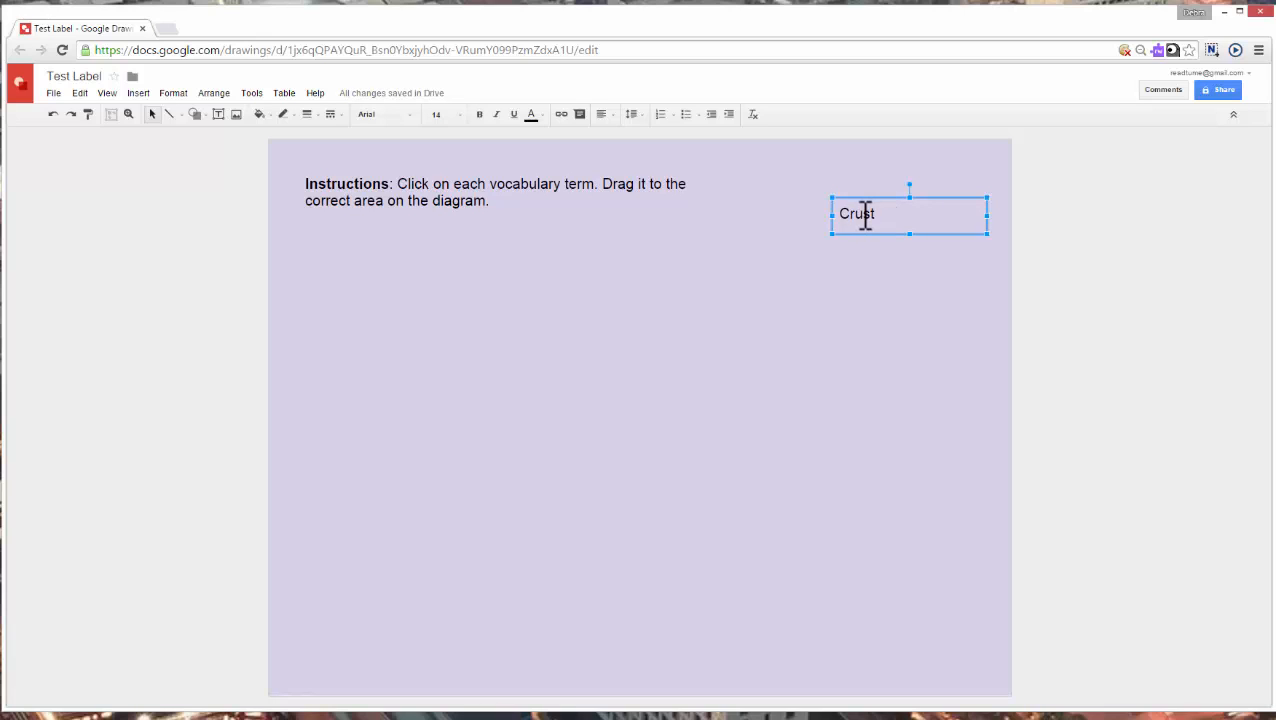
mouse_move(864, 200)
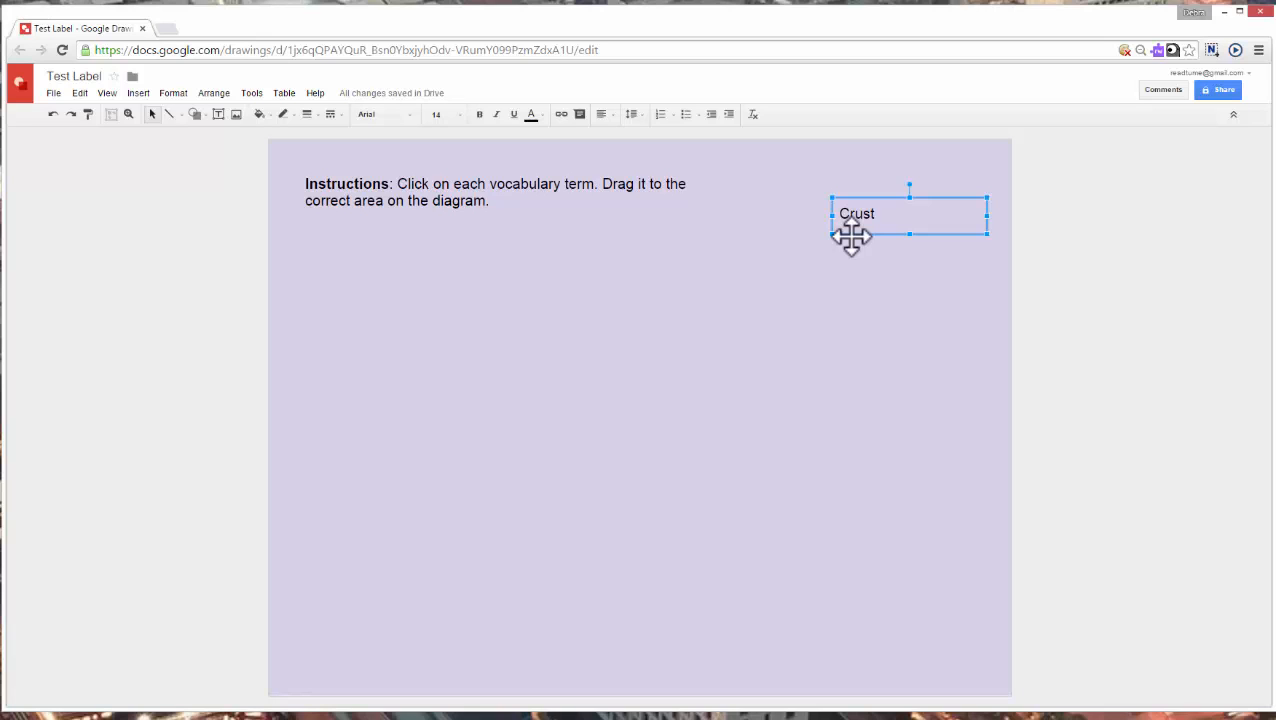
- Duplicate the Crust box three times and retype two copies as Lava and Throat
left_click_drag(908, 212, 944, 250)
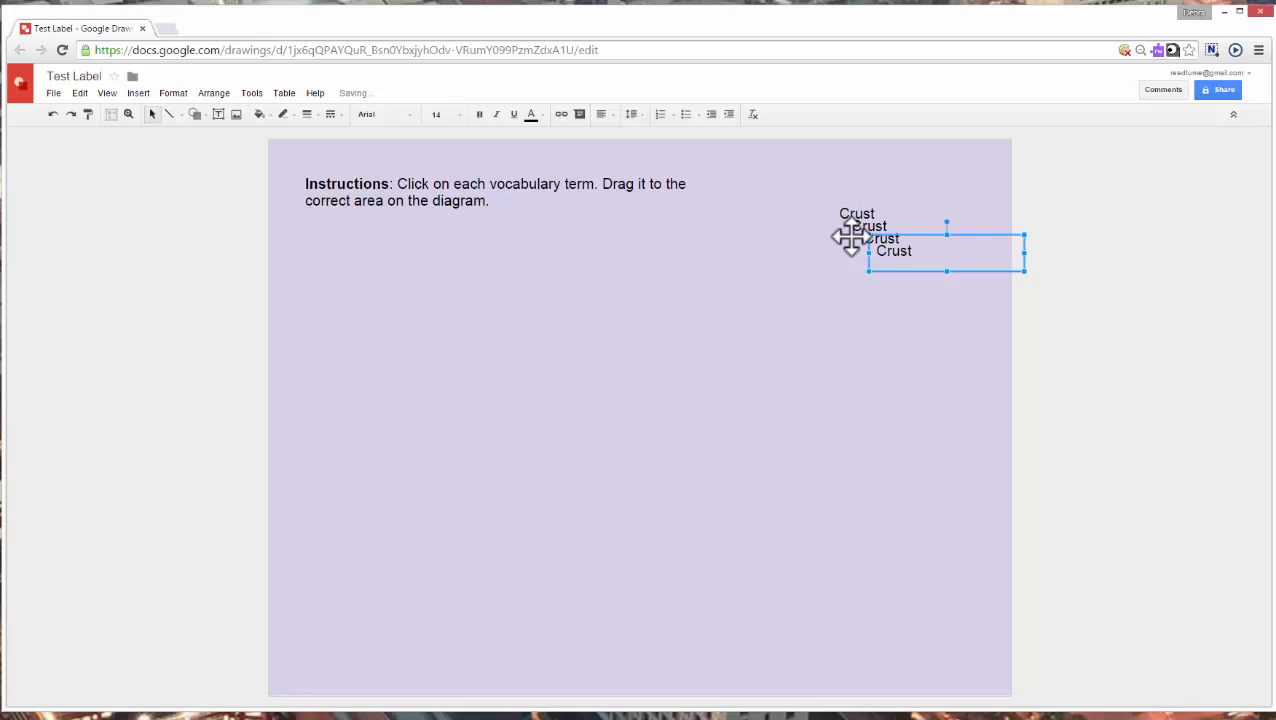
left_click_drag(944, 240, 970, 276)
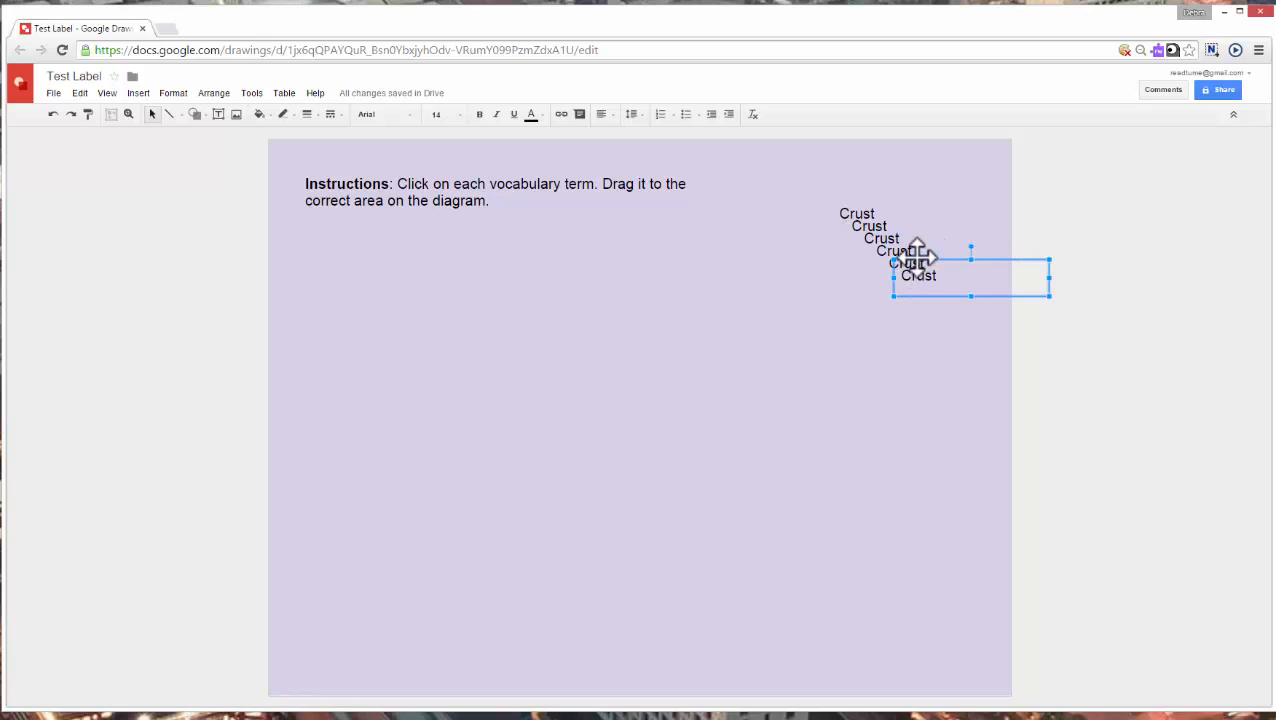
left_click_drag(970, 276, 908, 332)
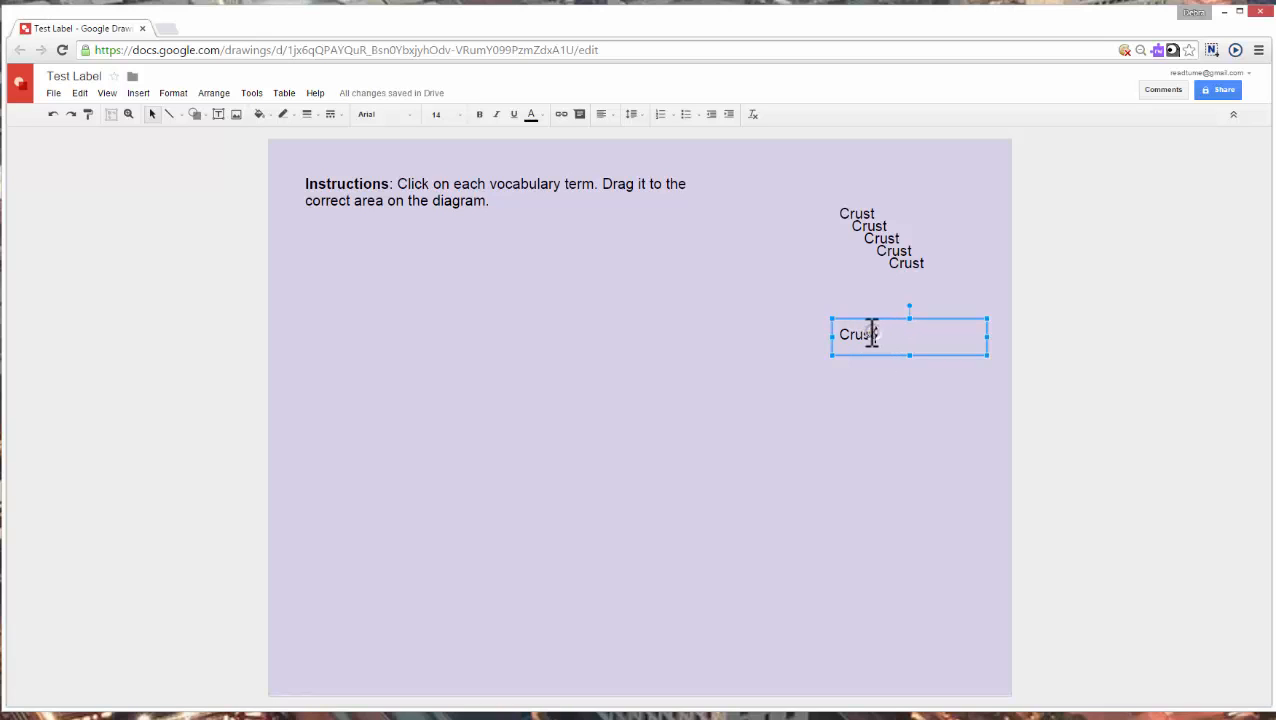
type("Lava")
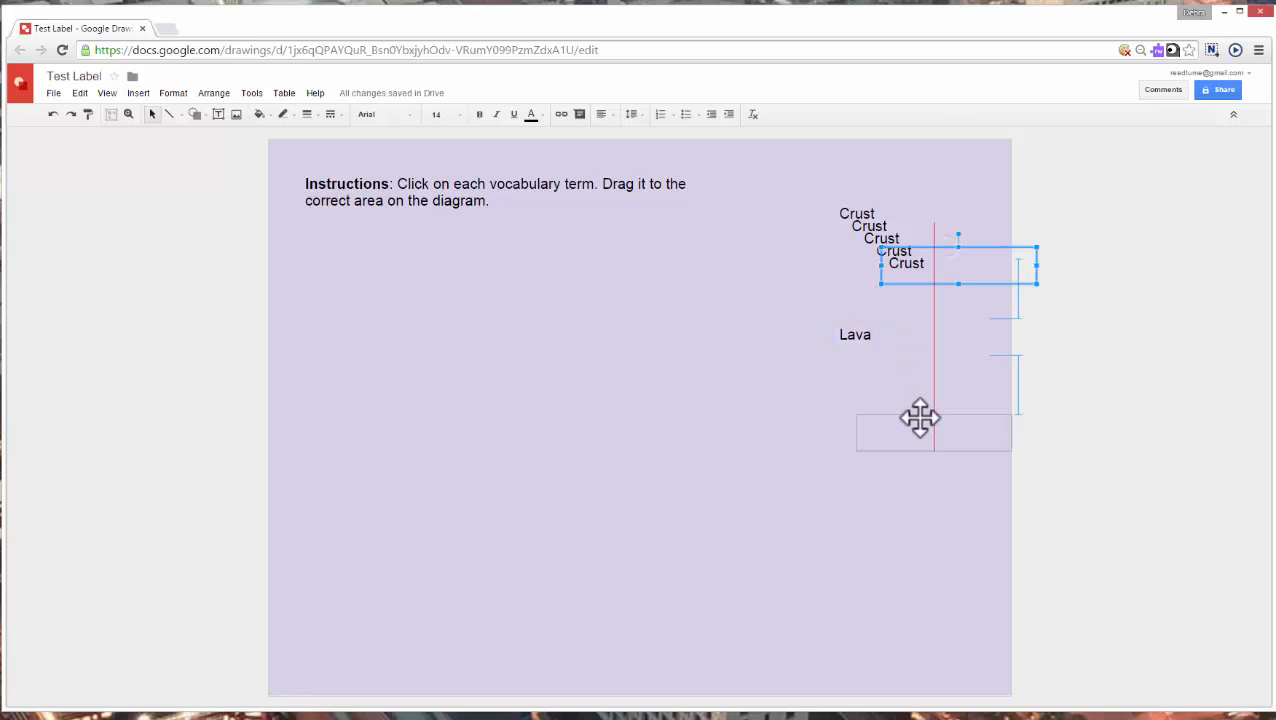
left_click_drag(956, 264, 932, 434)
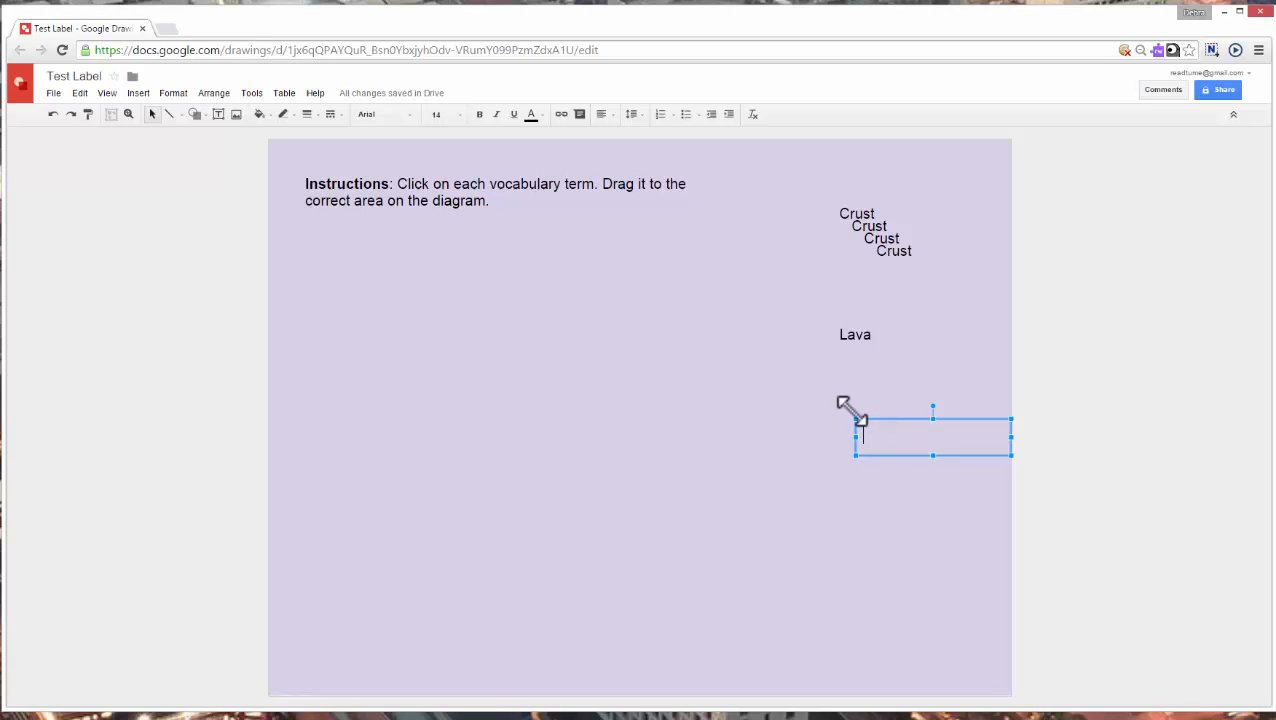
type("Throat")
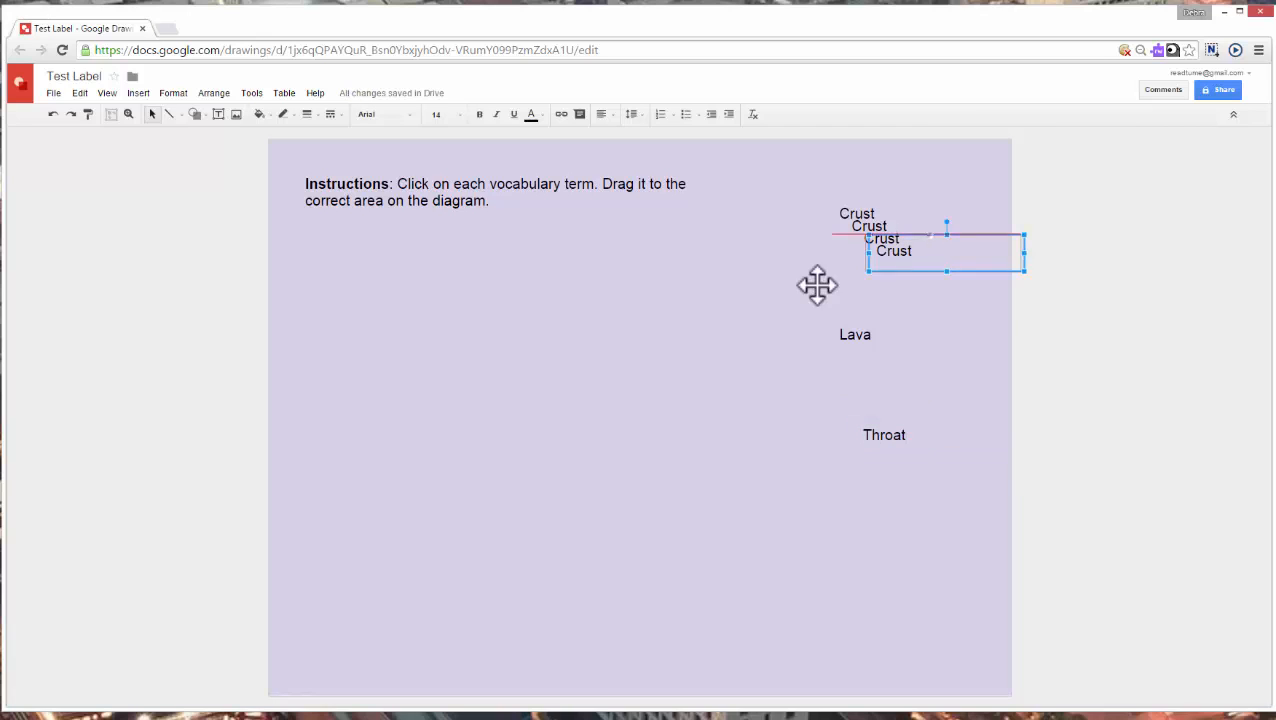
- Spread the remaining copies apart and retype them as Side Vent and Magma Chamber
left_click_drag(944, 250, 730, 310)
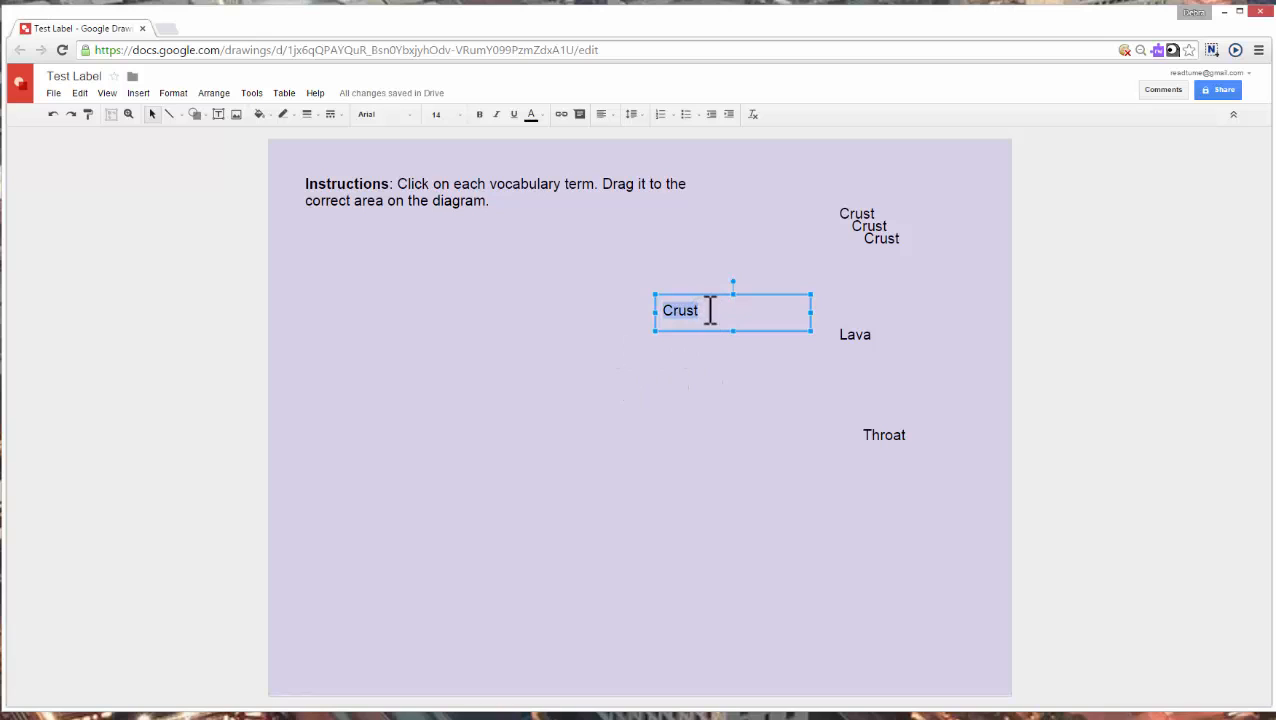
type("Side Vent")
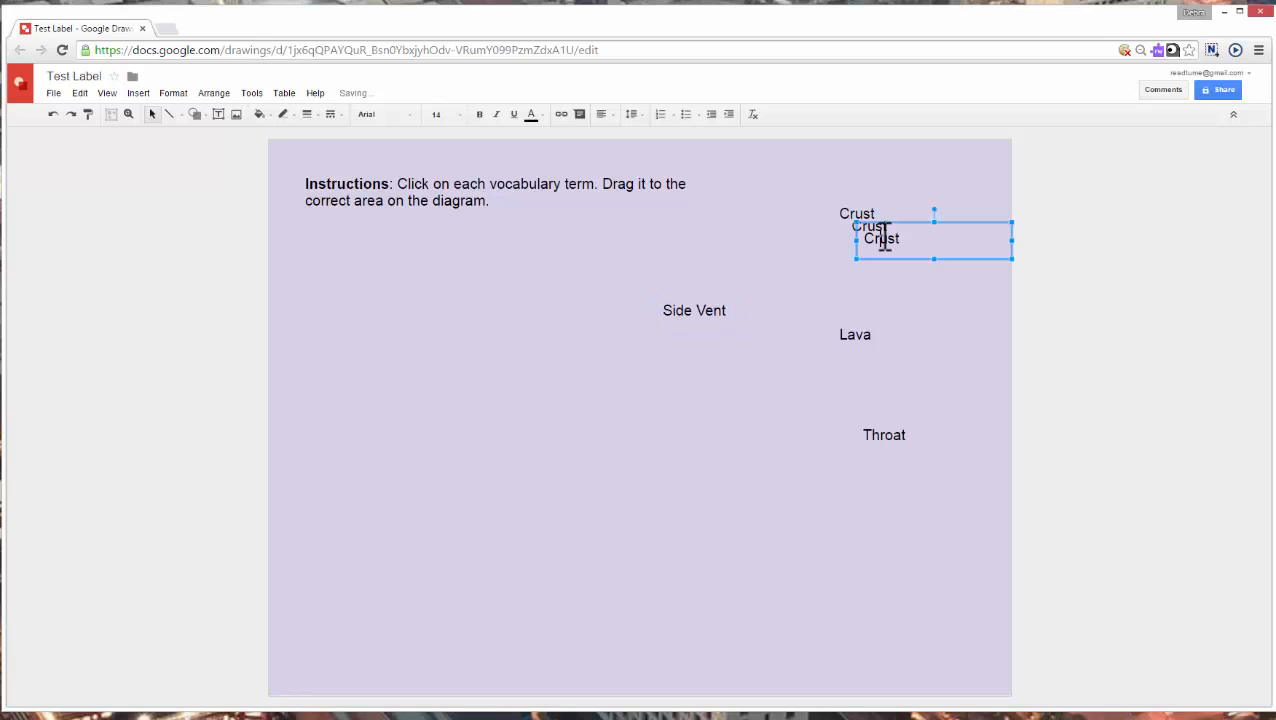
left_click_drag(932, 238, 836, 274)
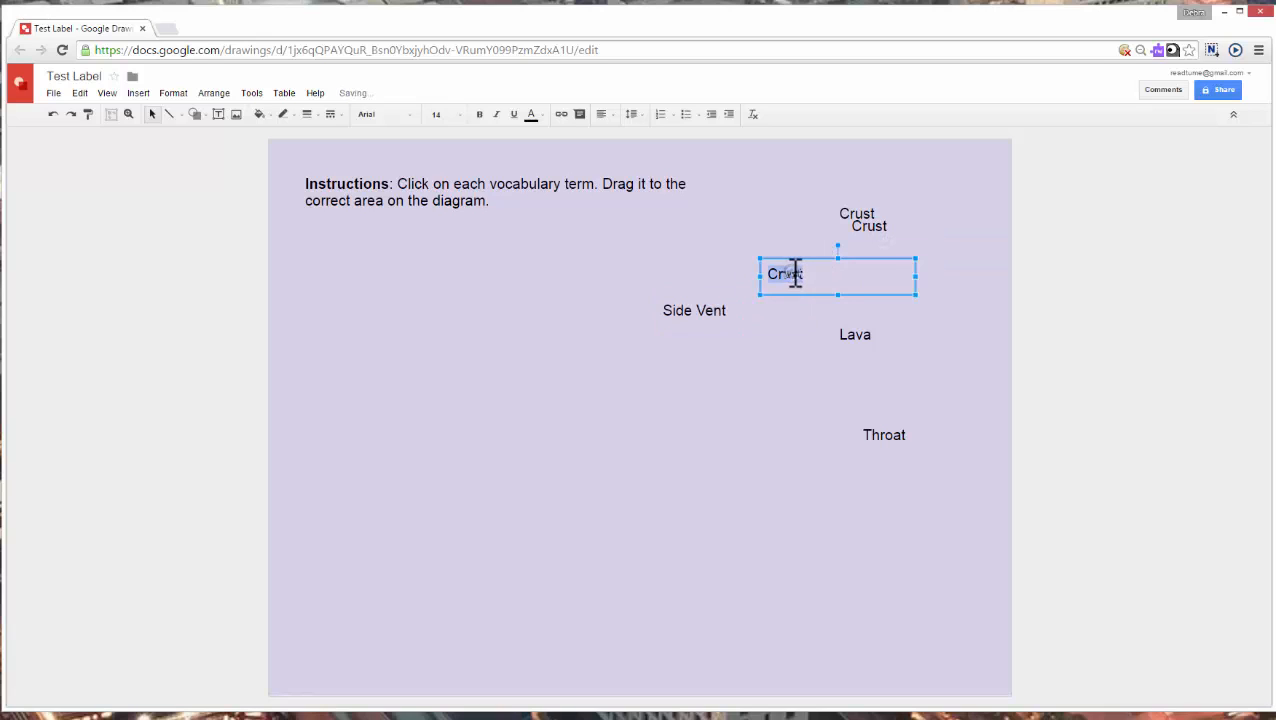
type("Magma Chamber")
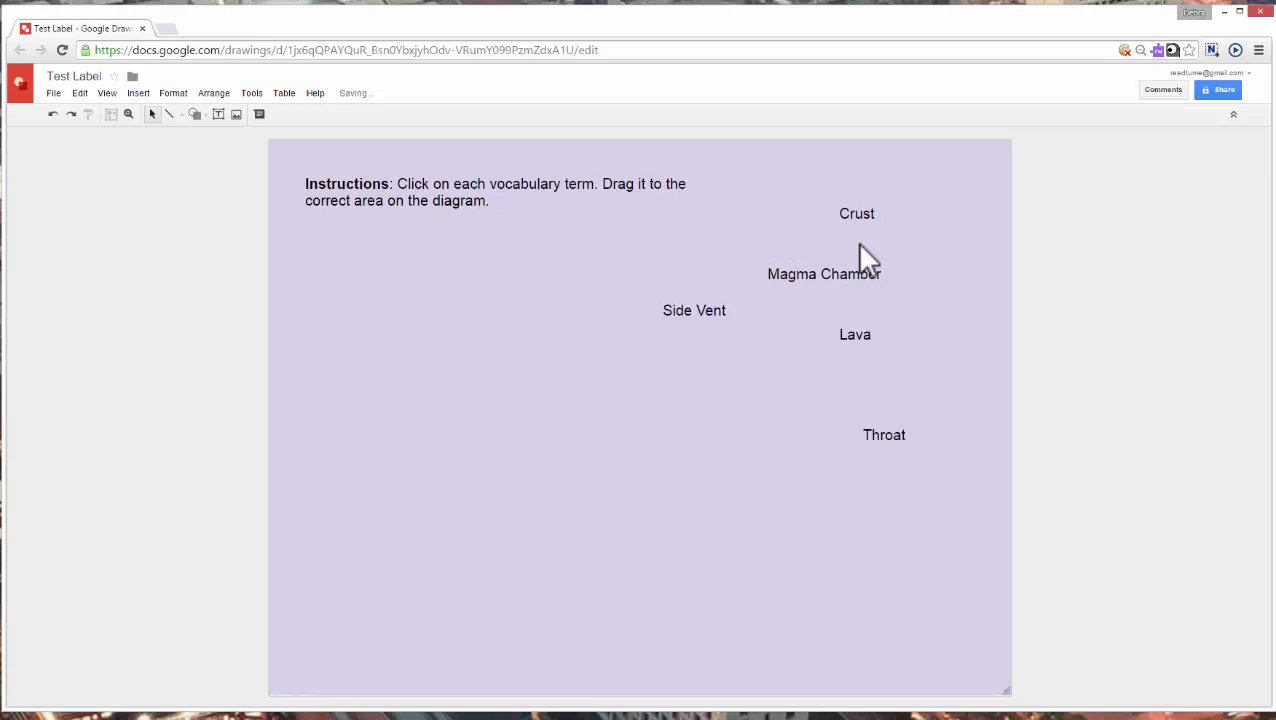
- Move Magma Chamber up to sit aligned directly beneath the Crust label
left_click(856, 212)
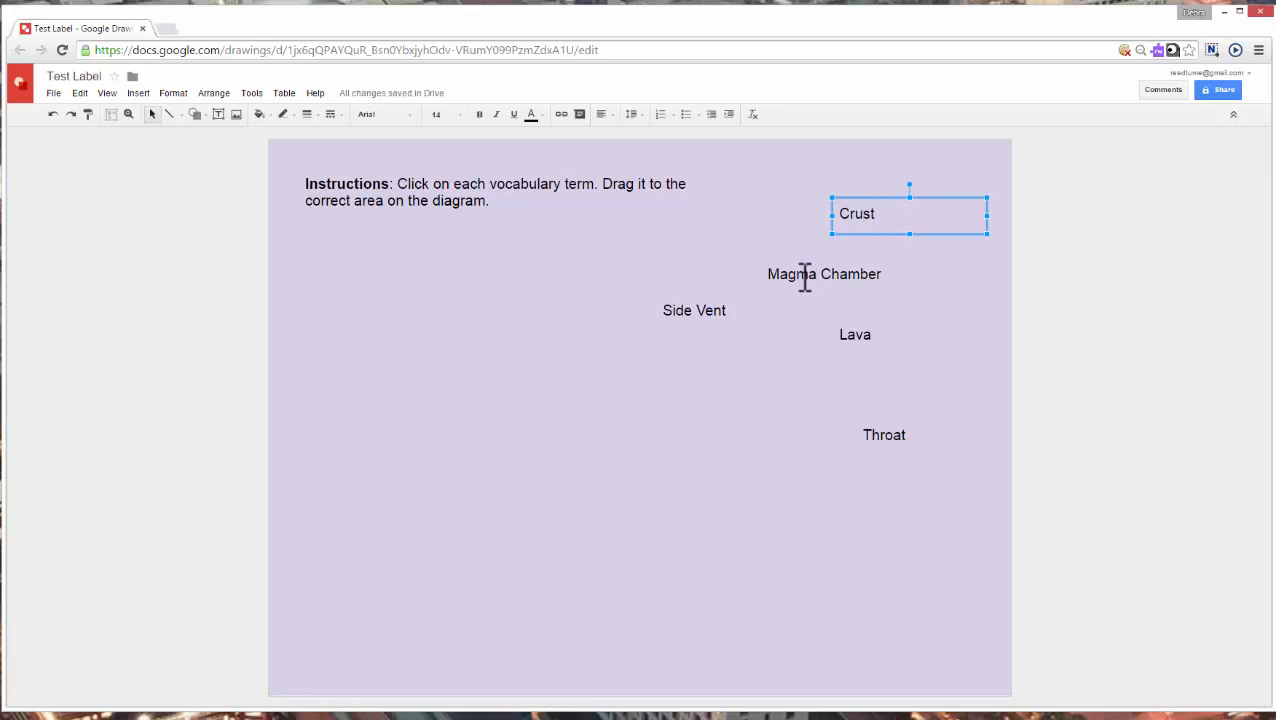
left_click(824, 274)
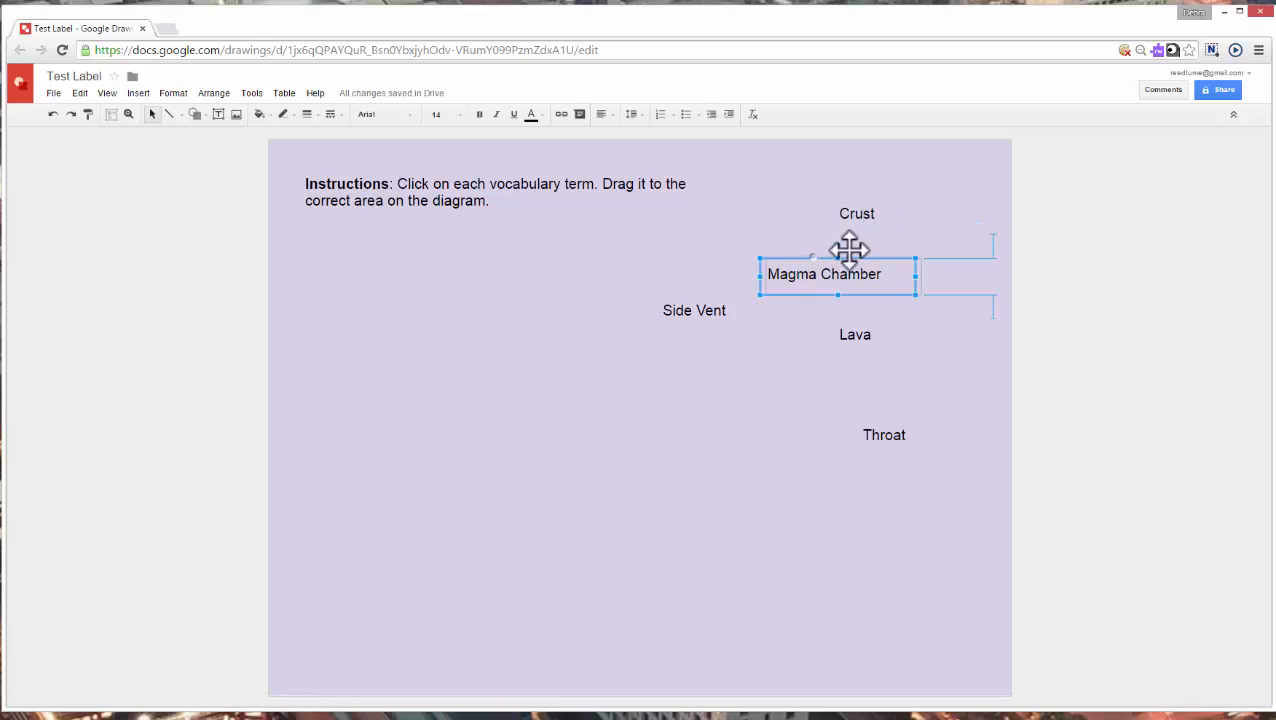
left_click_drag(824, 274, 898, 250)
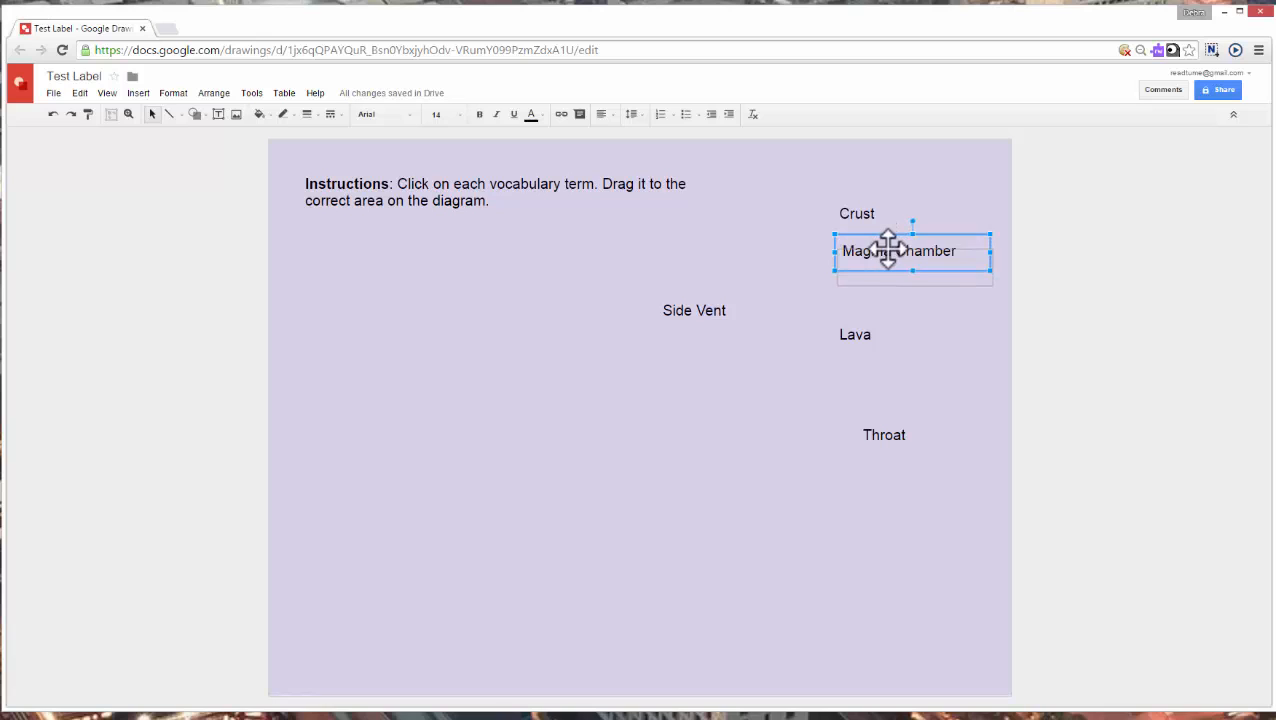
left_click_drag(898, 250, 898, 268)
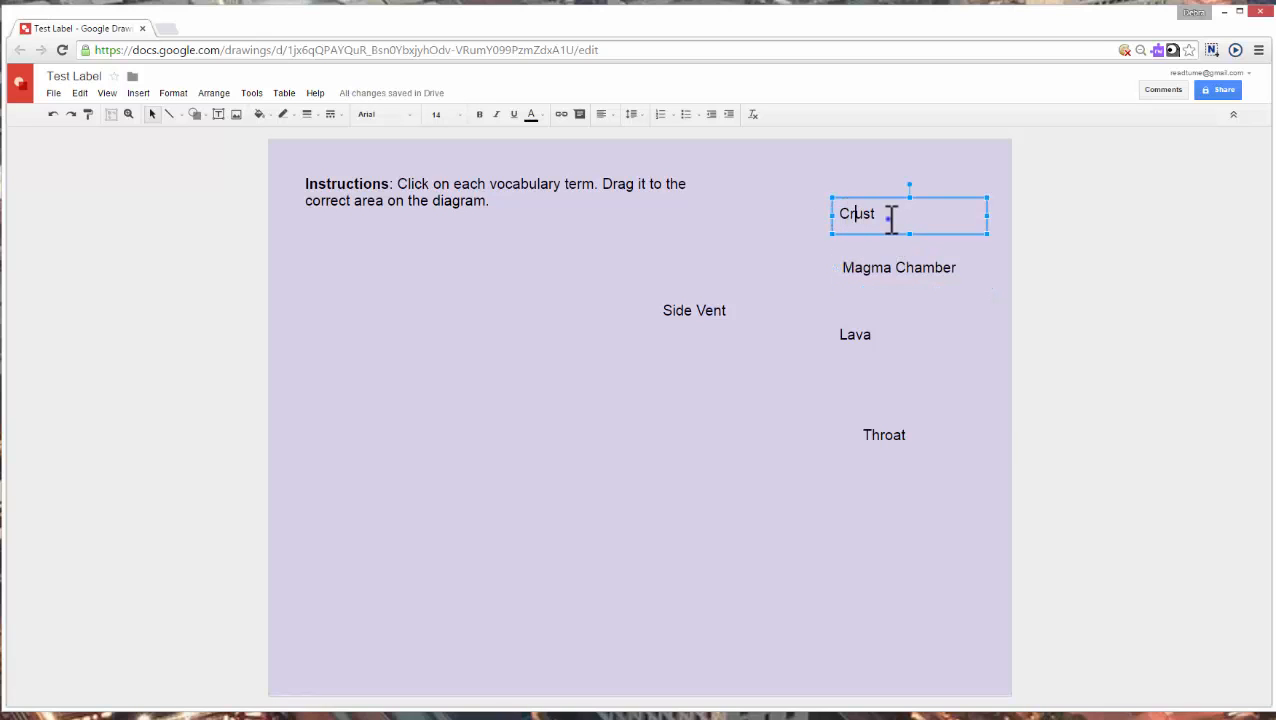
right_click(856, 212)
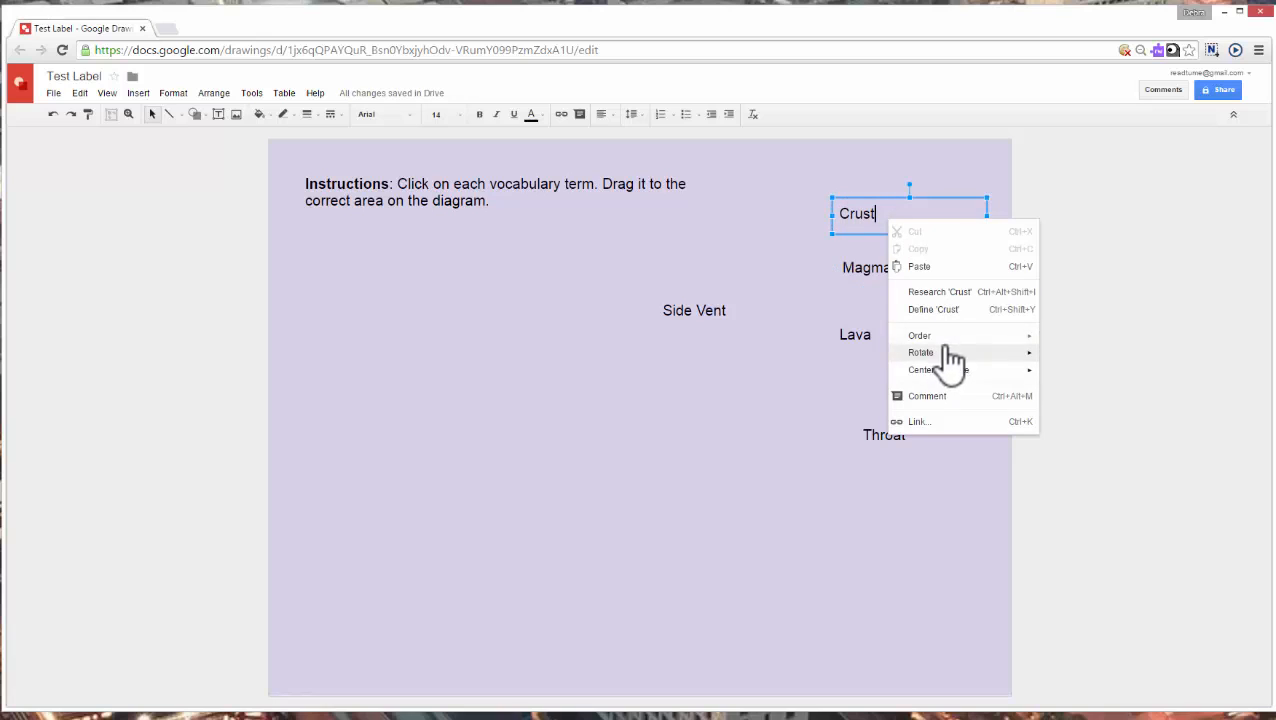
mouse_move(932, 276)
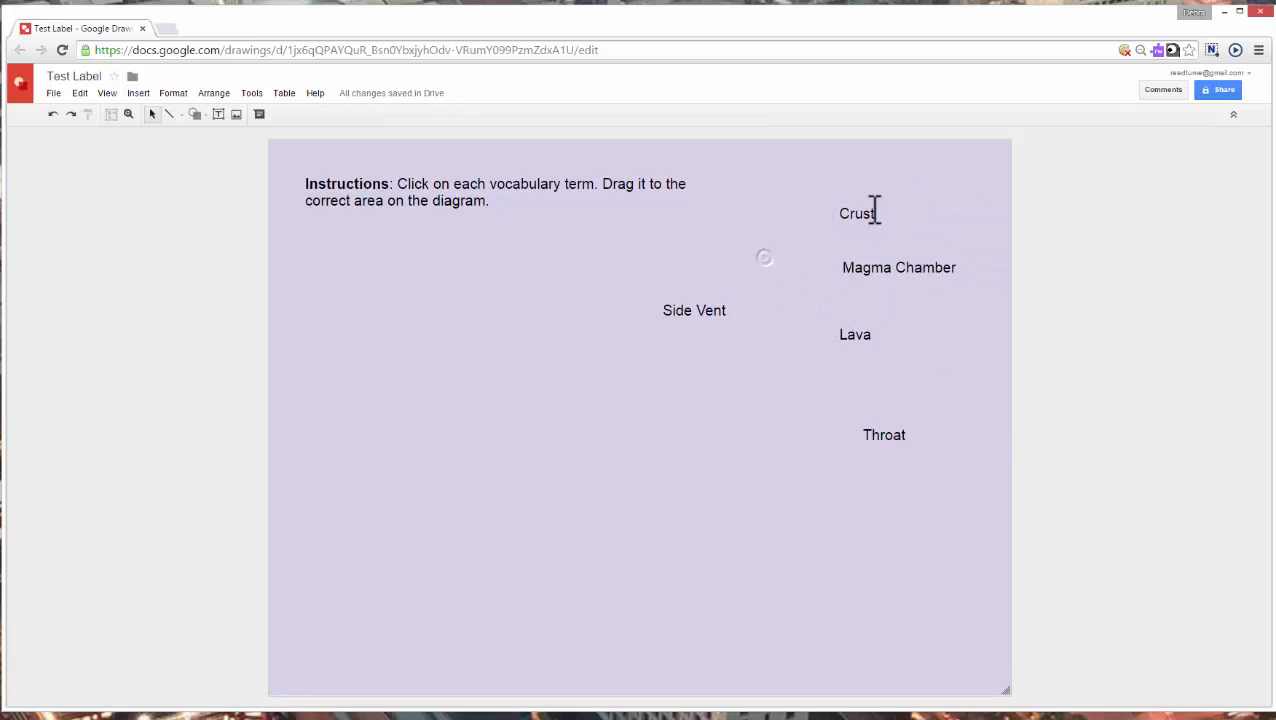
- Give the Crust, Magma Chamber and Lava labels a solid yellow fill
left_click(856, 212)
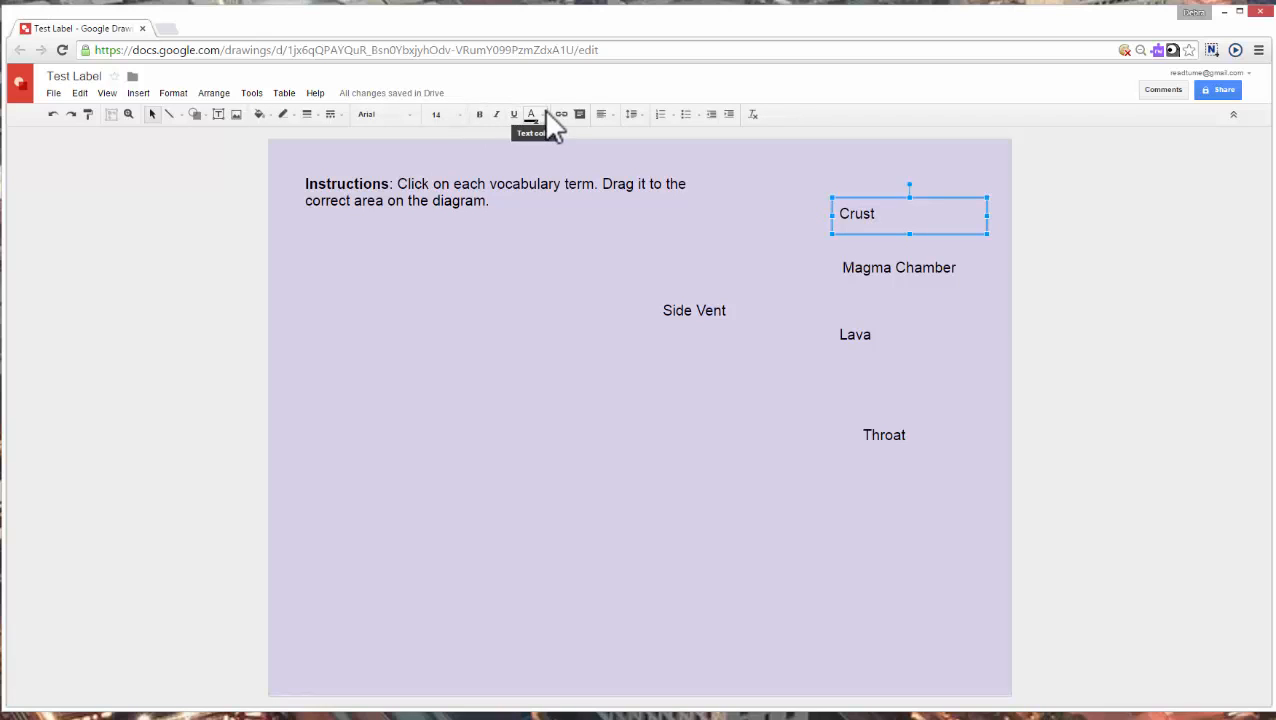
mouse_move(248, 130)
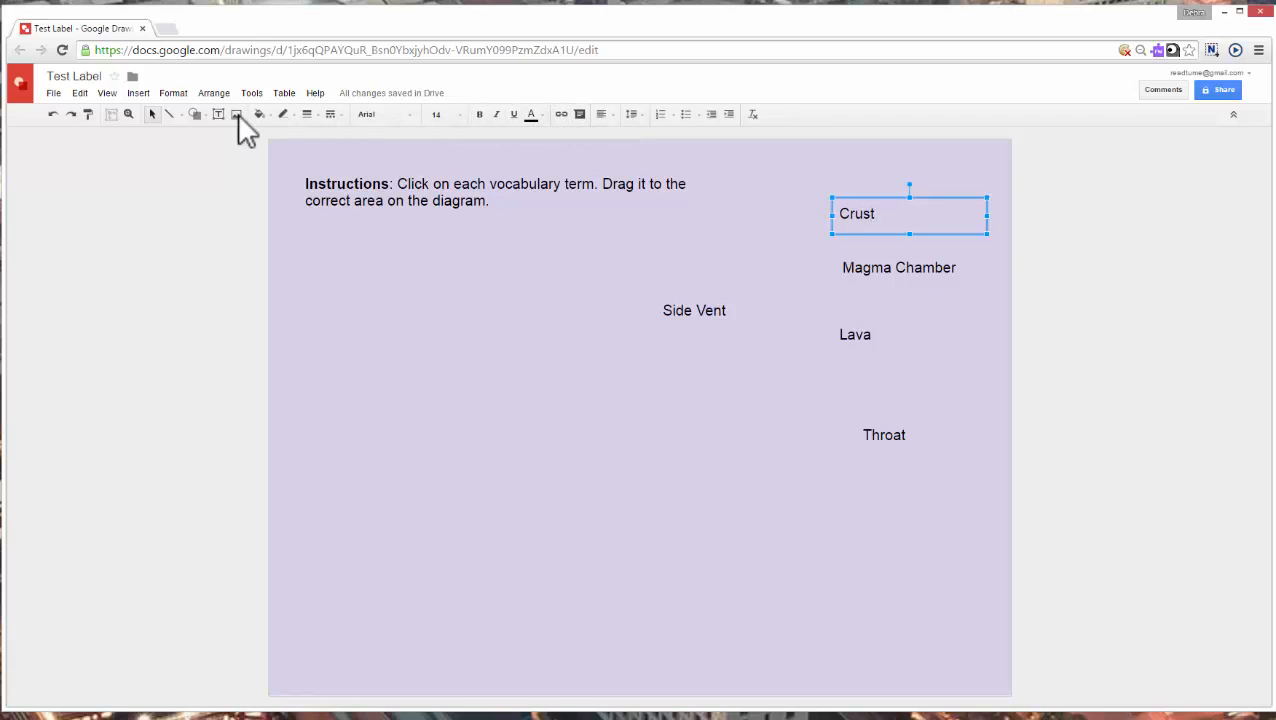
mouse_move(260, 114)
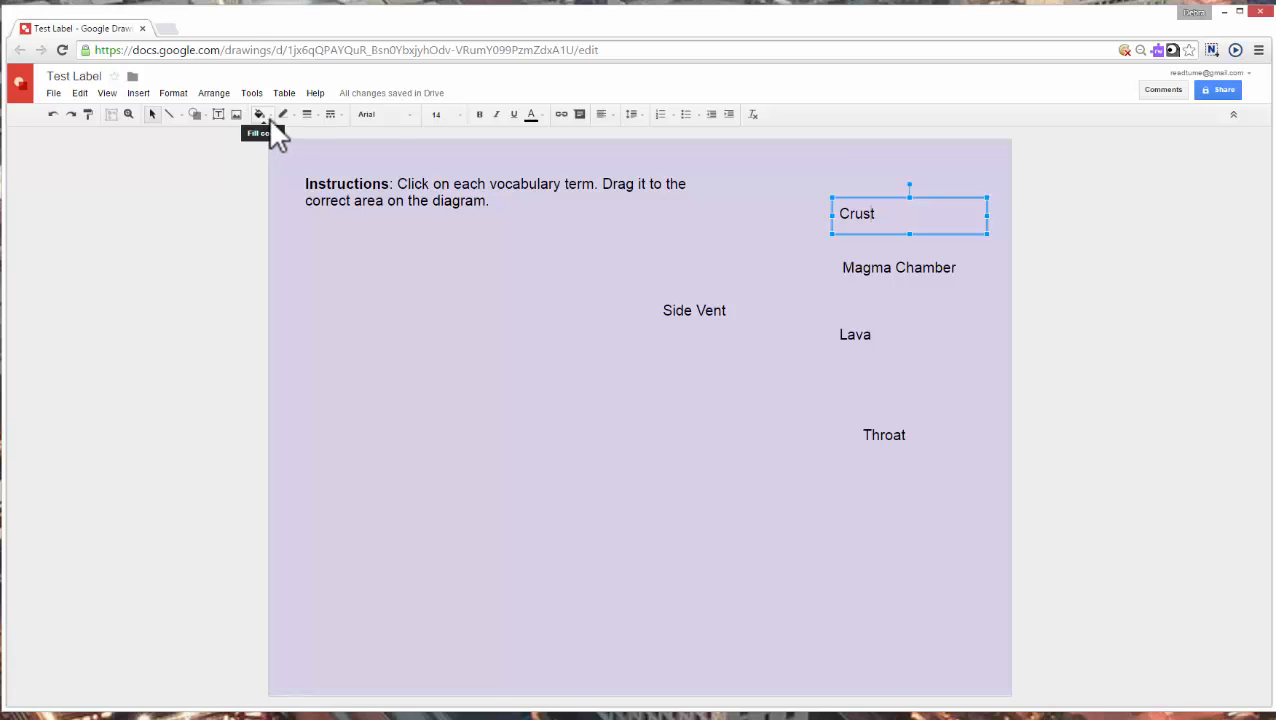
left_click(260, 114)
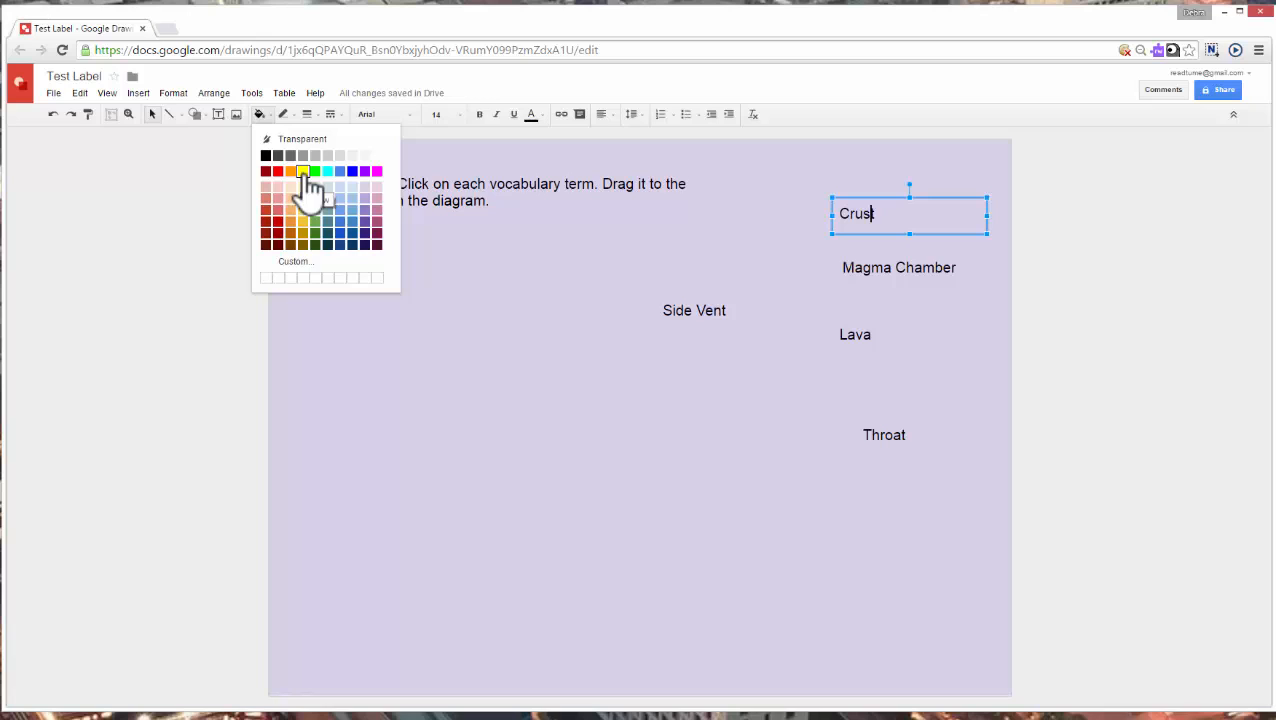
left_click(302, 172)
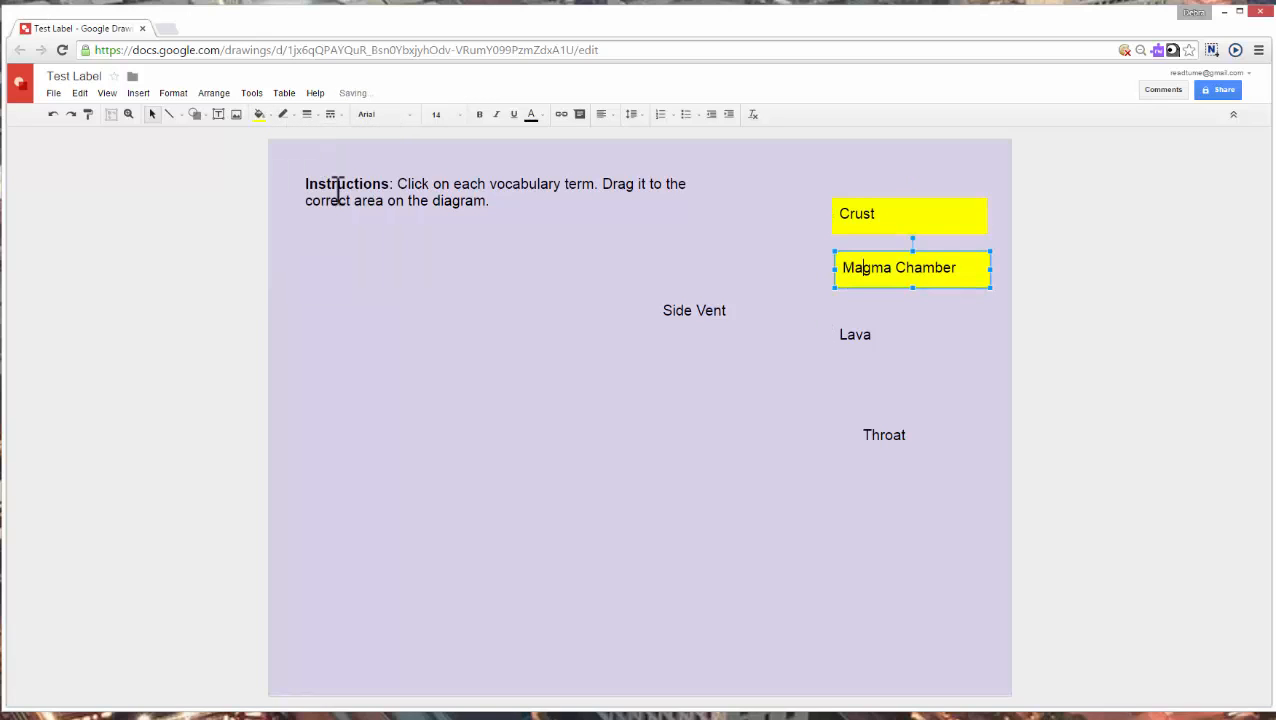
left_click(694, 310)
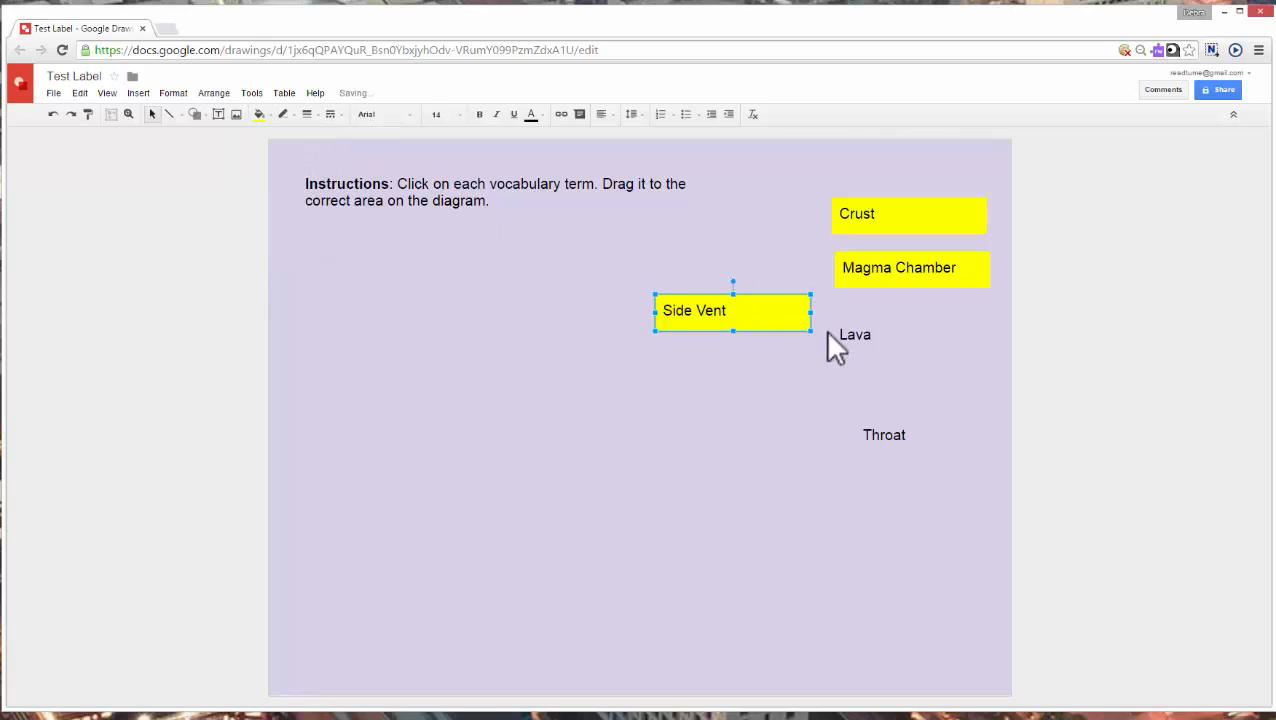
left_click(854, 334)
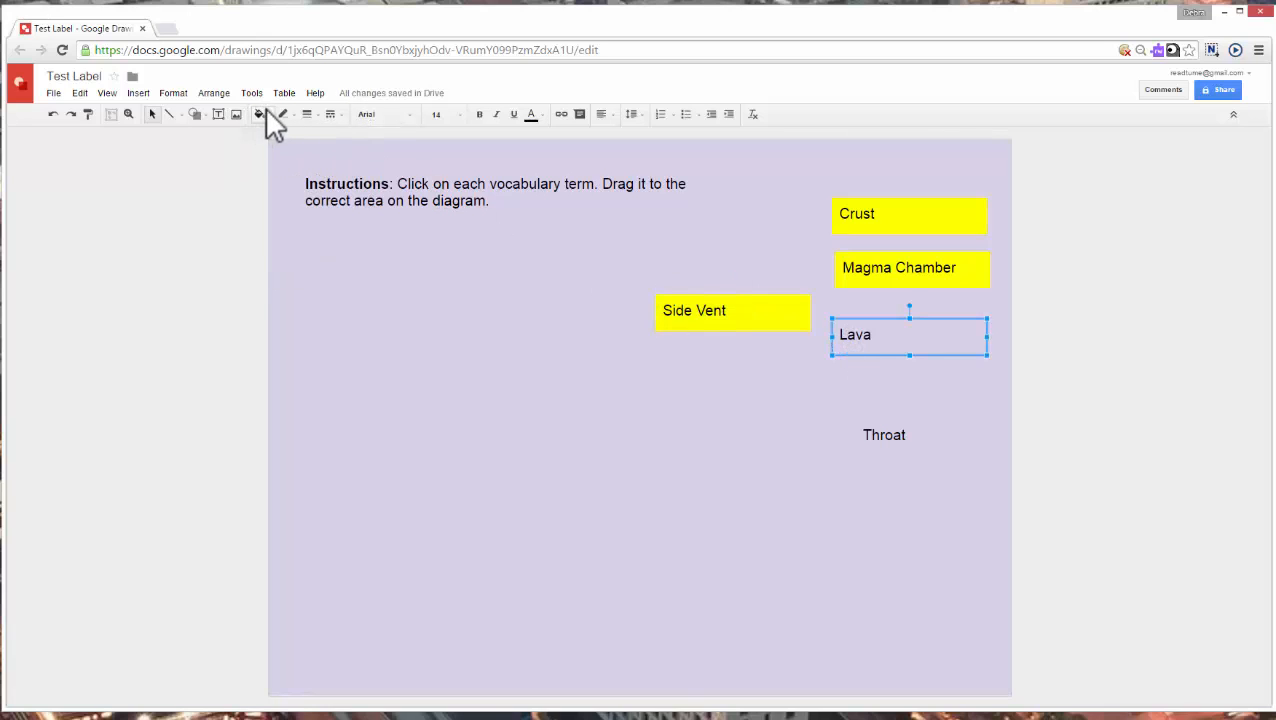
left_click(258, 114)
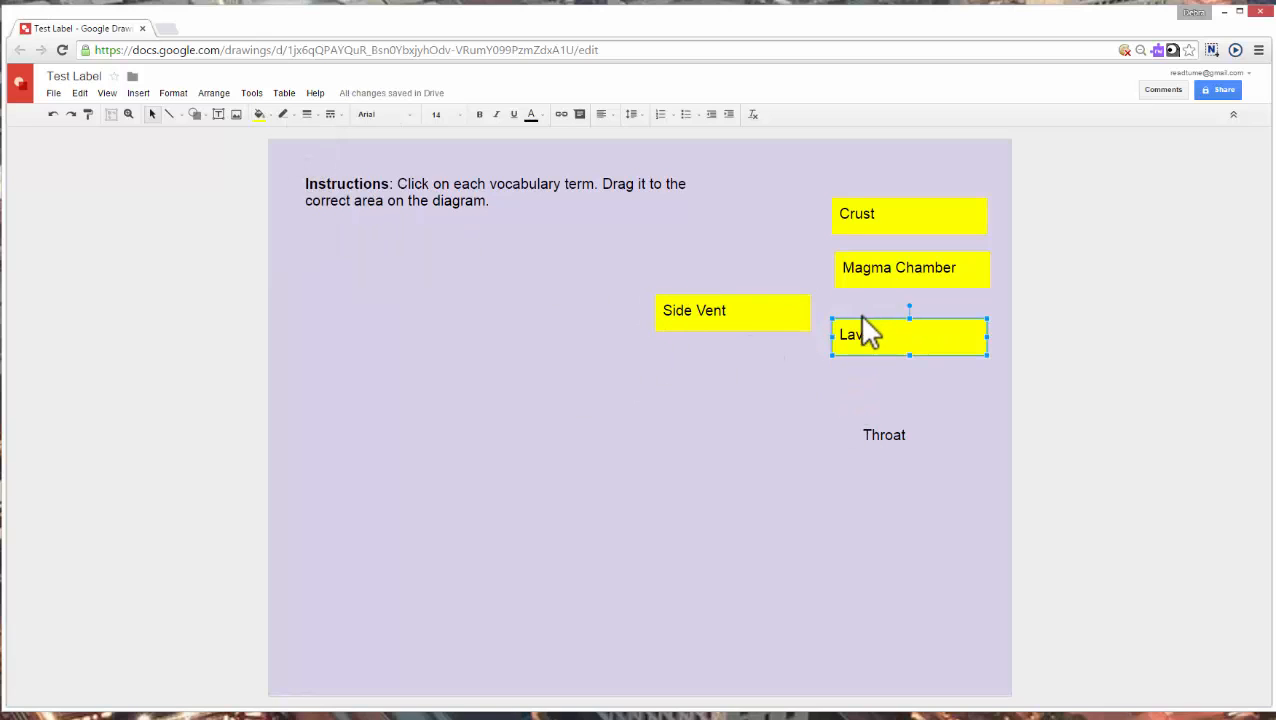
mouse_move(756, 364)
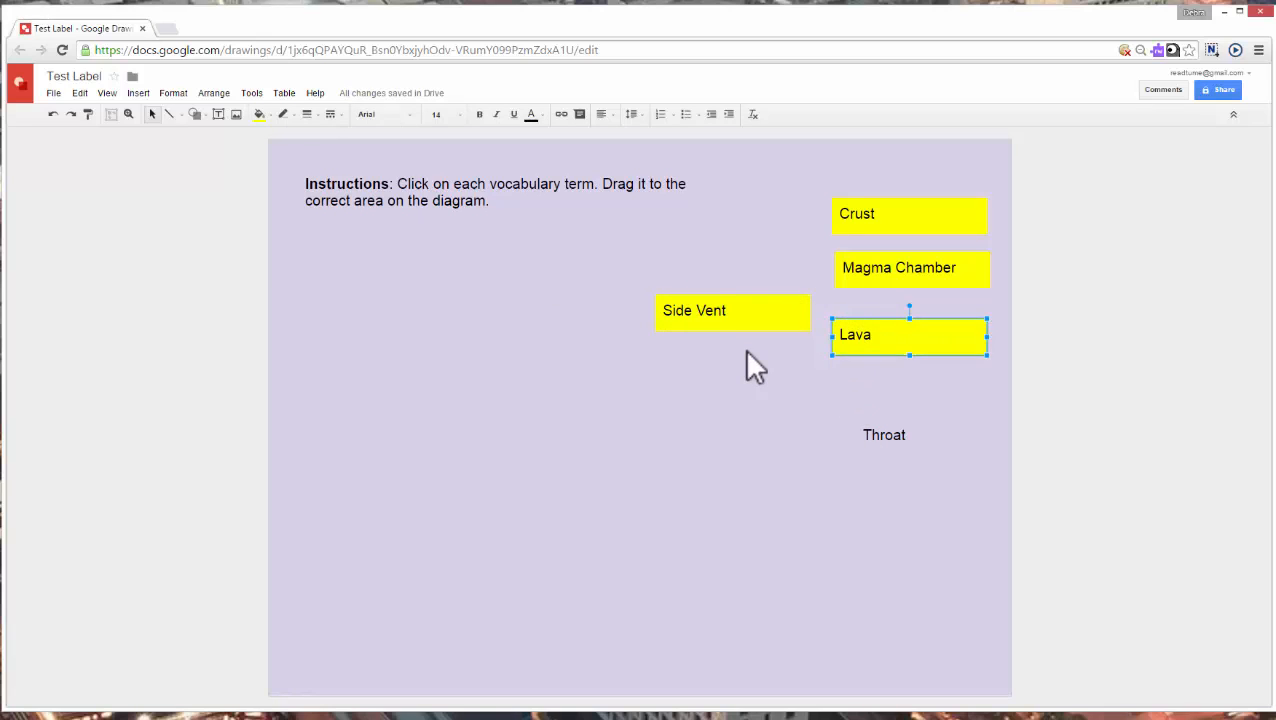
- Shift Lava downward and fill the Throat and Side Vent labels yellow too
left_click_drag(908, 336, 958, 384)
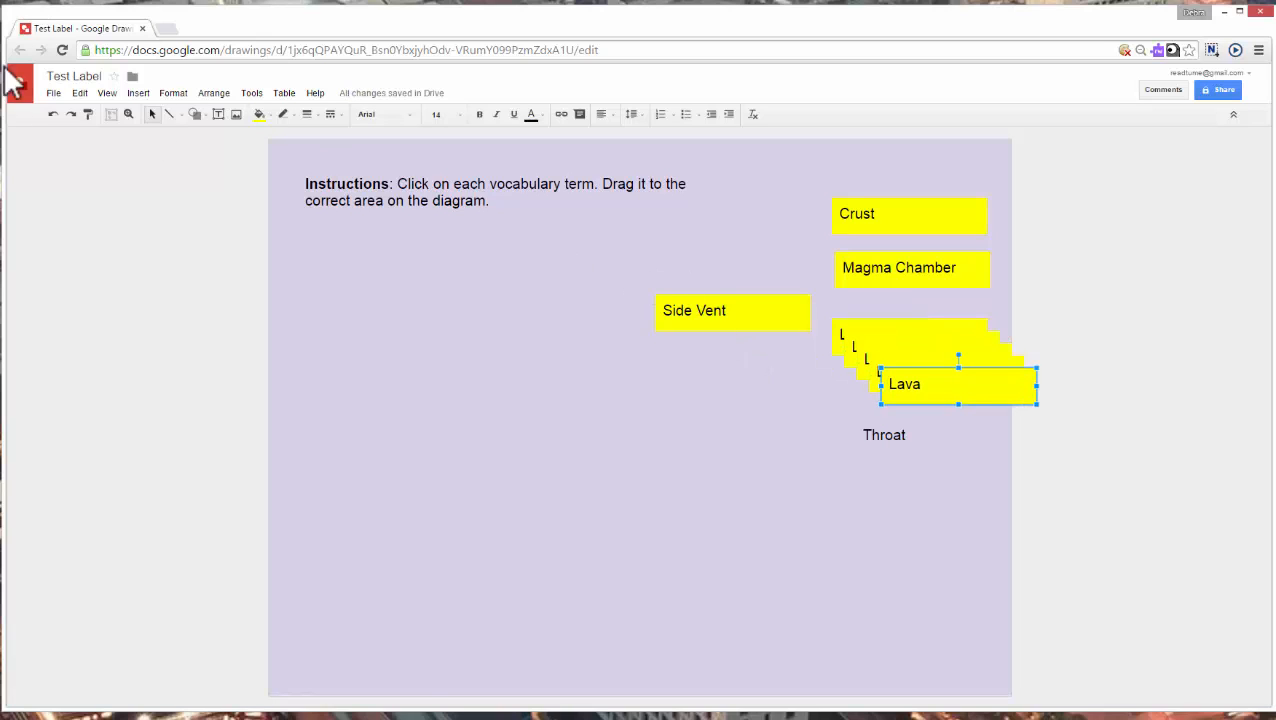
left_click(52, 114)
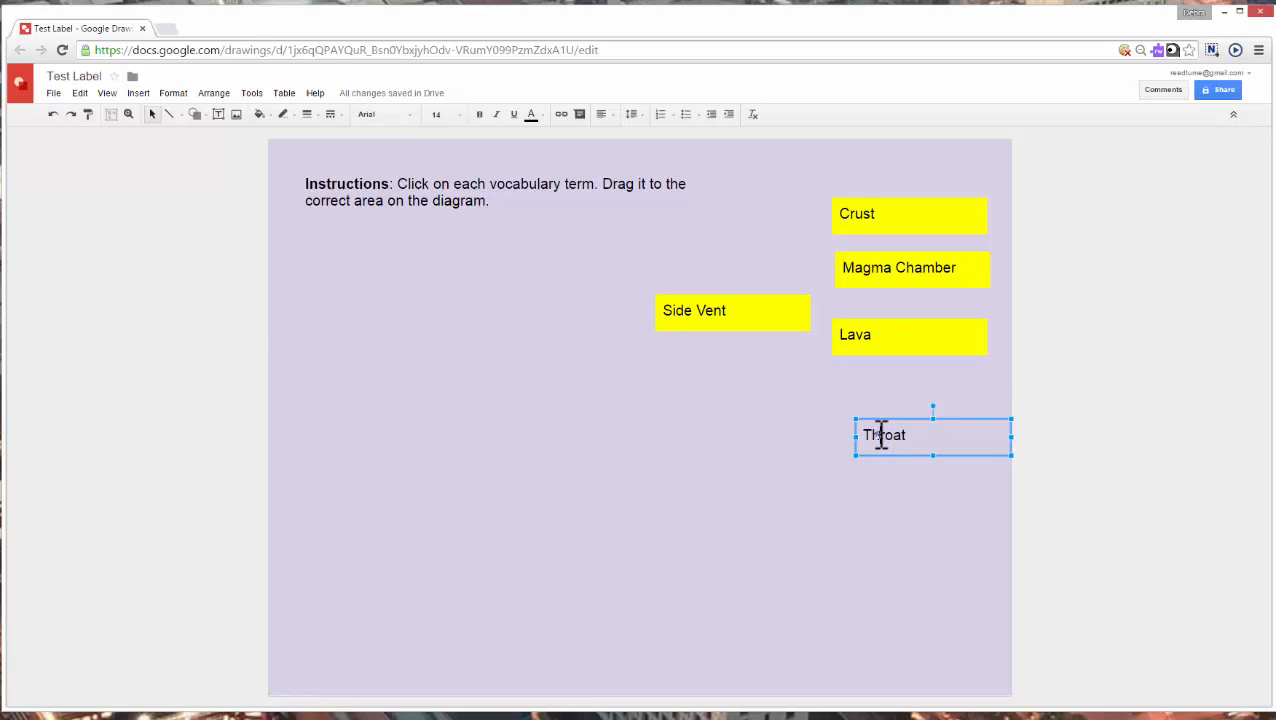
left_click(260, 114)
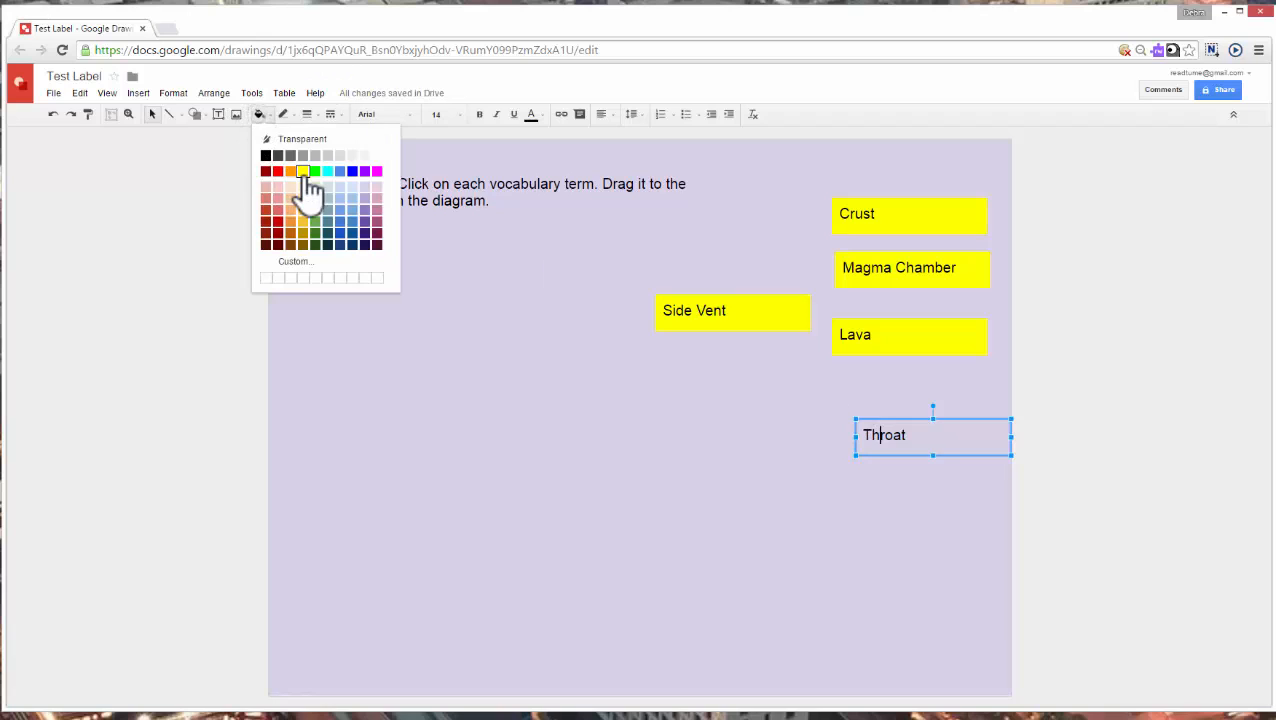
left_click(302, 172)
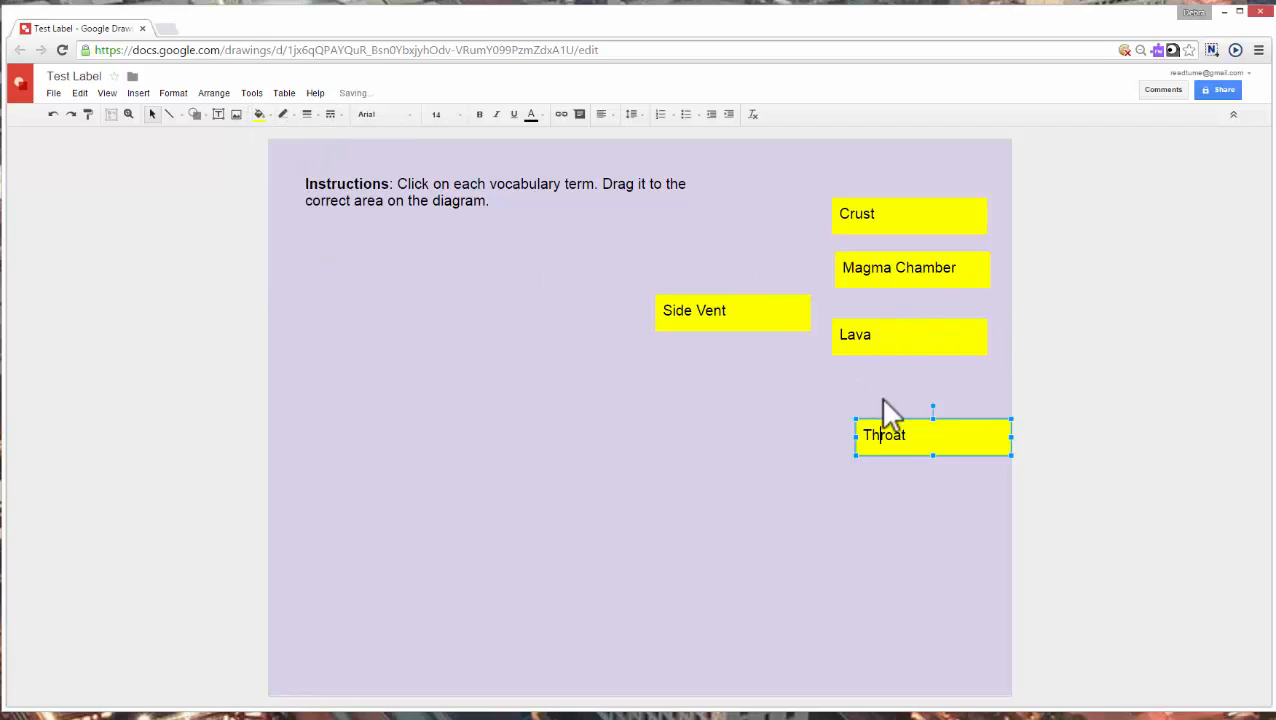
left_click(908, 334)
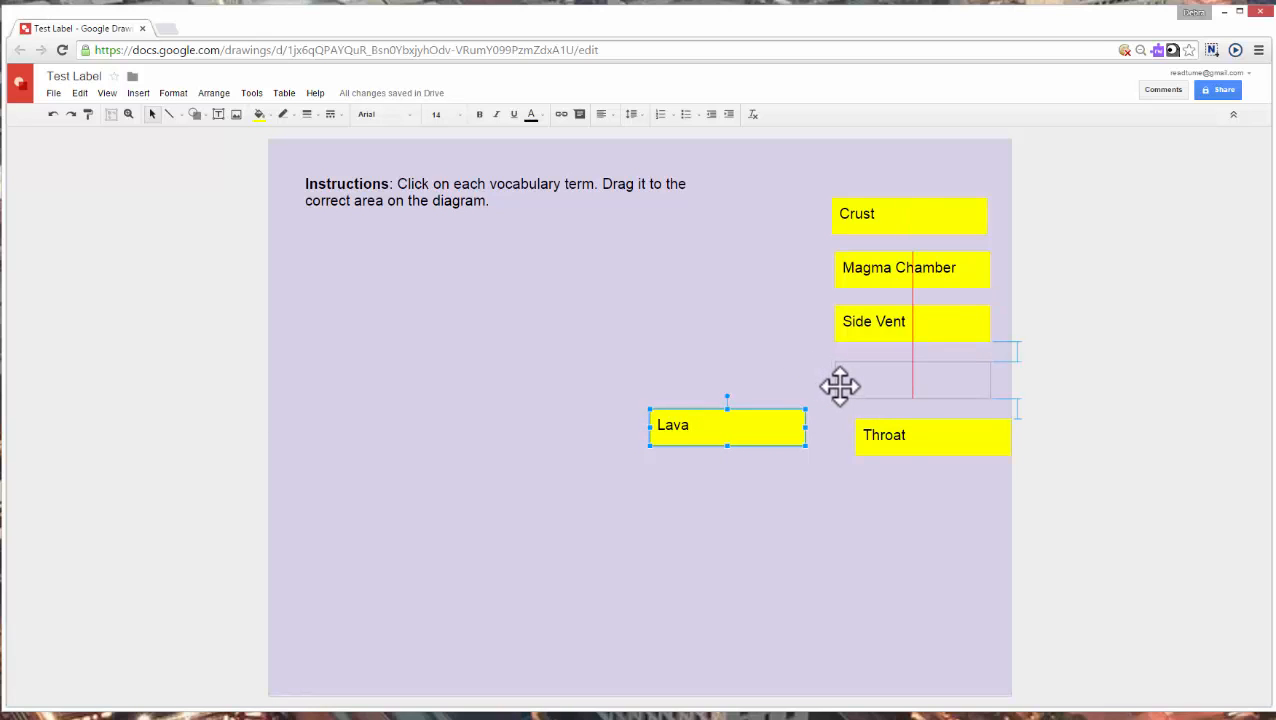
- Align Lava and Throat under Side Vent to complete the right-hand label column
left_click_drag(728, 424, 912, 376)
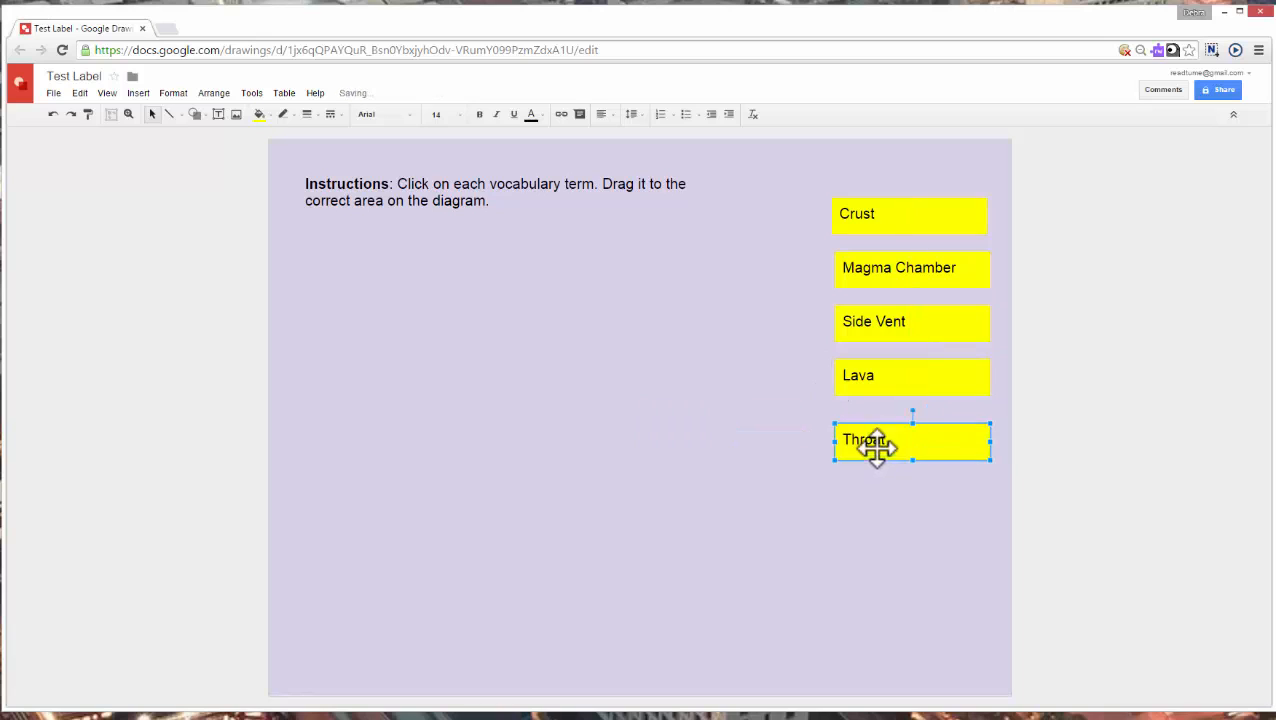
left_click(736, 410)
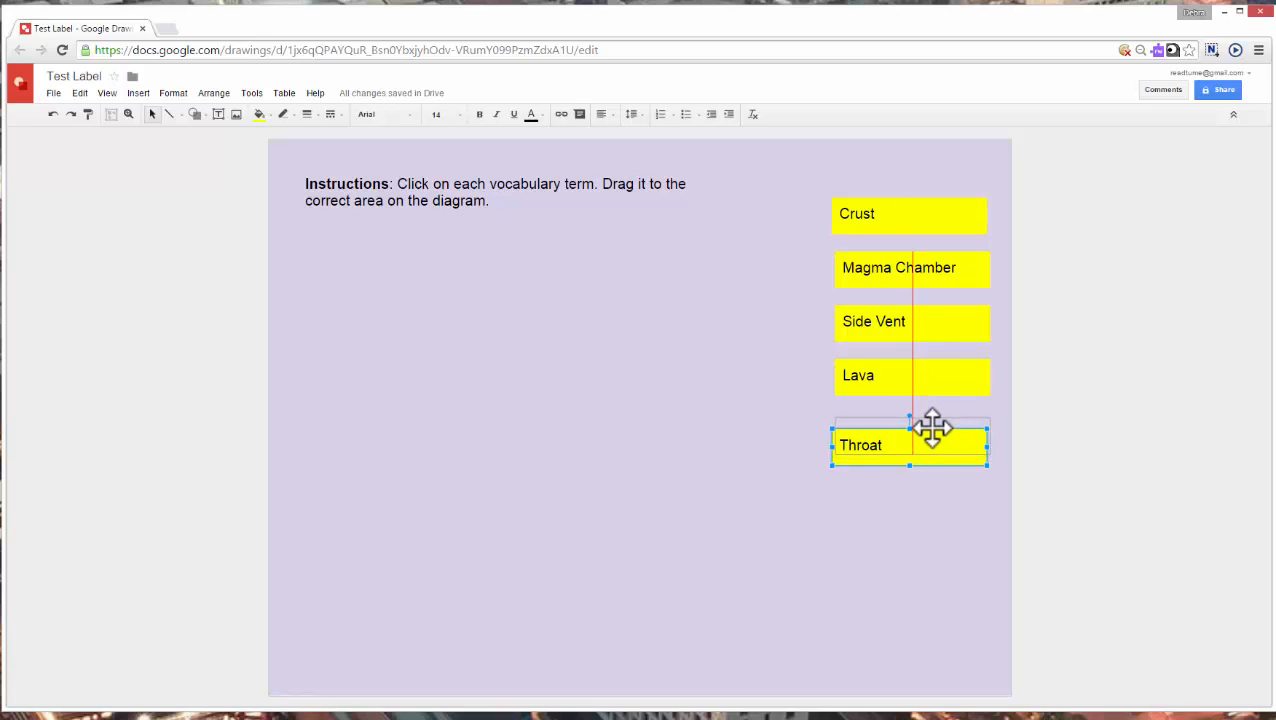
left_click_drag(930, 444, 944, 432)
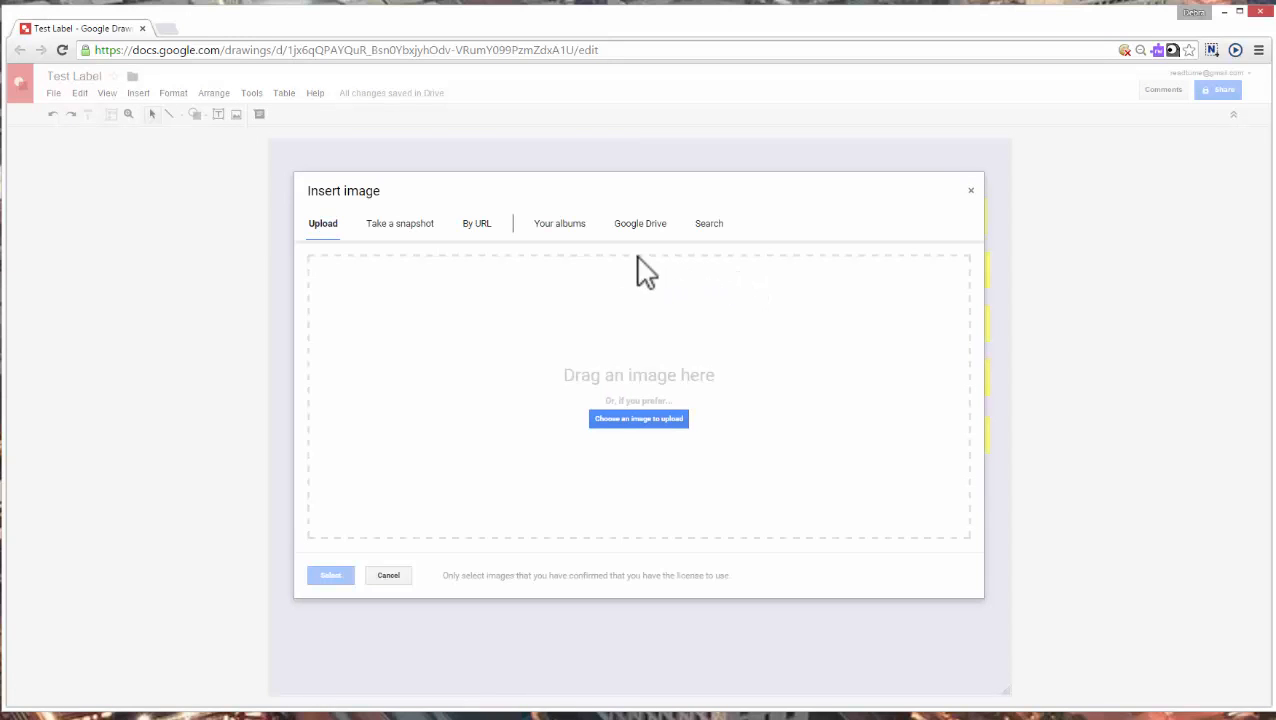
mouse_move(640, 418)
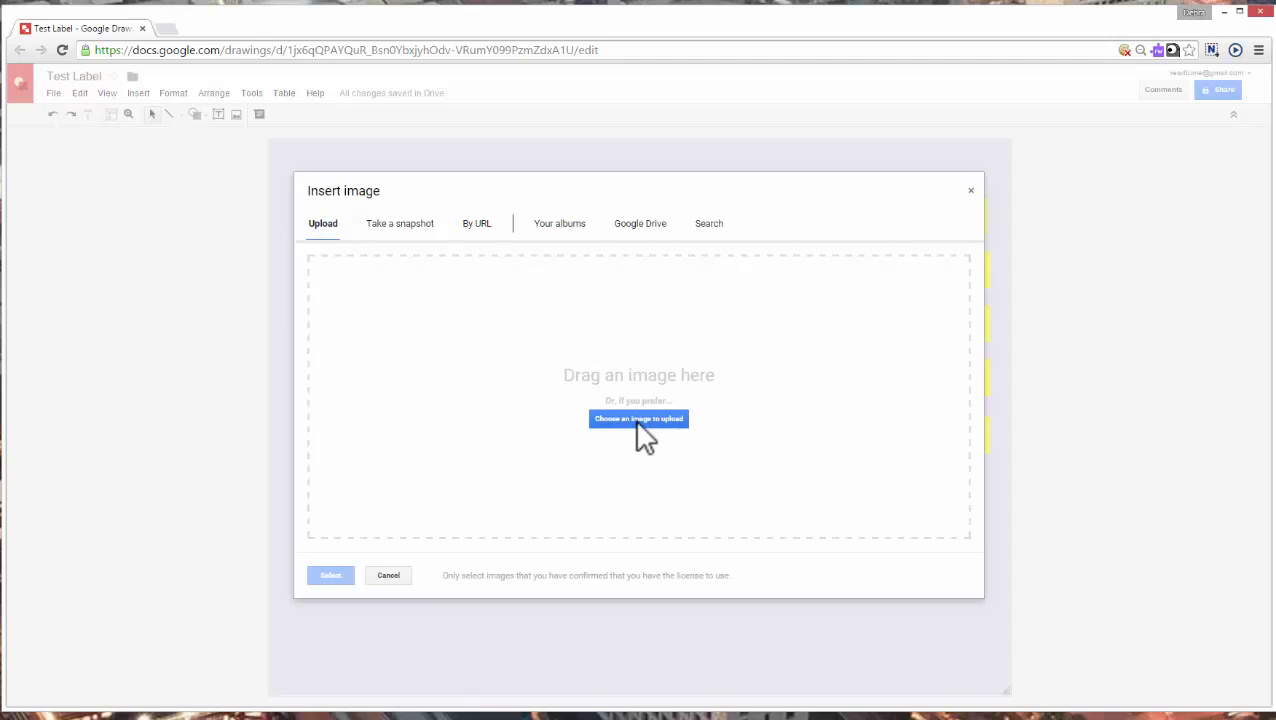
- Upload the unlabeled volcano diagram from the Pictures > Volcano folder
left_click(640, 418)
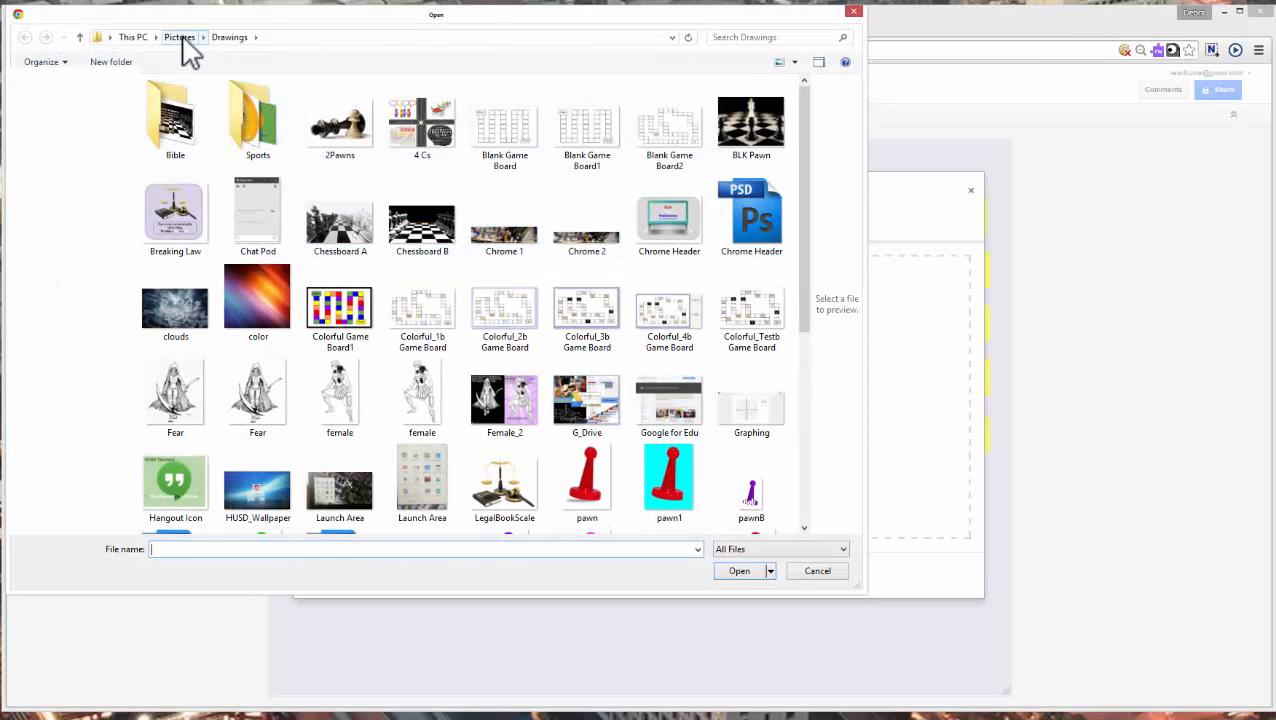
left_click(180, 36)
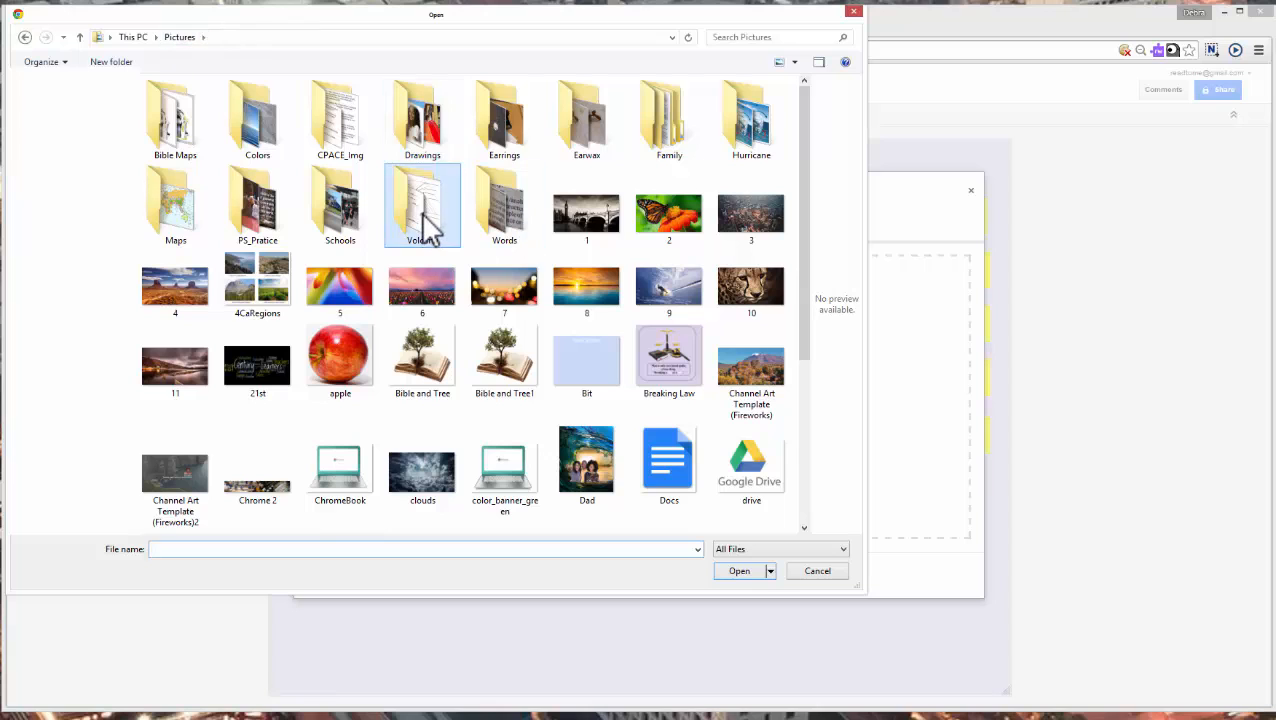
double_click(422, 204)
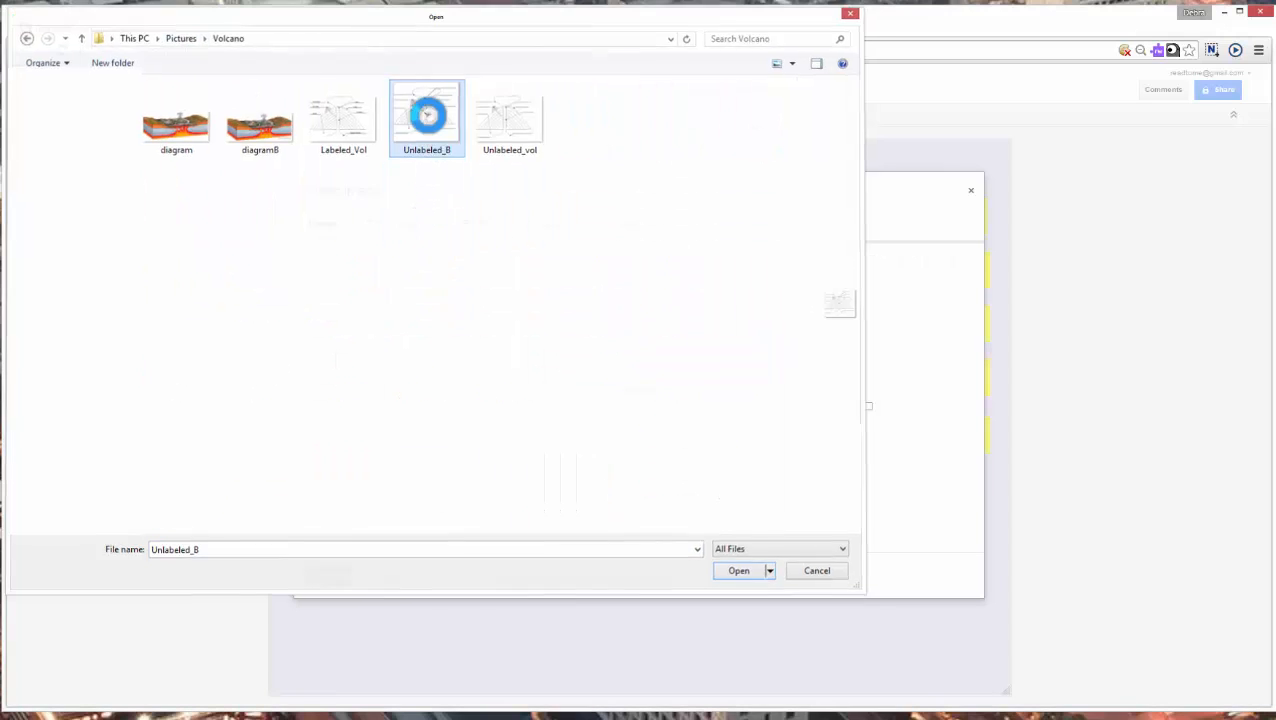
left_click(738, 570)
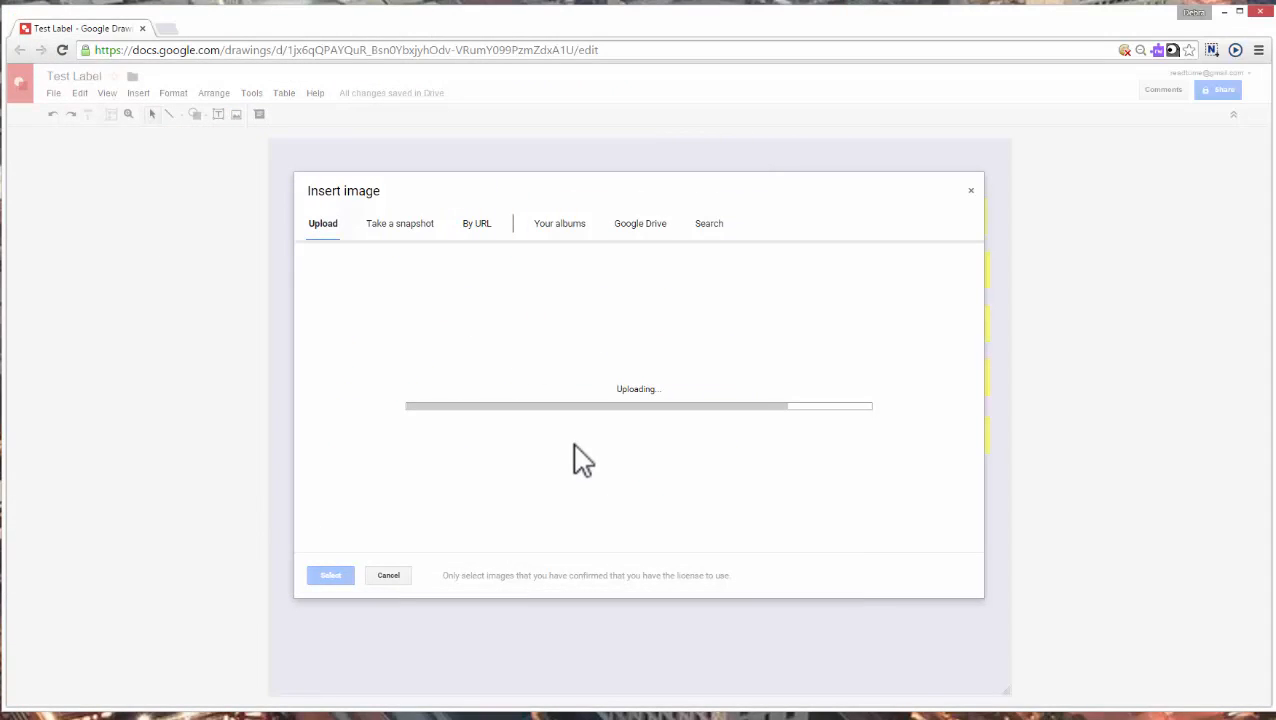
mouse_move(520, 476)
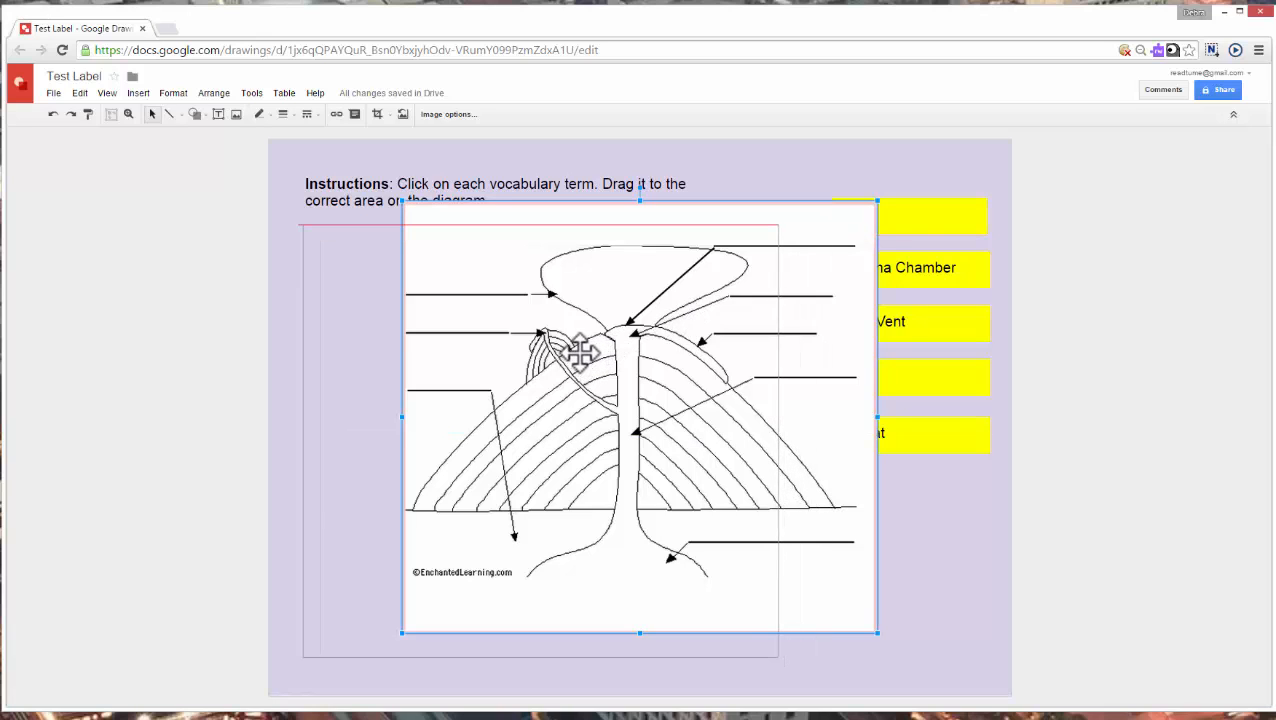
- Move the volcano diagram left under the instructions, clear of the yellow label column
left_click_drag(640, 410, 560, 430)
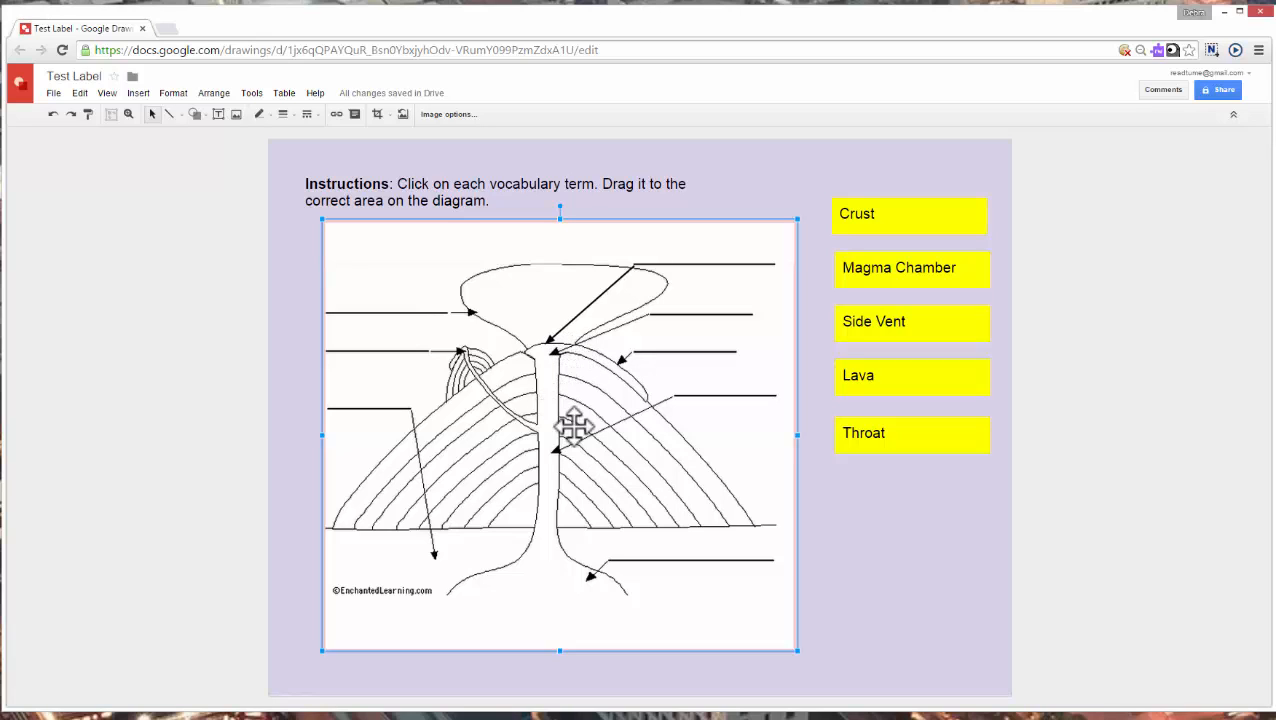
mouse_move(1196, 184)
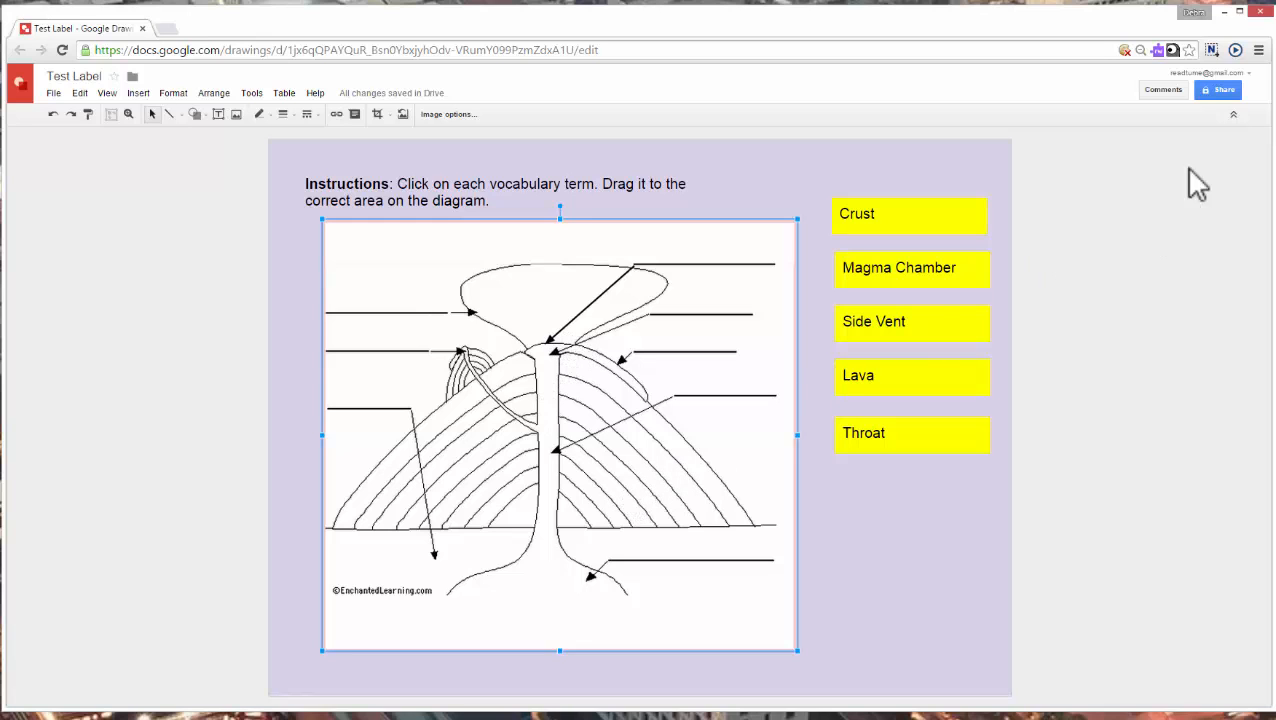
left_click(1220, 88)
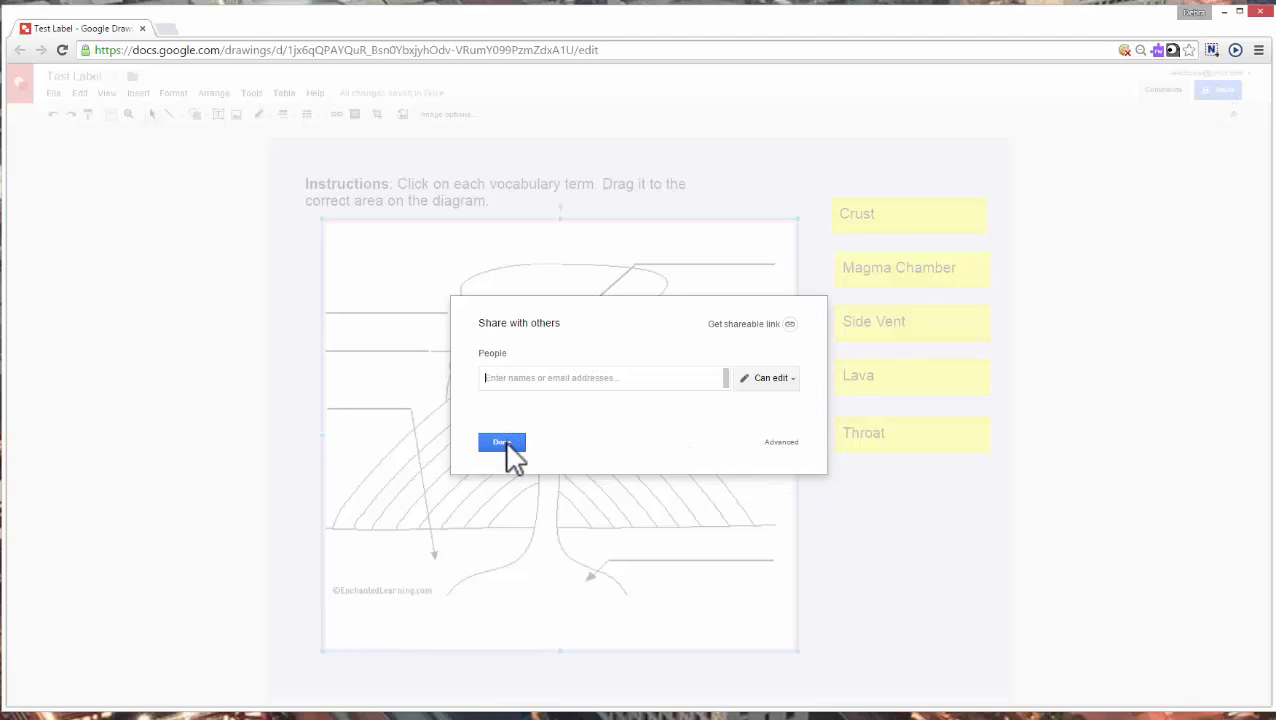
left_click(502, 442)
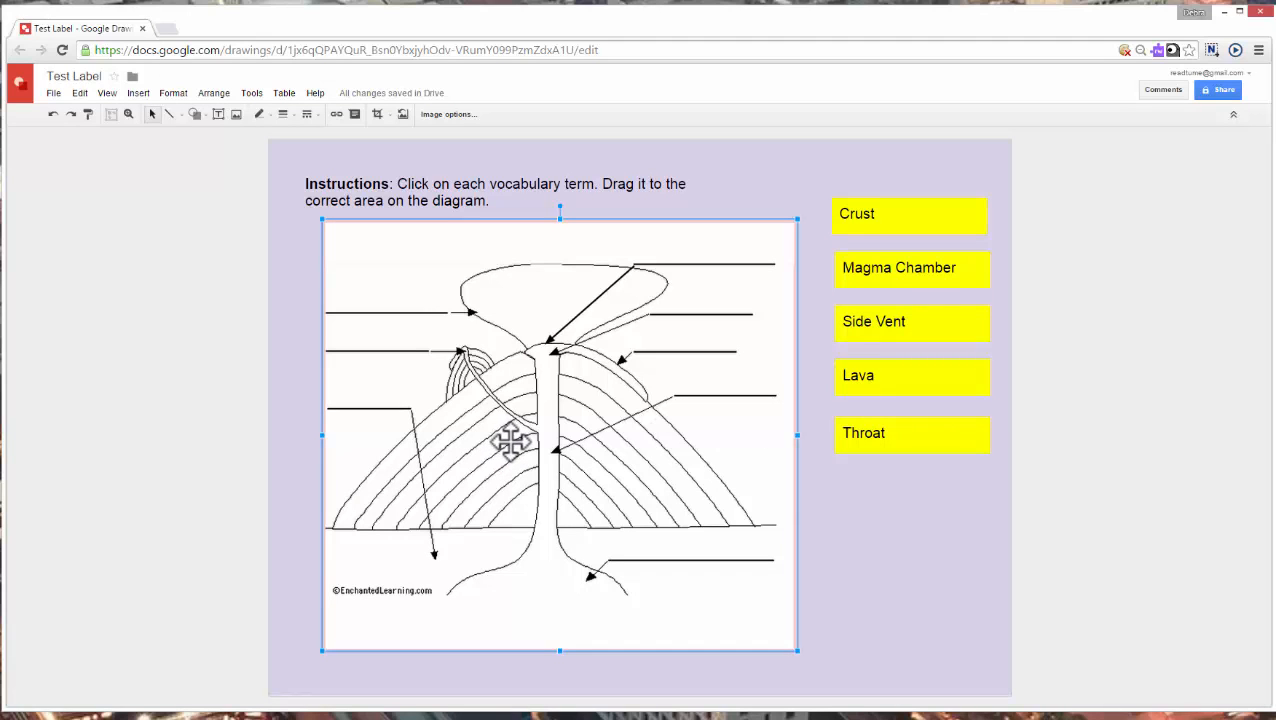